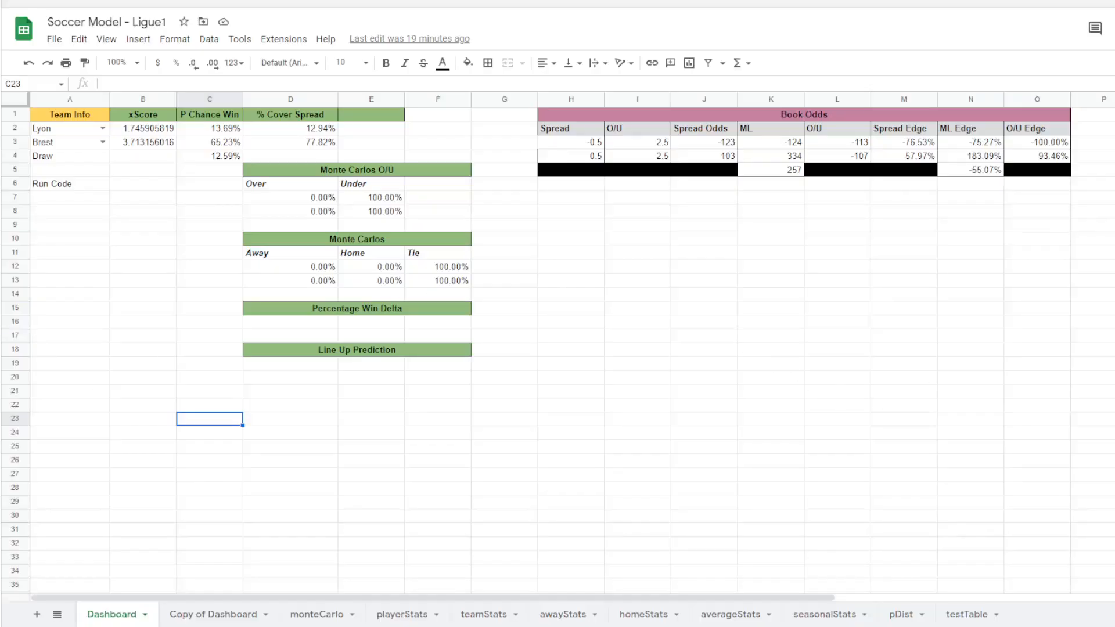
pyautogui.moveTo(657, 303)
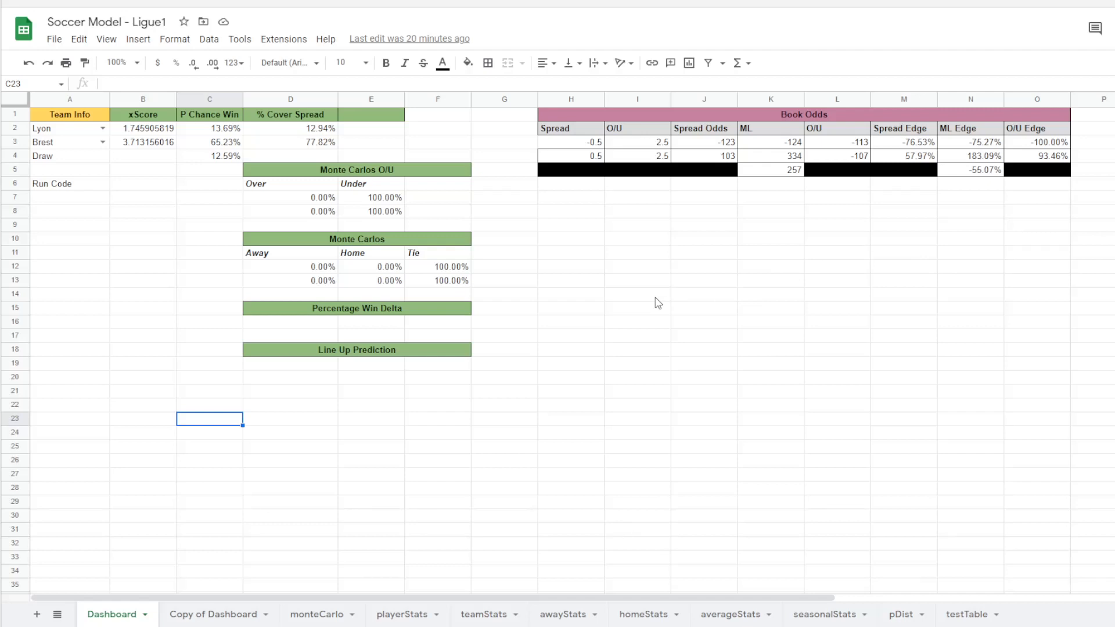
pyautogui.moveTo(841, 452)
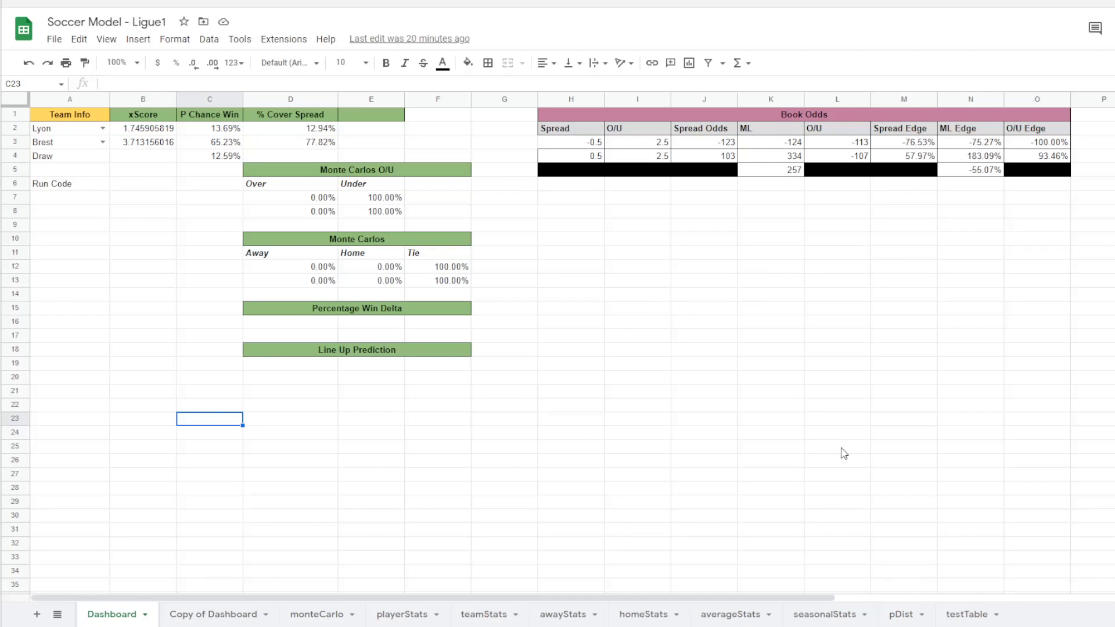
pyautogui.moveTo(909, 592)
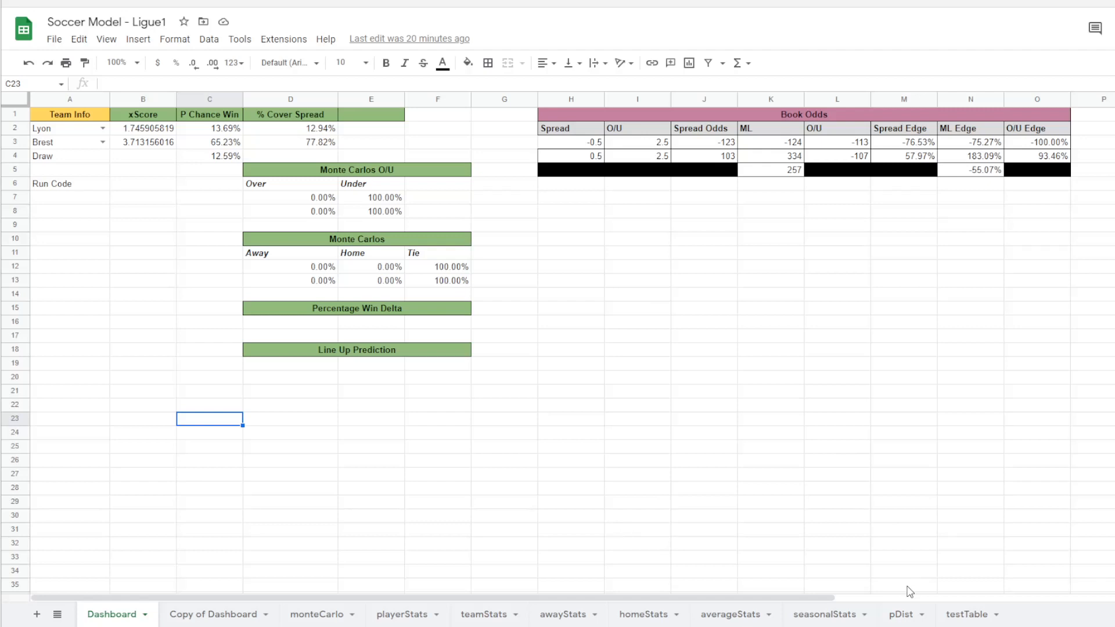
# - Inspect the Dashboard book spreads in H3 and H4 and Lyon's cover percentage formula
pyautogui.click(571, 142)
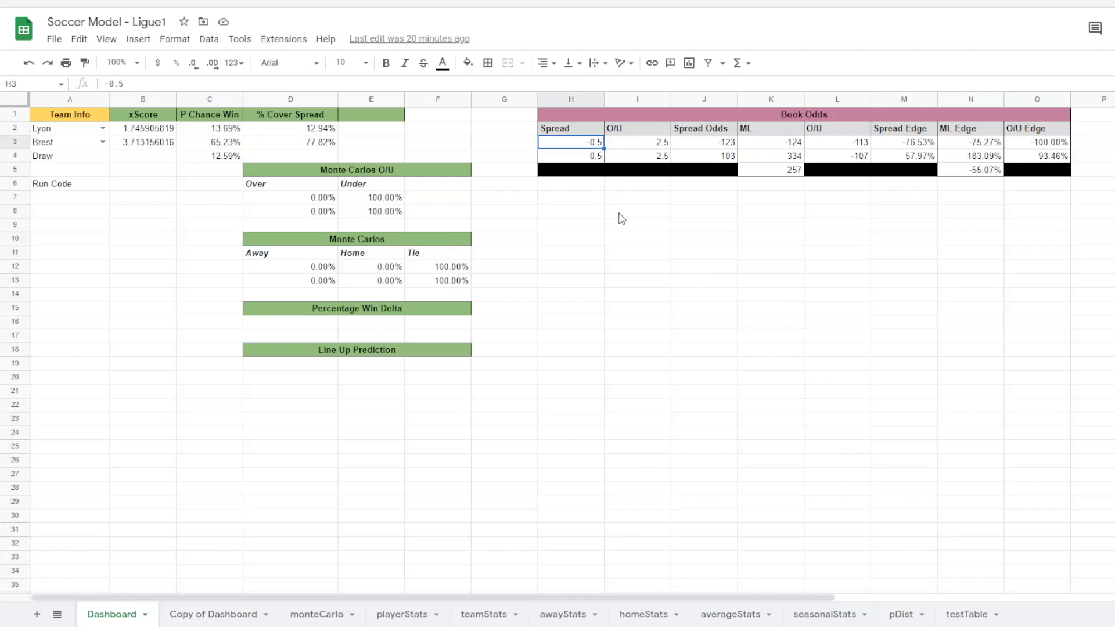
pyautogui.click(571, 156)
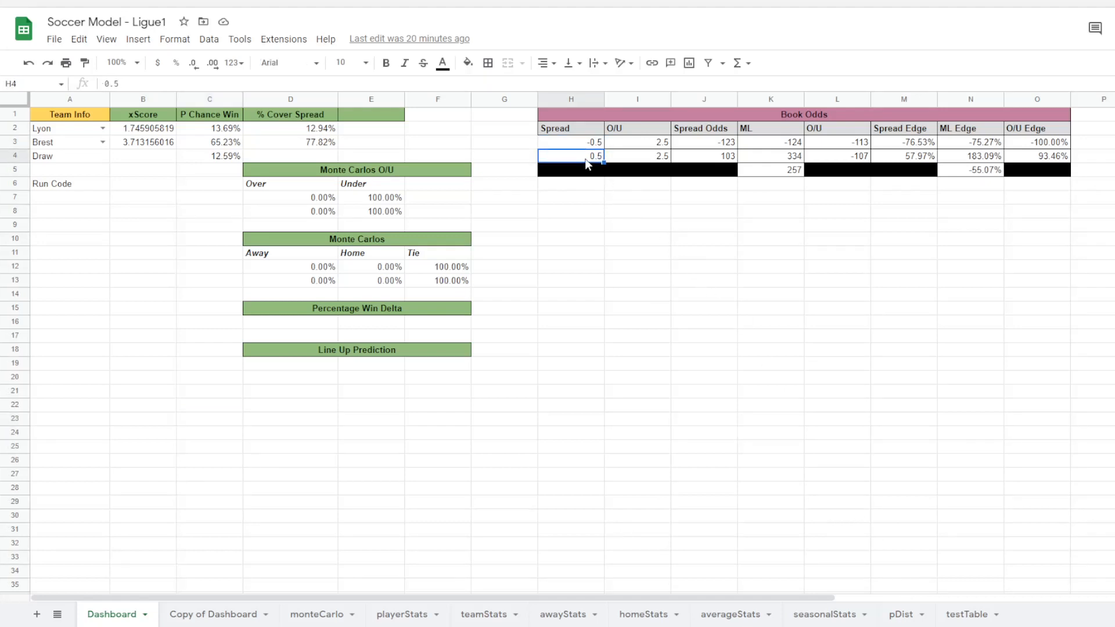
pyautogui.moveTo(723, 288)
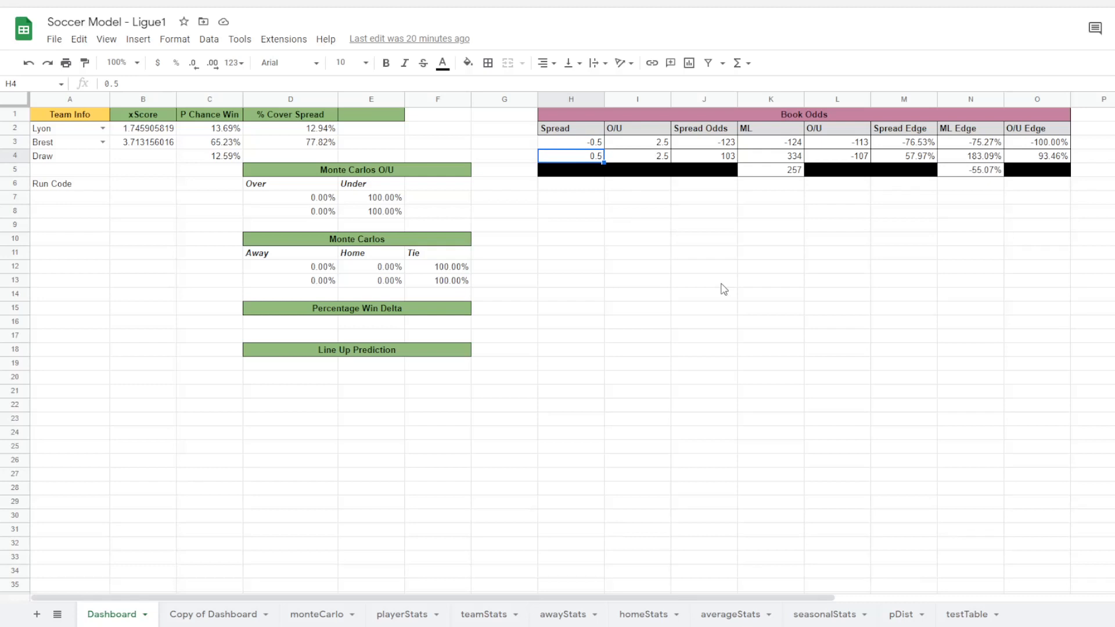
pyautogui.moveTo(315, 136)
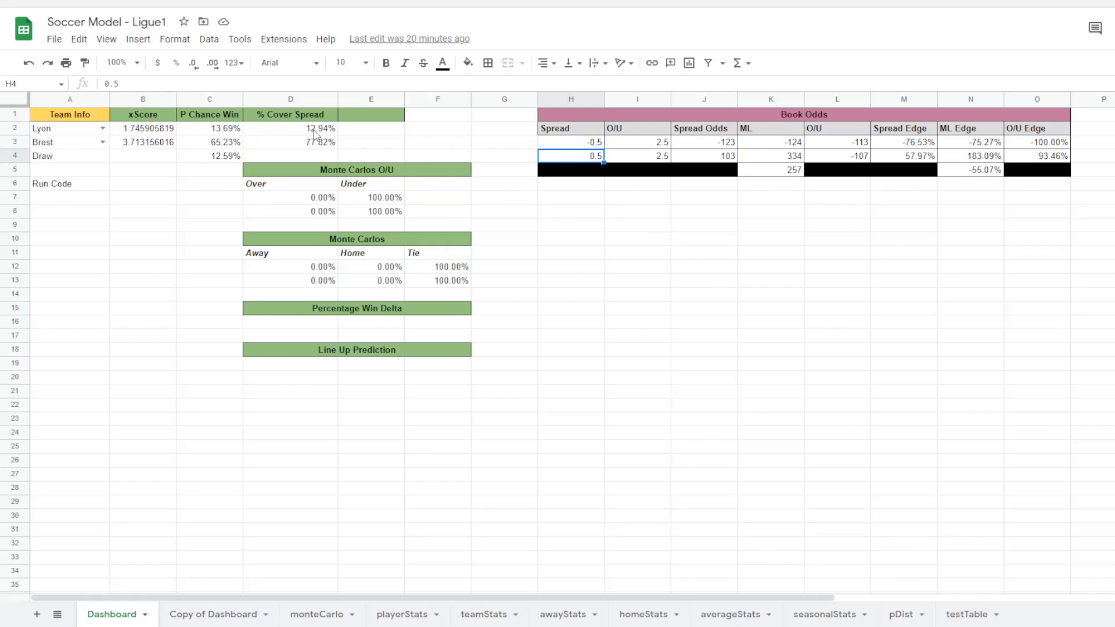
pyautogui.click(291, 128)
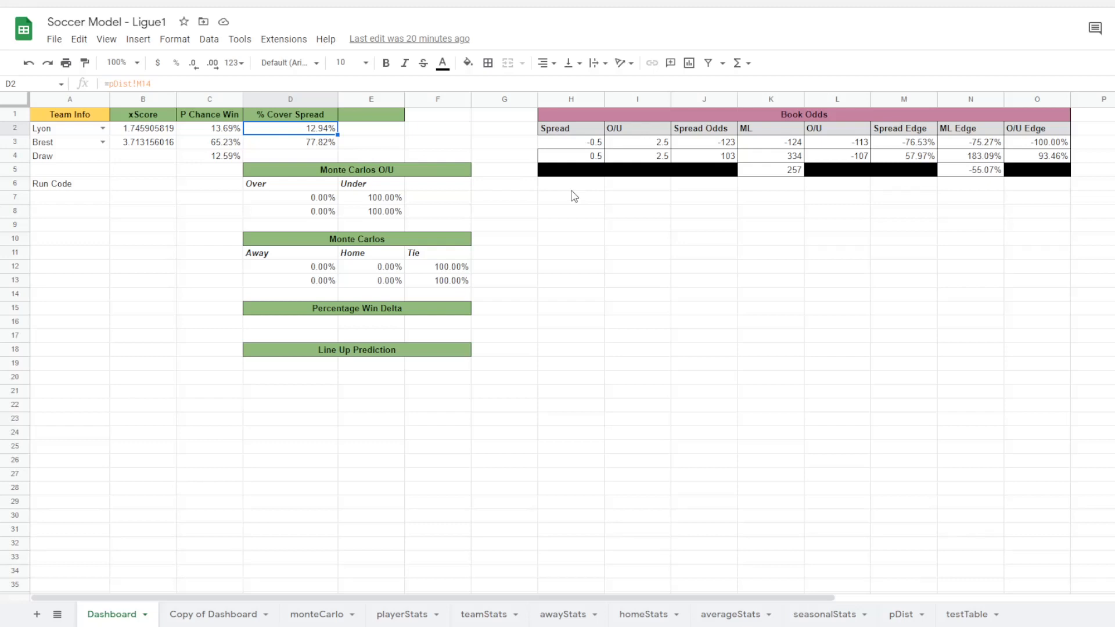
pyautogui.moveTo(393, 129)
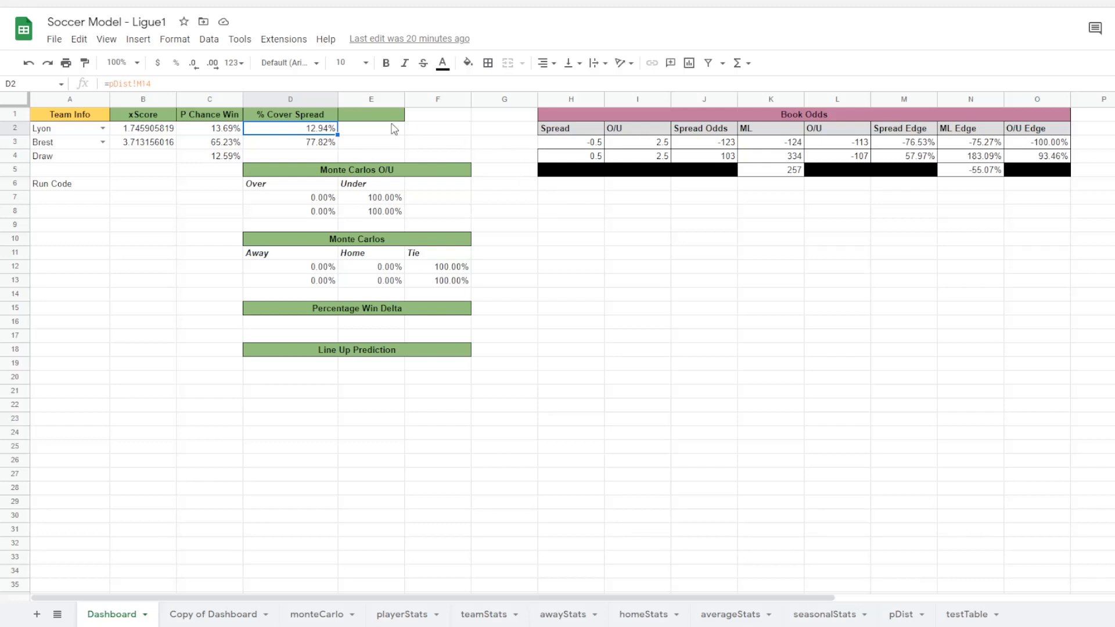
pyautogui.moveTo(644, 364)
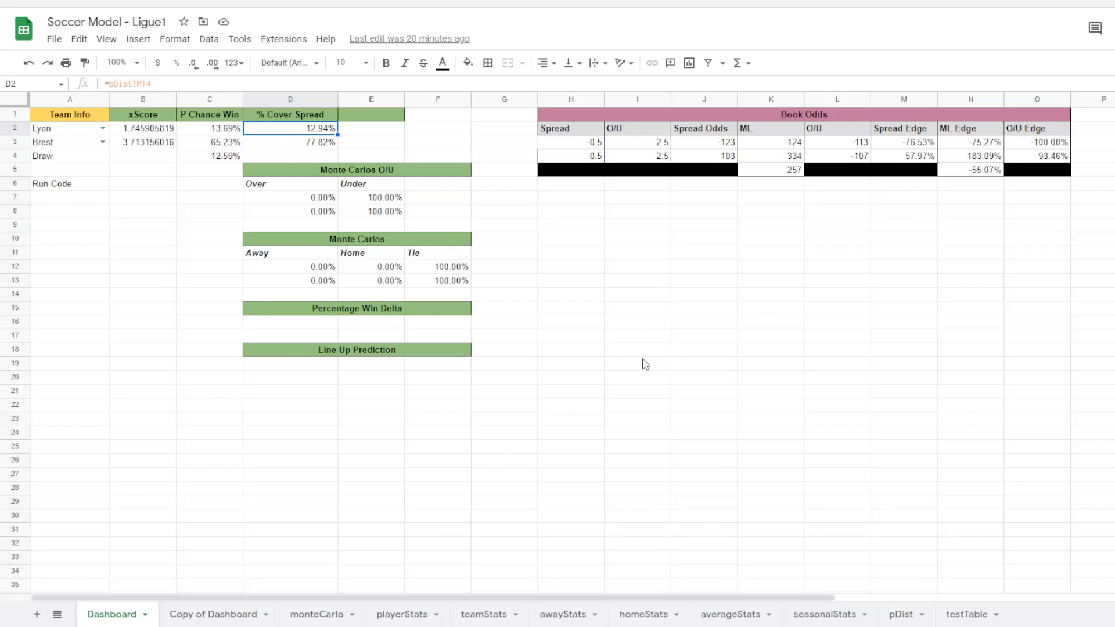
pyautogui.moveTo(872, 544)
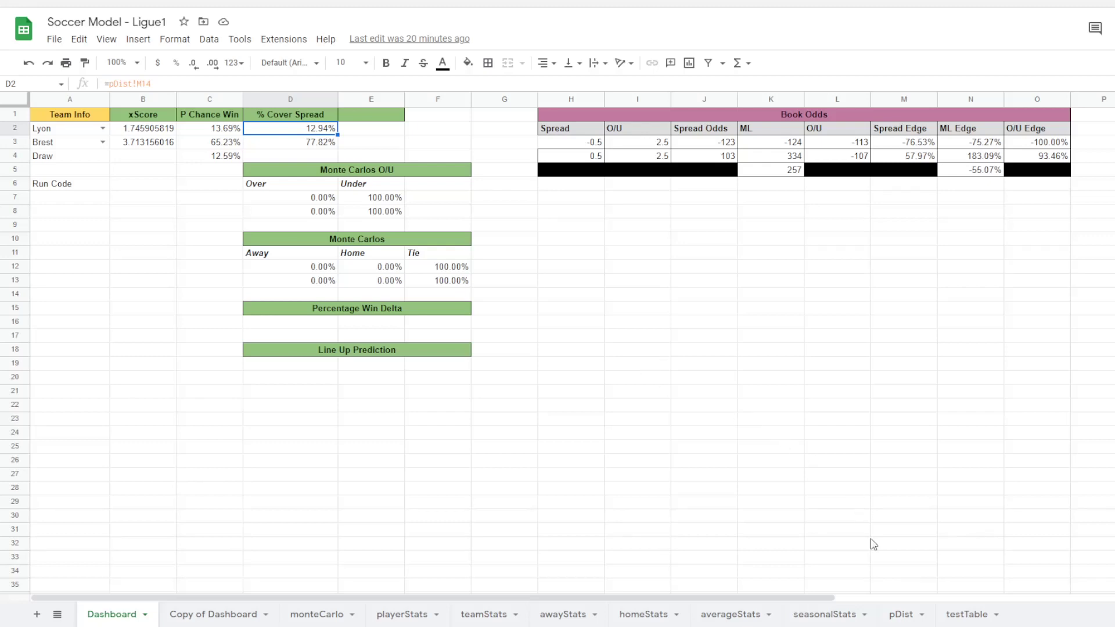
# - Move to the pDist sheet and look over its score probability grids
pyautogui.click(900, 615)
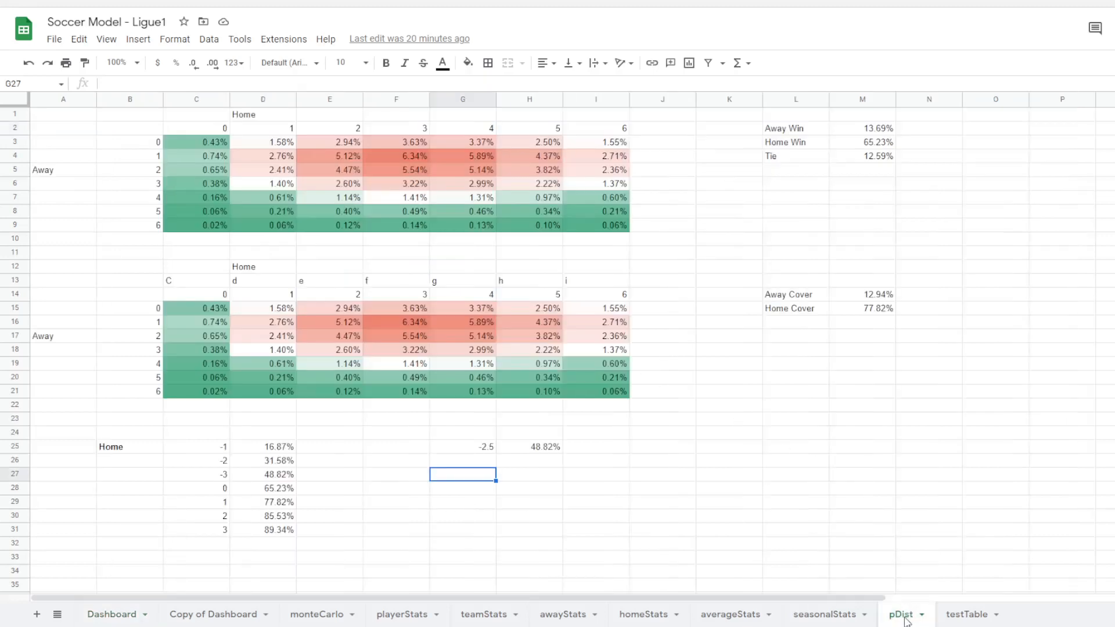
pyautogui.click(795, 405)
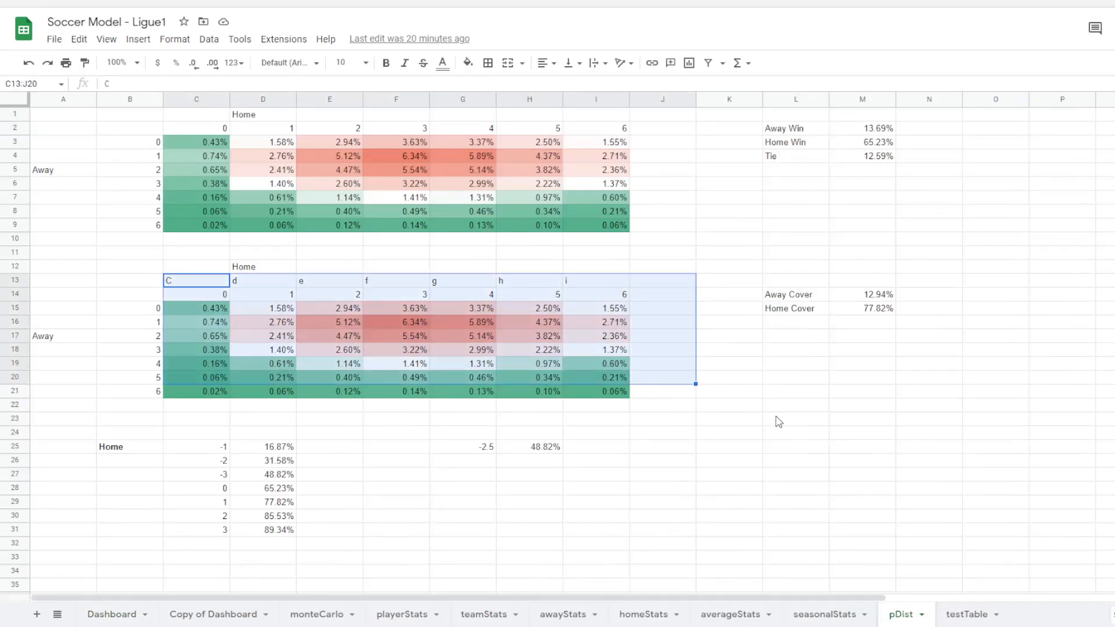
pyautogui.click(195, 294)
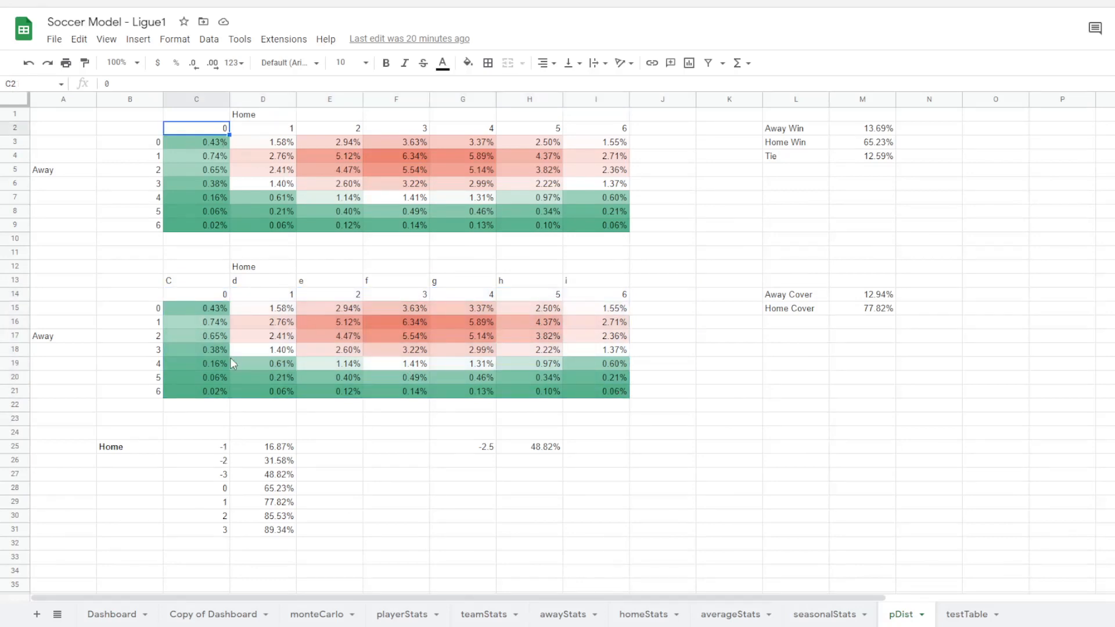
pyautogui.click(196, 281)
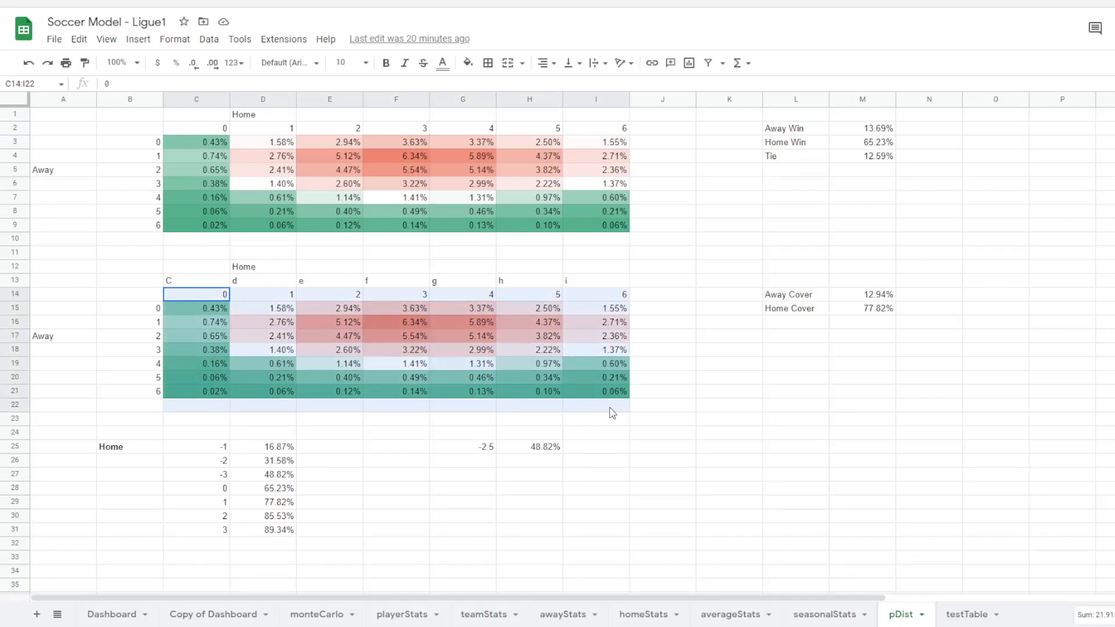
pyautogui.click(729, 474)
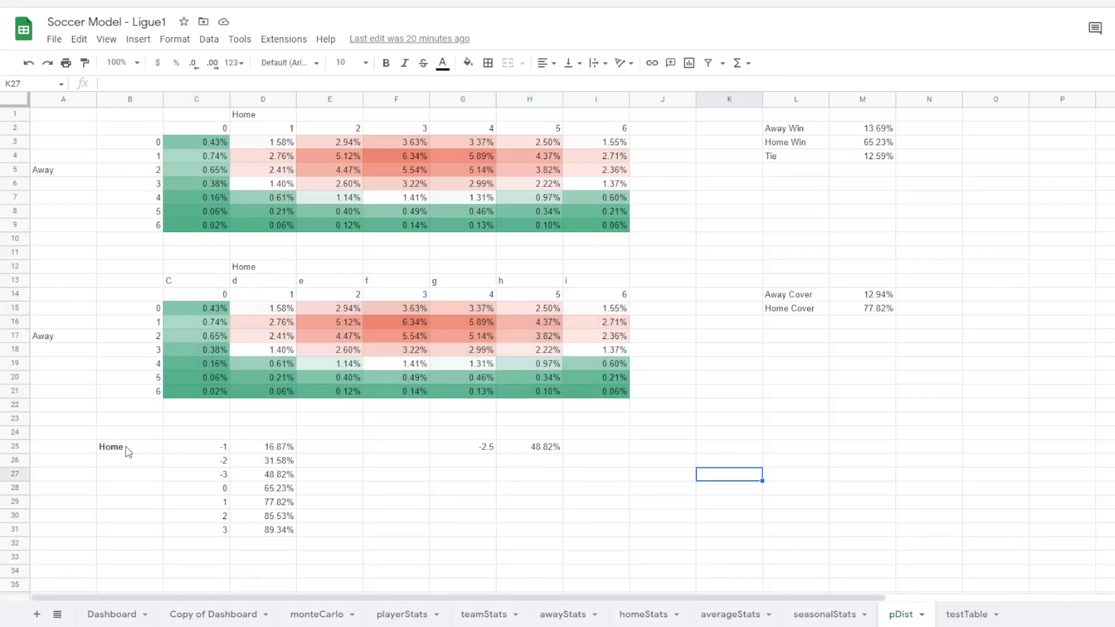
pyautogui.click(116, 446)
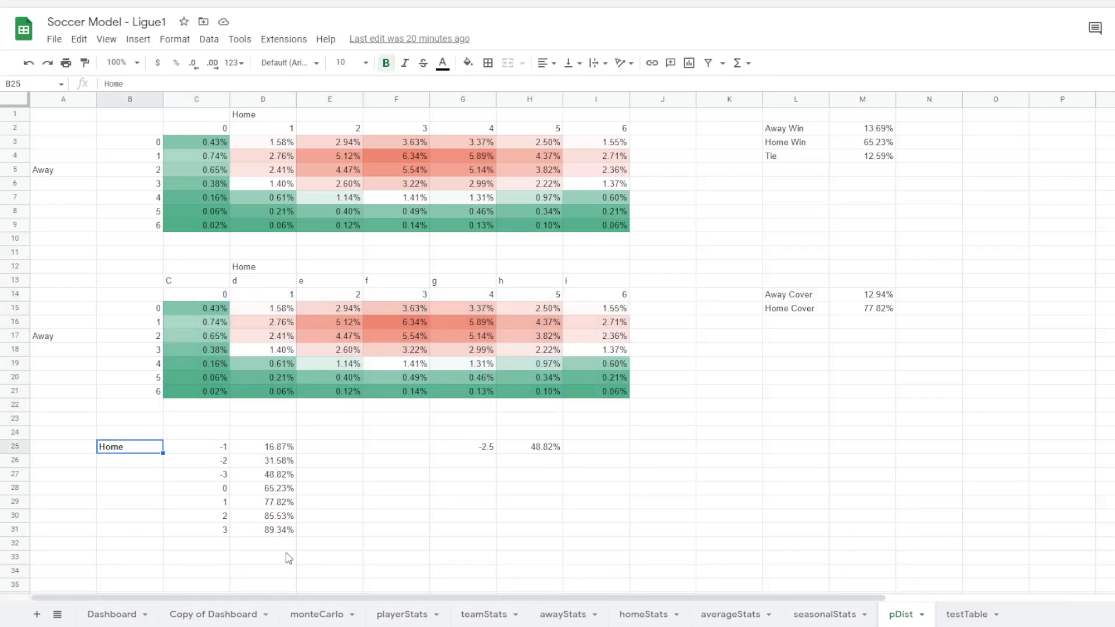
pyautogui.click(196, 447)
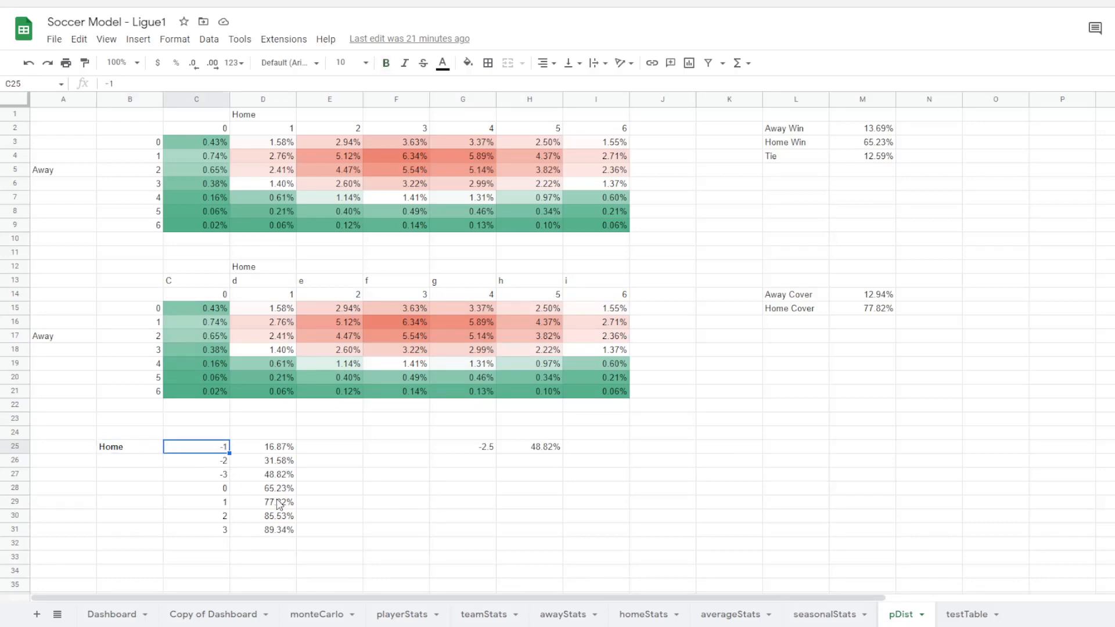
pyautogui.click(195, 474)
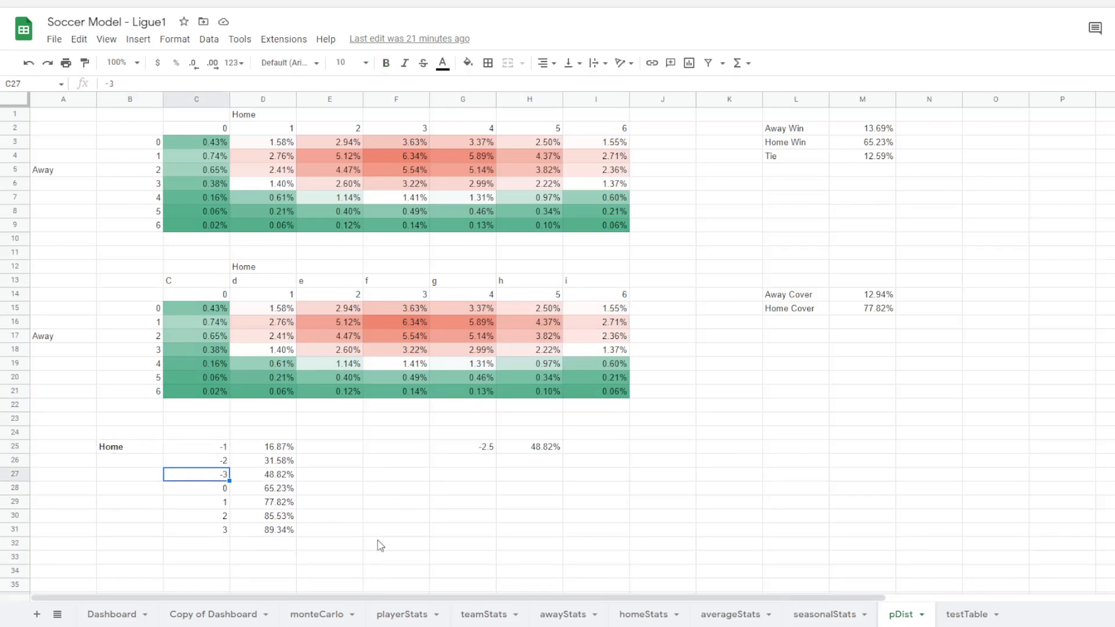
pyautogui.click(195, 488)
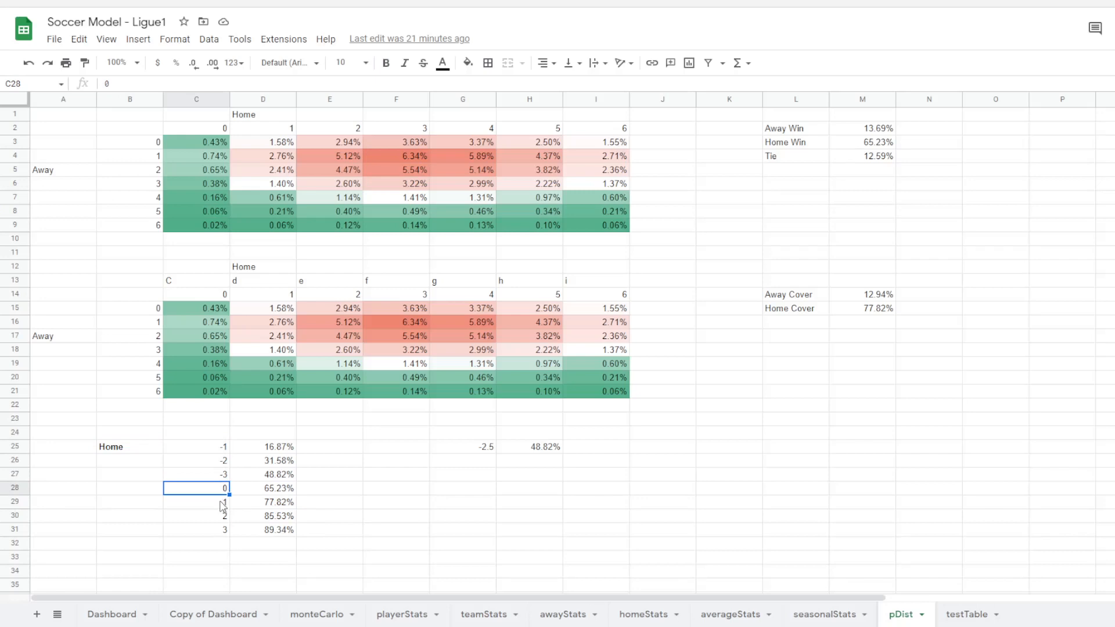
pyautogui.click(195, 502)
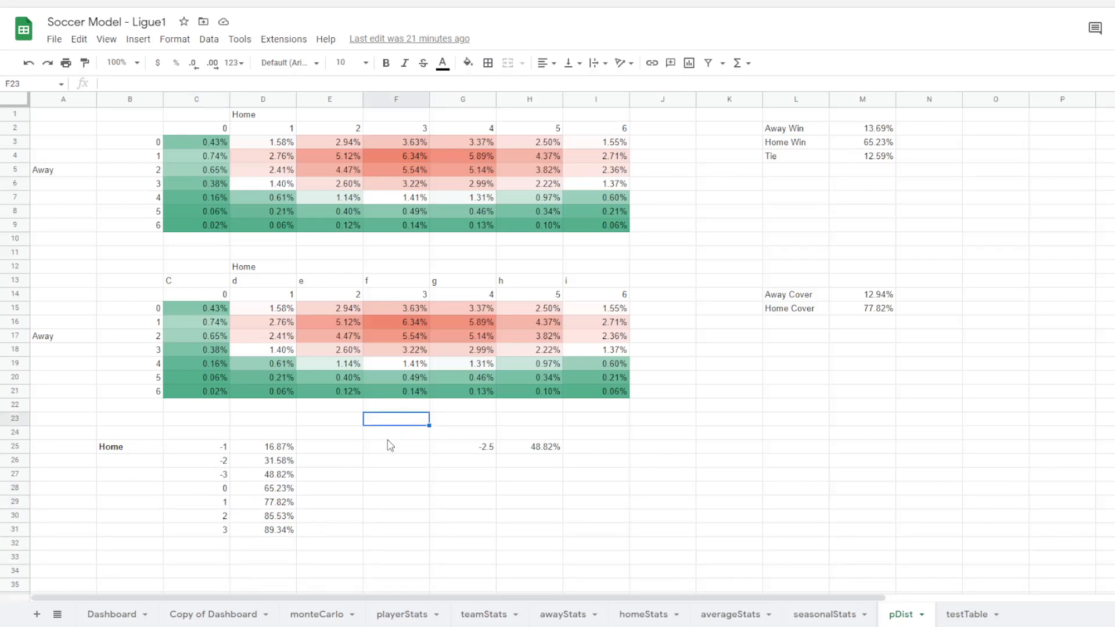
pyautogui.moveTo(332, 462)
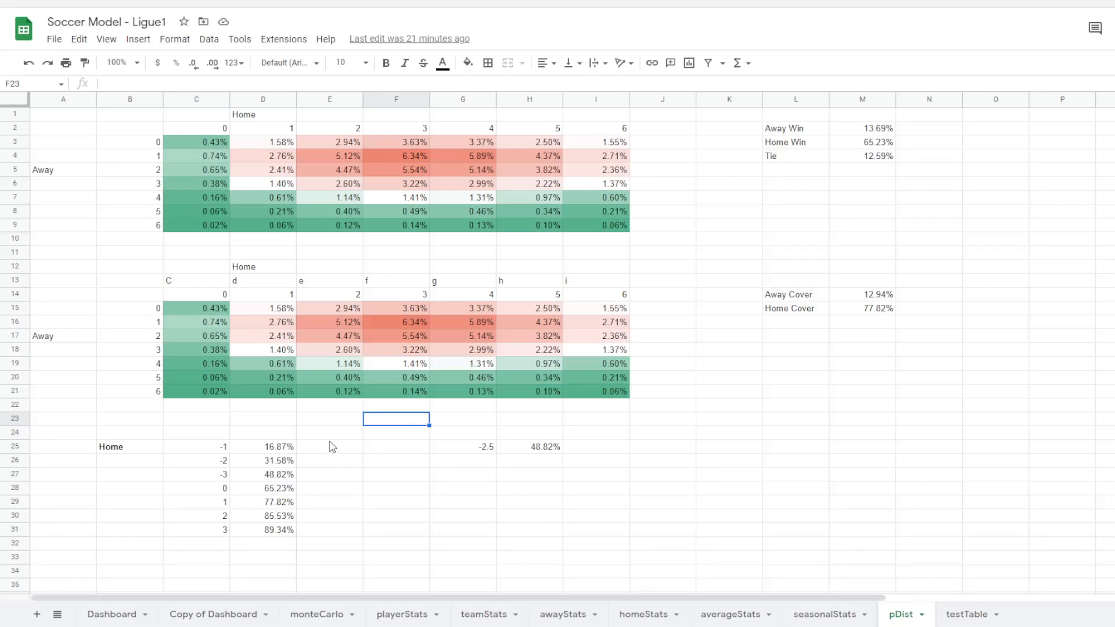
pyautogui.moveTo(557, 453)
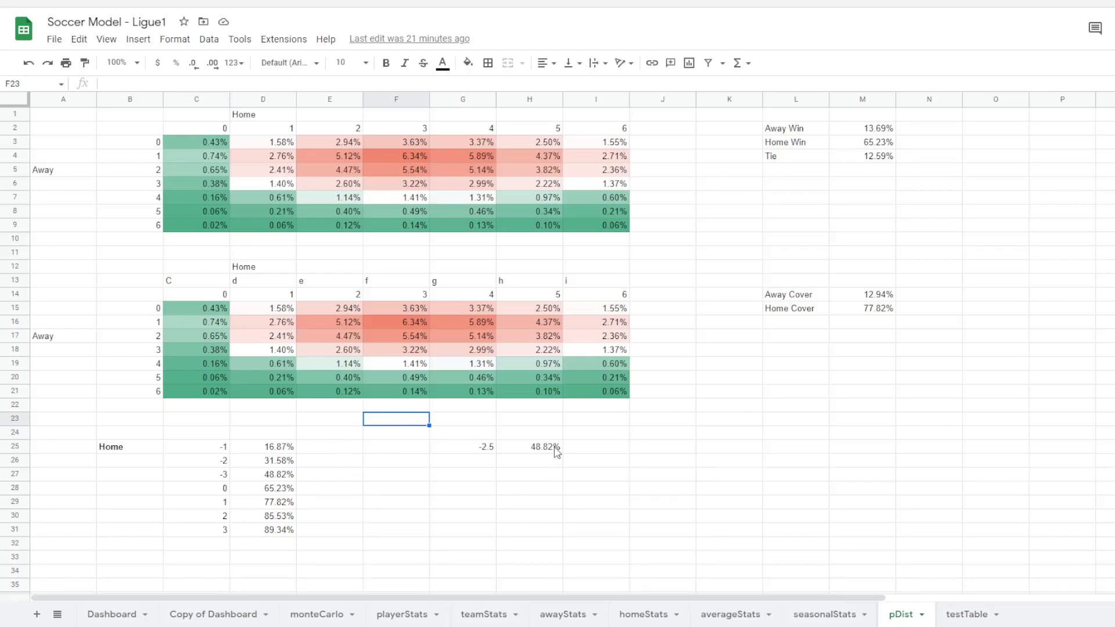
pyautogui.moveTo(381, 453)
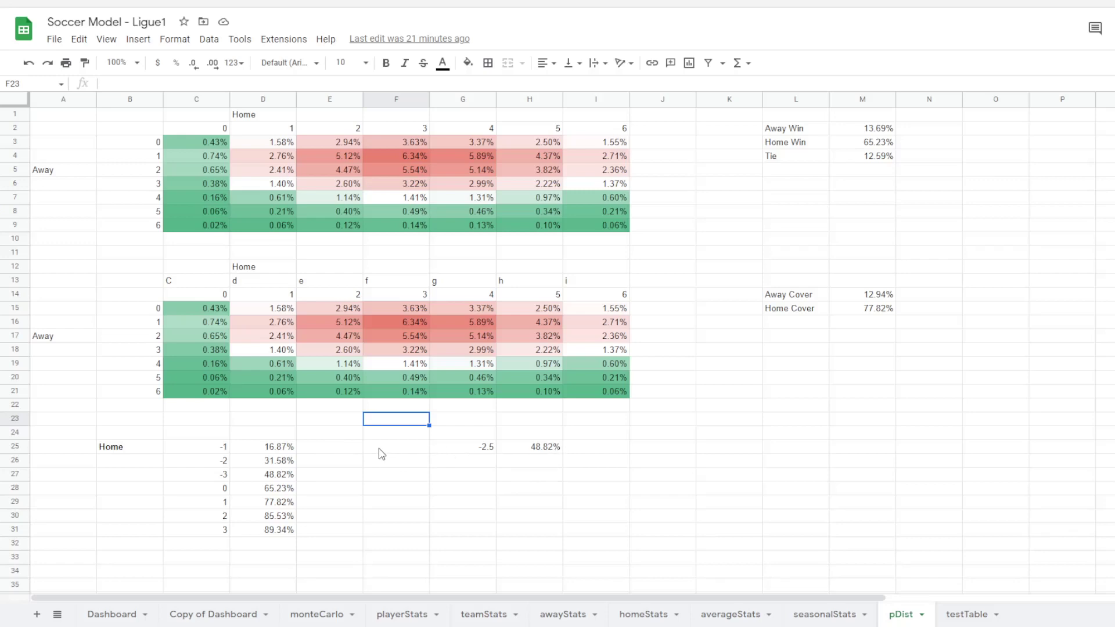
pyautogui.moveTo(389, 444)
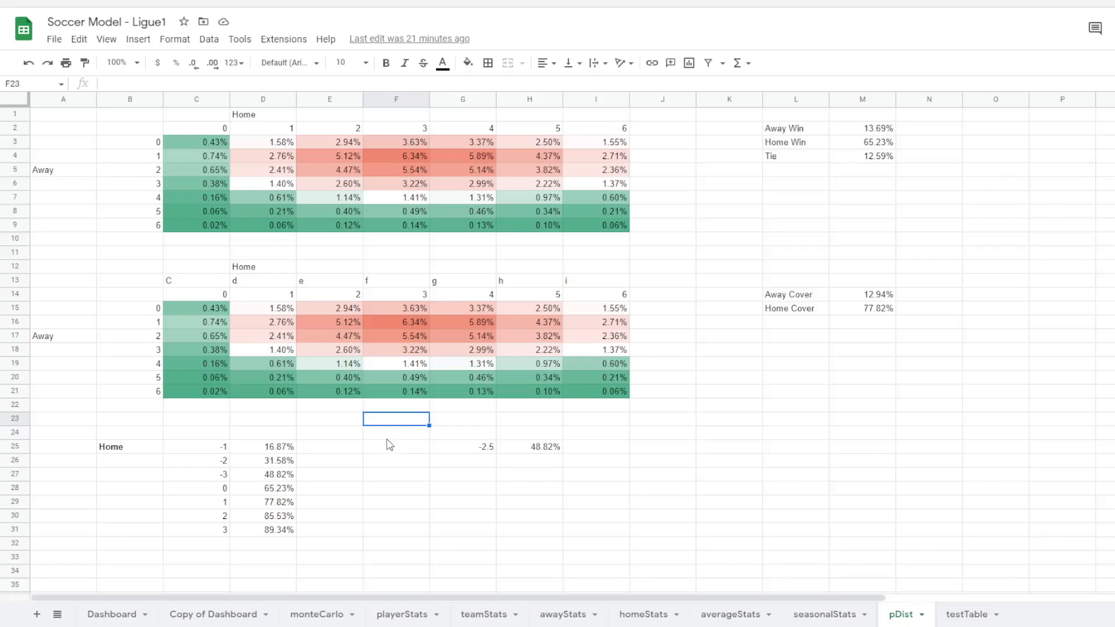
pyautogui.moveTo(423, 447)
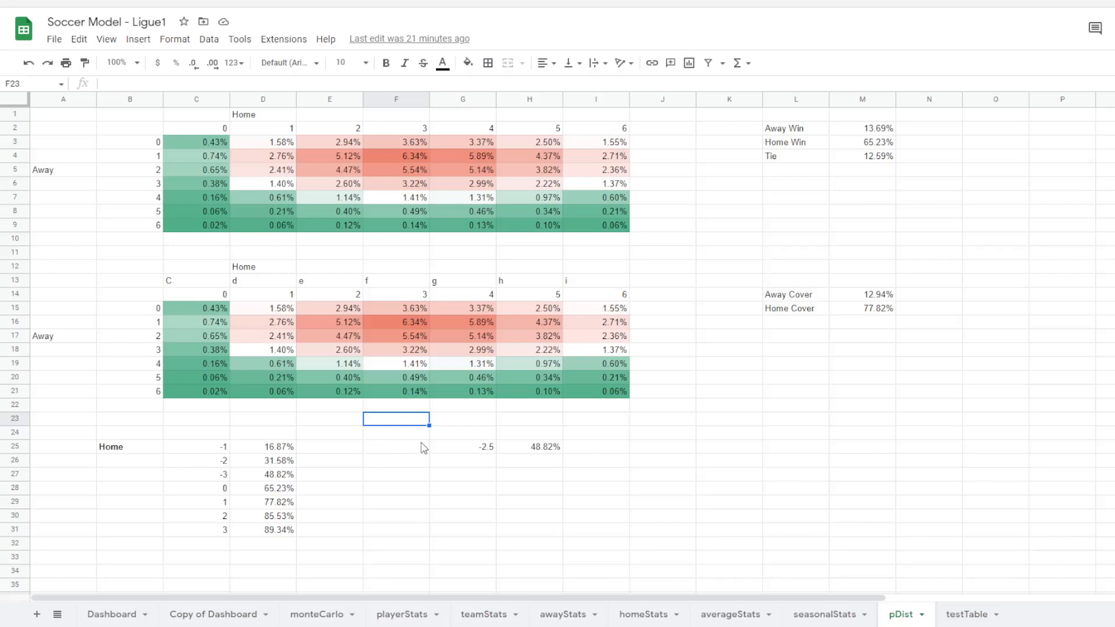
pyautogui.moveTo(212, 448)
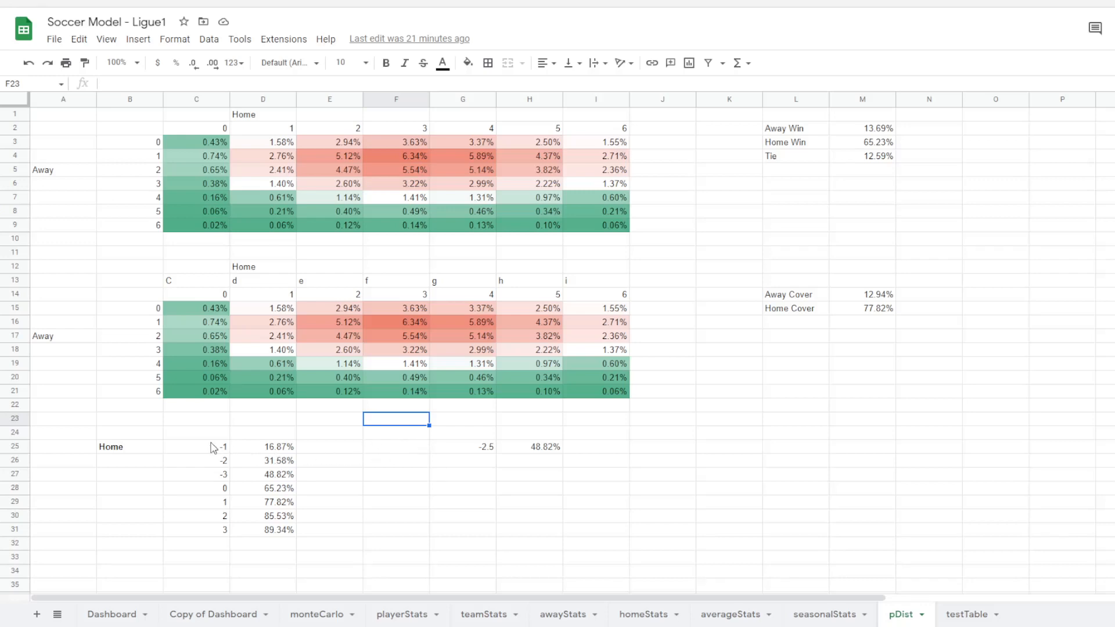
pyautogui.moveTo(224, 534)
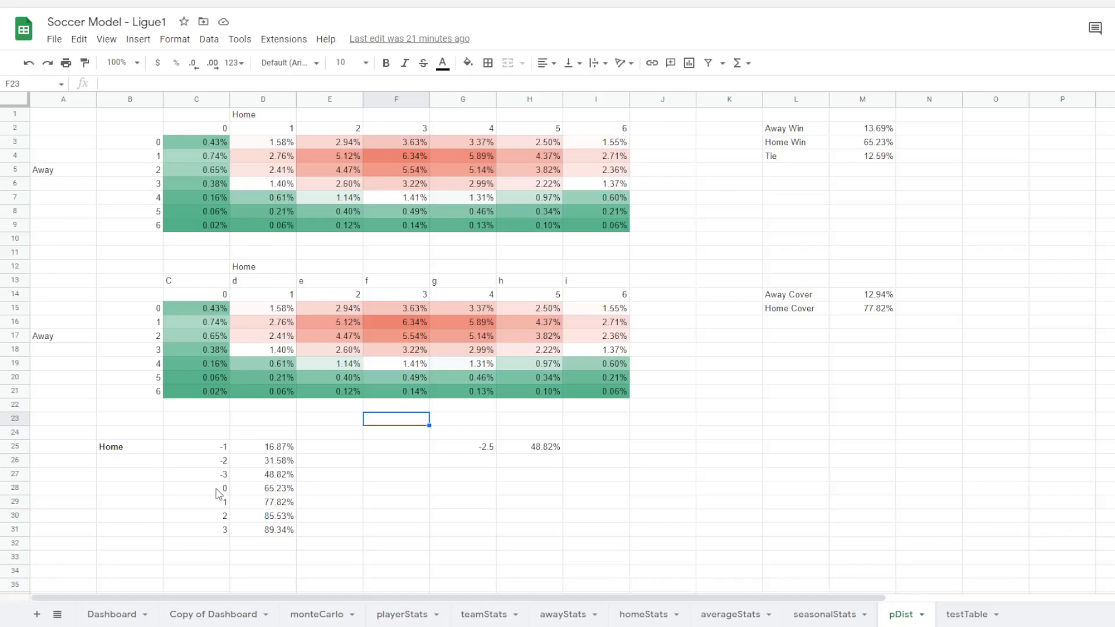
pyautogui.click(196, 447)
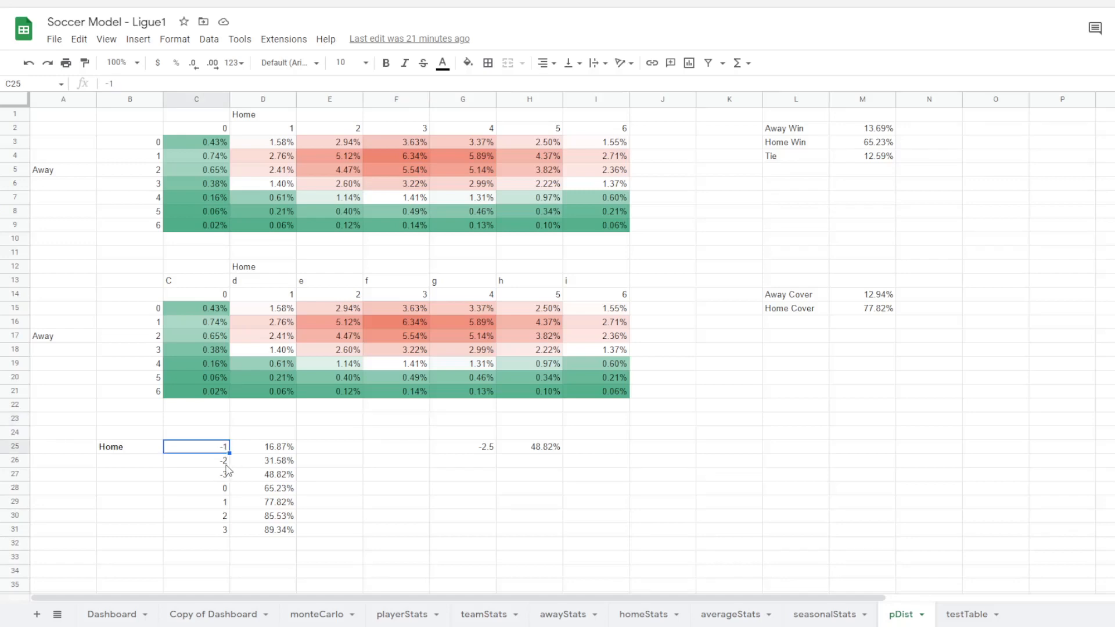
pyautogui.click(195, 460)
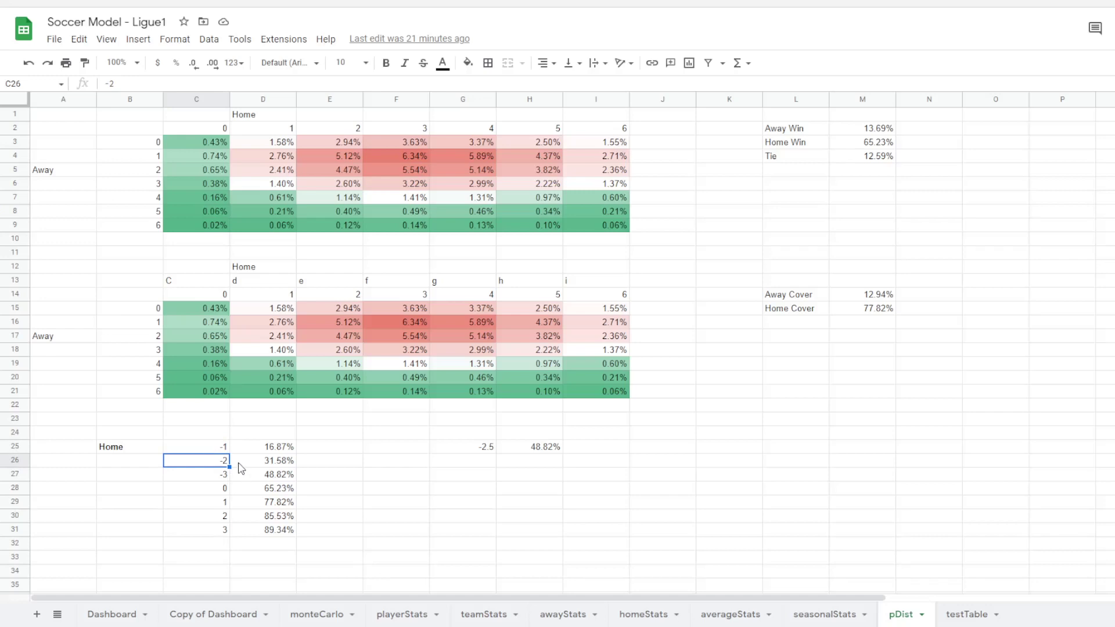
pyautogui.moveTo(195, 438)
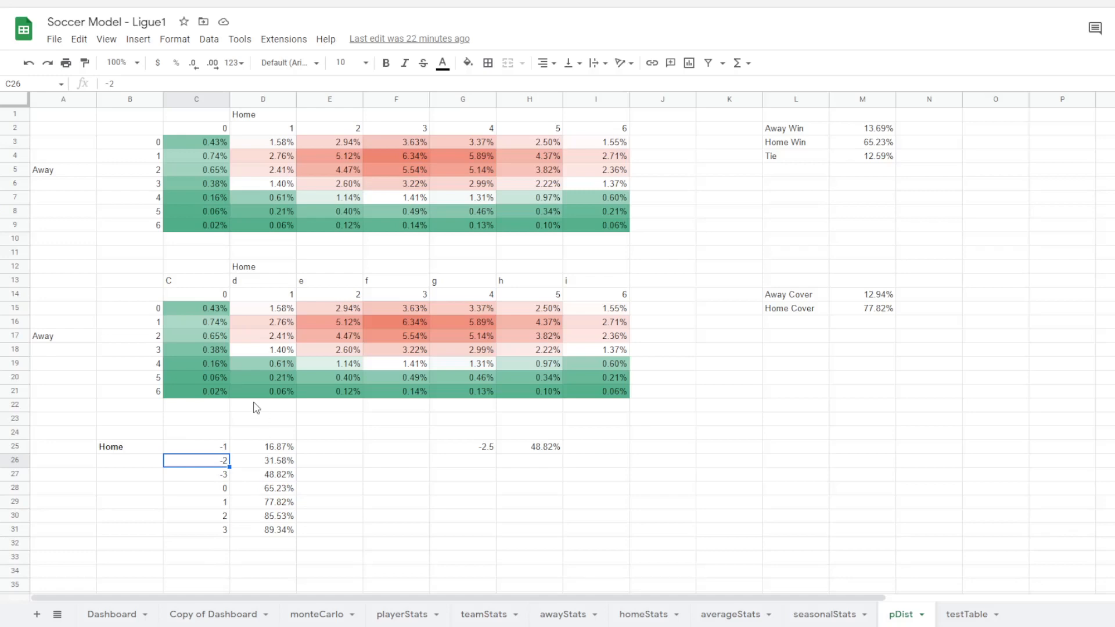
pyautogui.moveTo(217, 537)
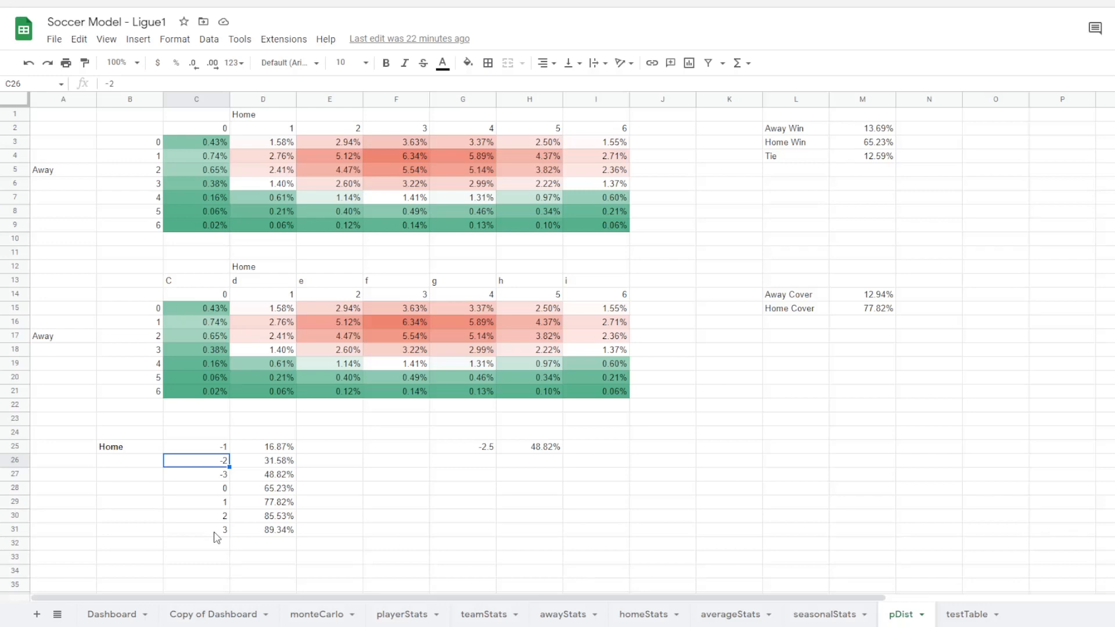
pyautogui.moveTo(229, 398)
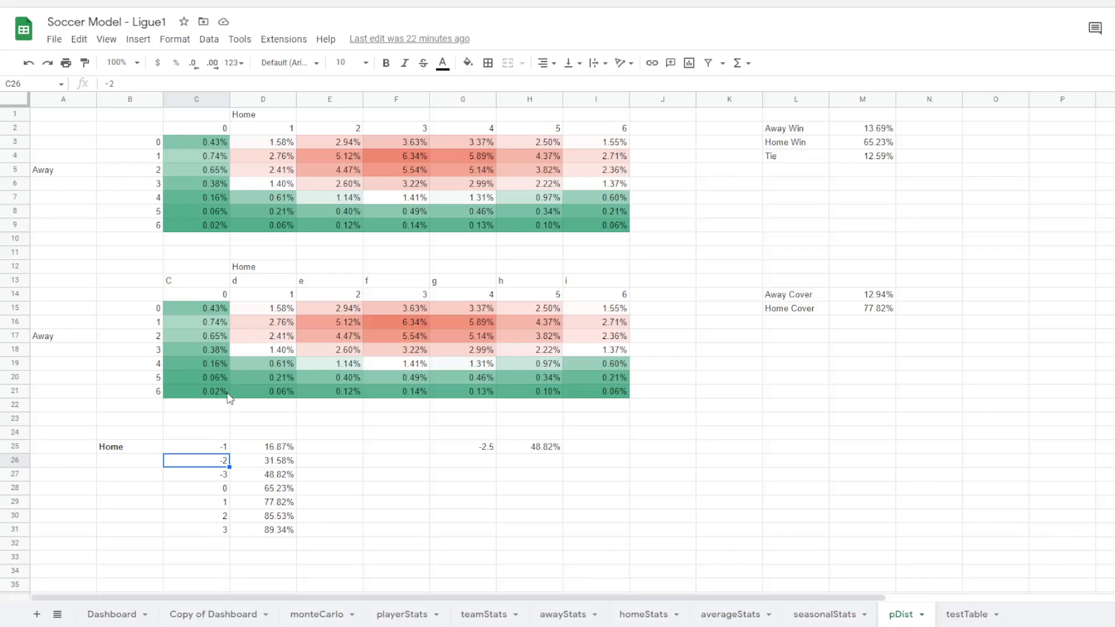
pyautogui.moveTo(240, 387)
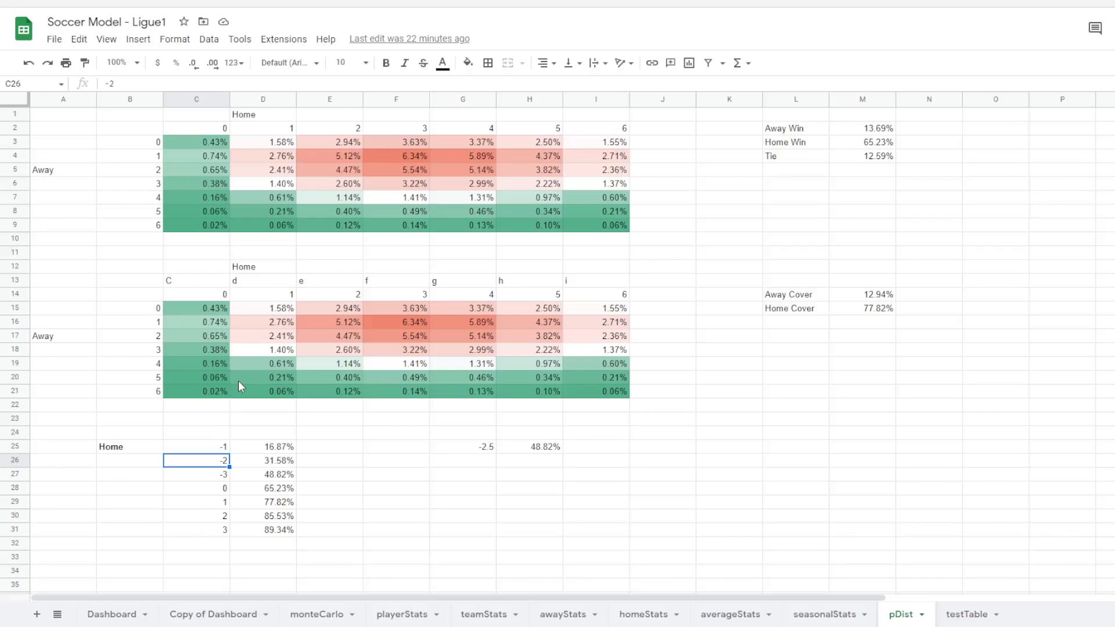
pyautogui.moveTo(205, 305)
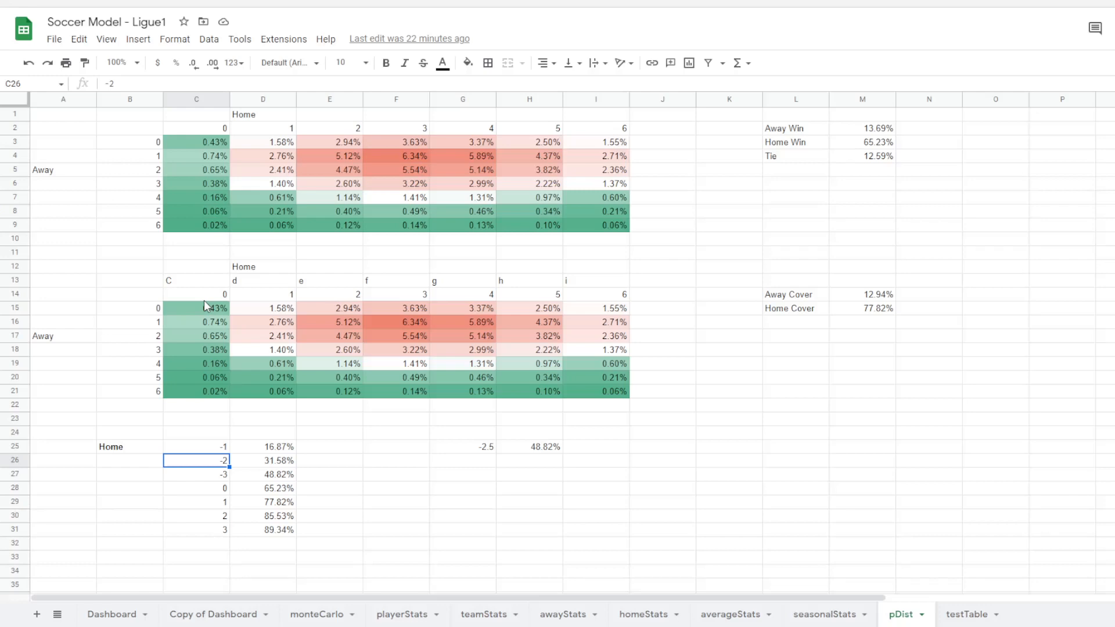
pyautogui.moveTo(242, 301)
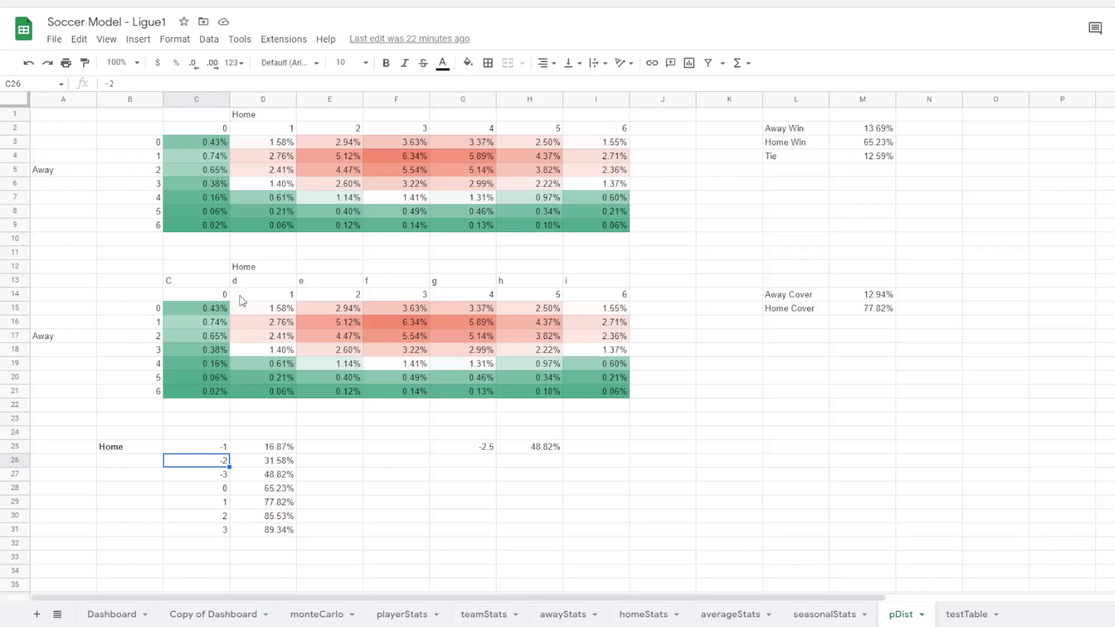
pyautogui.moveTo(235, 318)
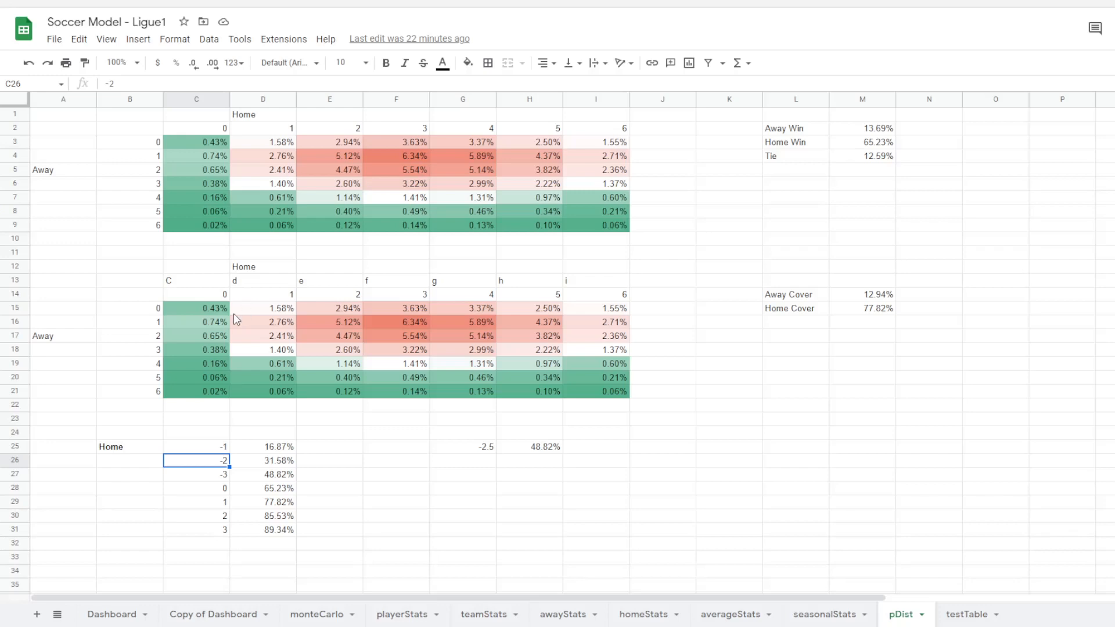
pyautogui.moveTo(229, 467)
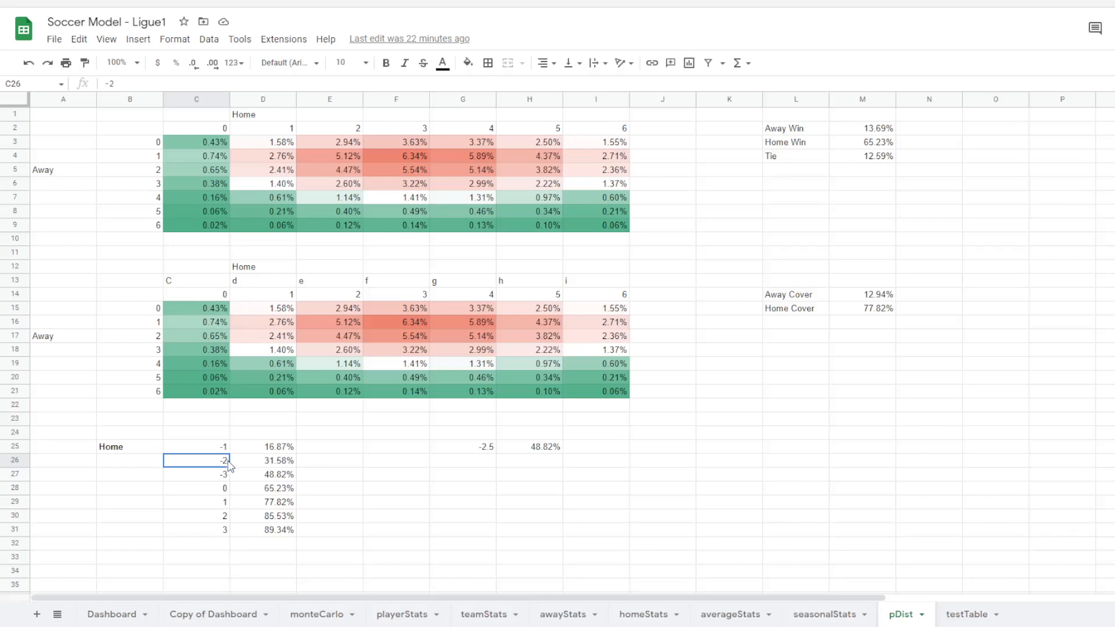
pyautogui.click(462, 447)
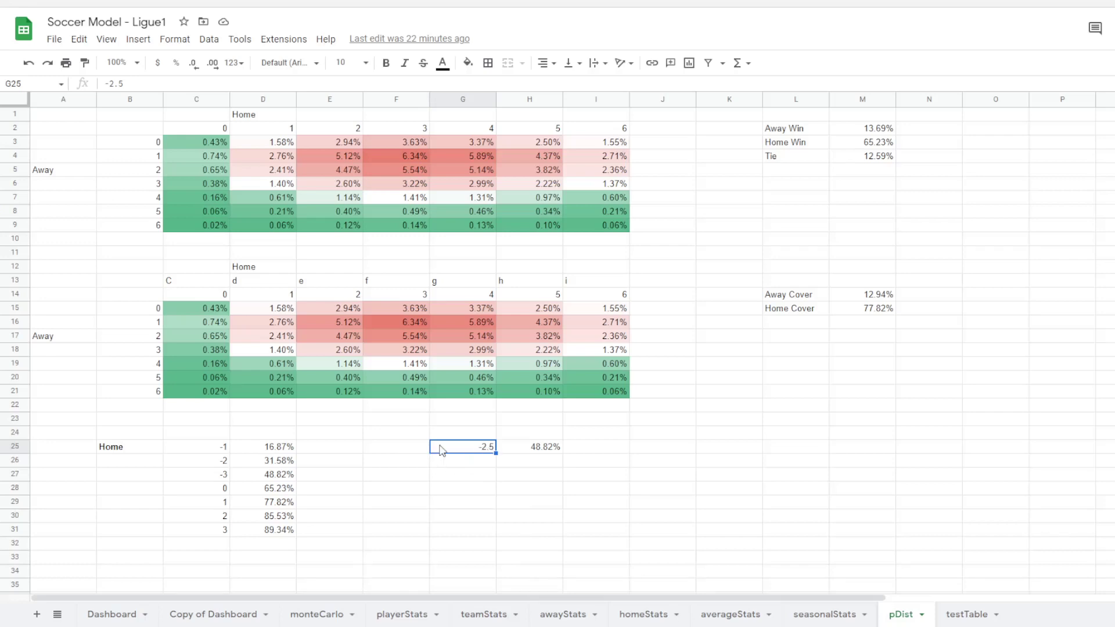
pyautogui.moveTo(491, 439)
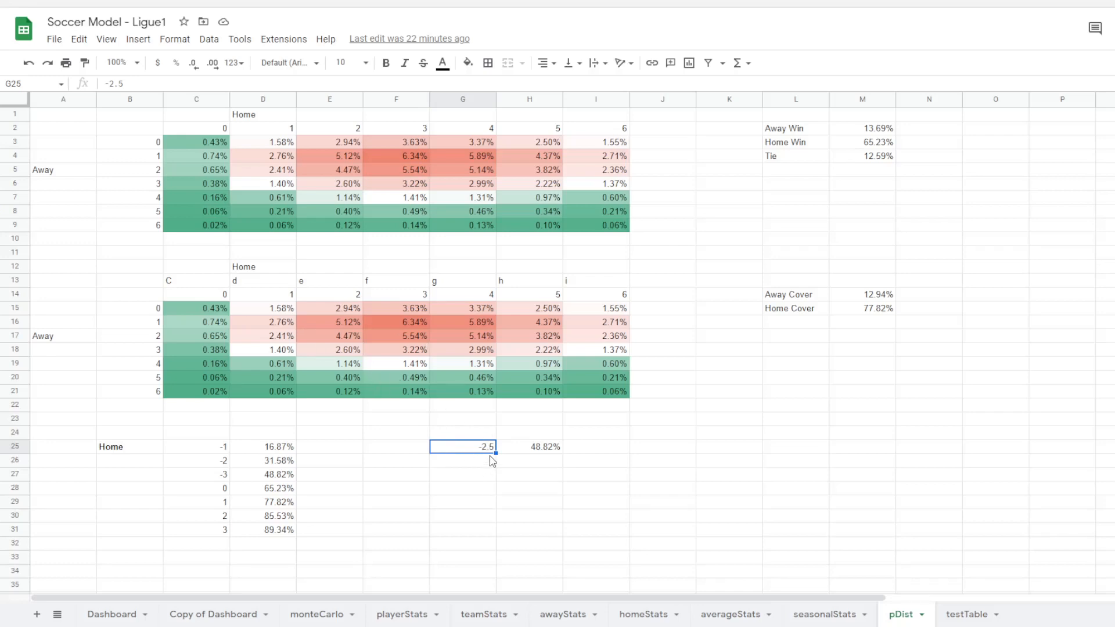
pyautogui.moveTo(444, 454)
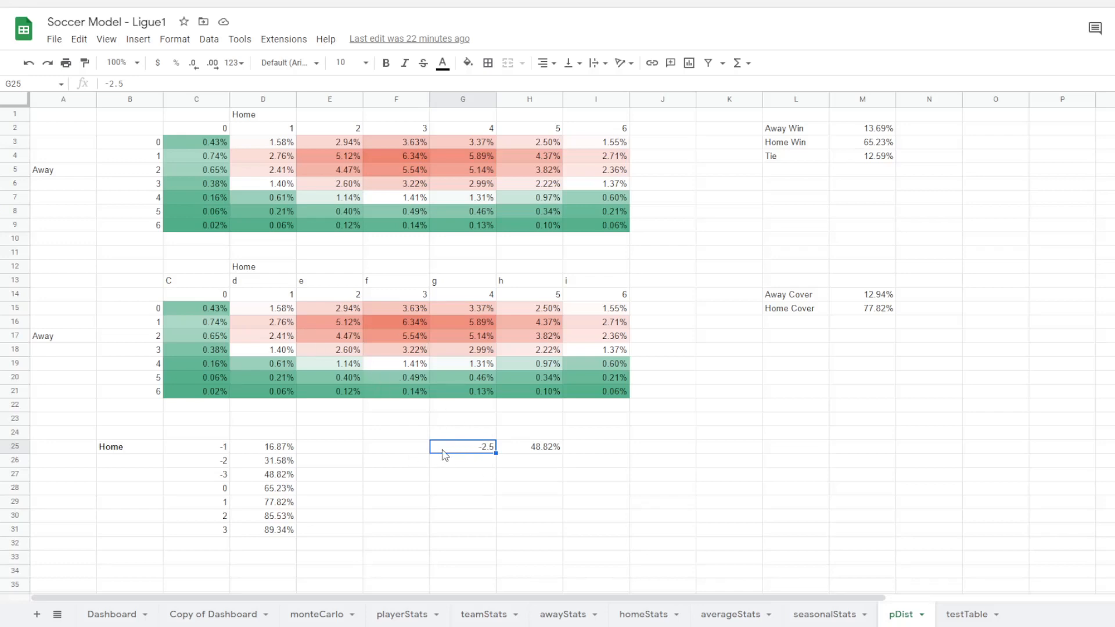
pyautogui.moveTo(220, 471)
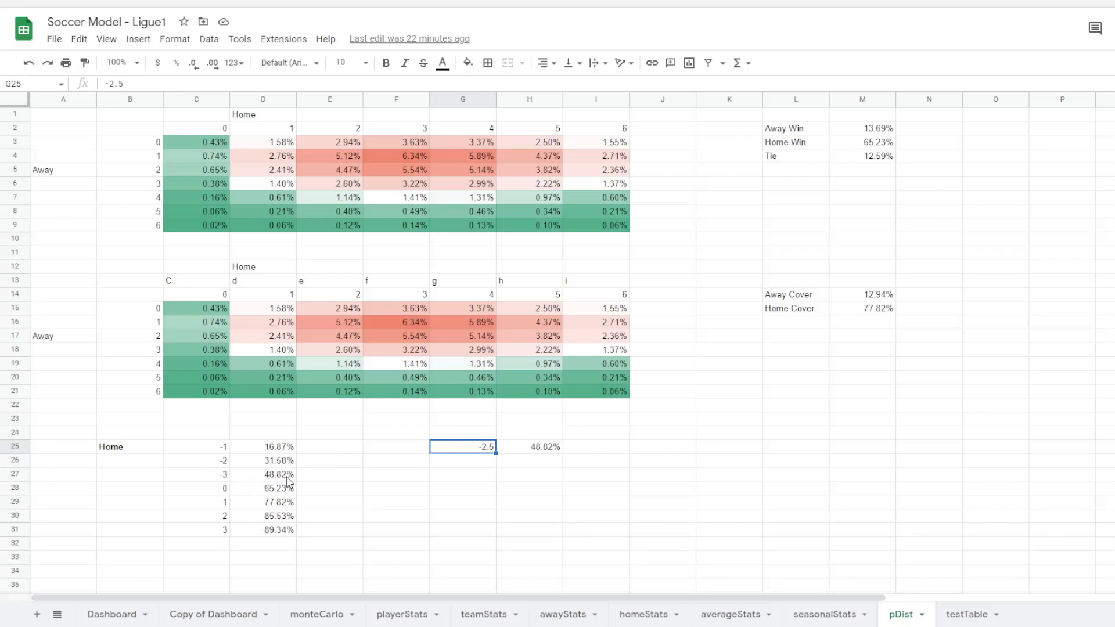
pyautogui.moveTo(547, 453)
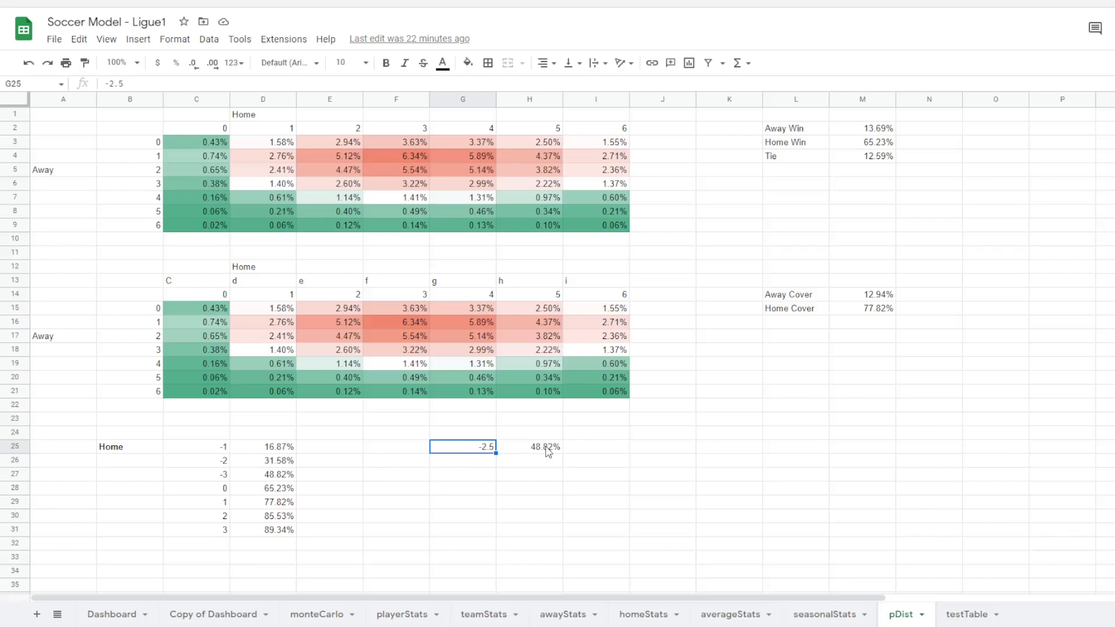
pyautogui.click(542, 446)
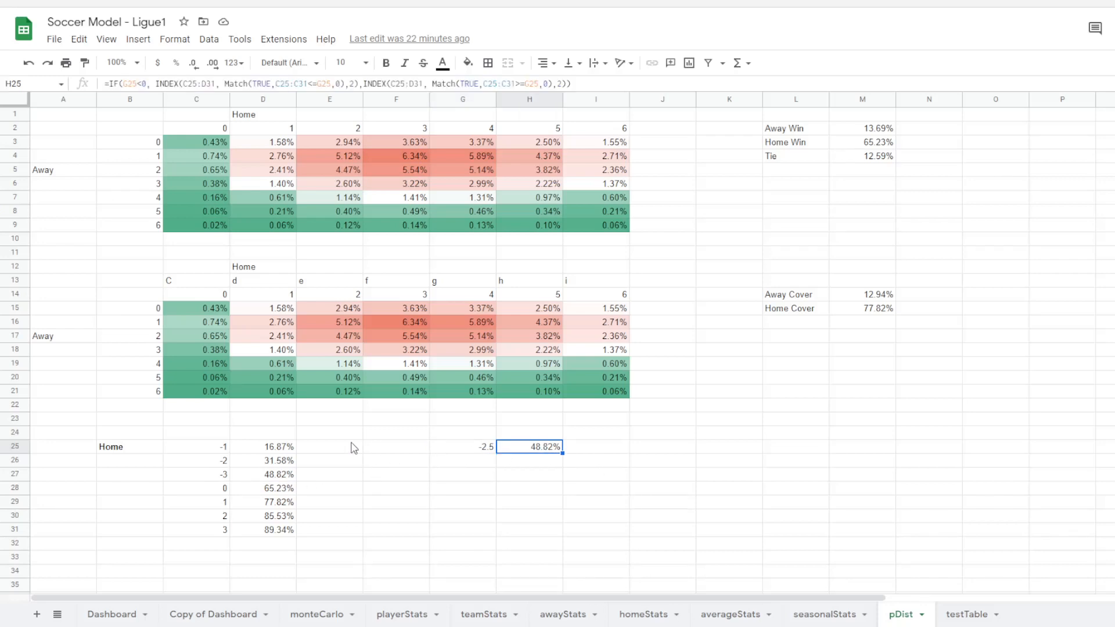
pyautogui.moveTo(196, 446); pyautogui.dragTo(196, 529)
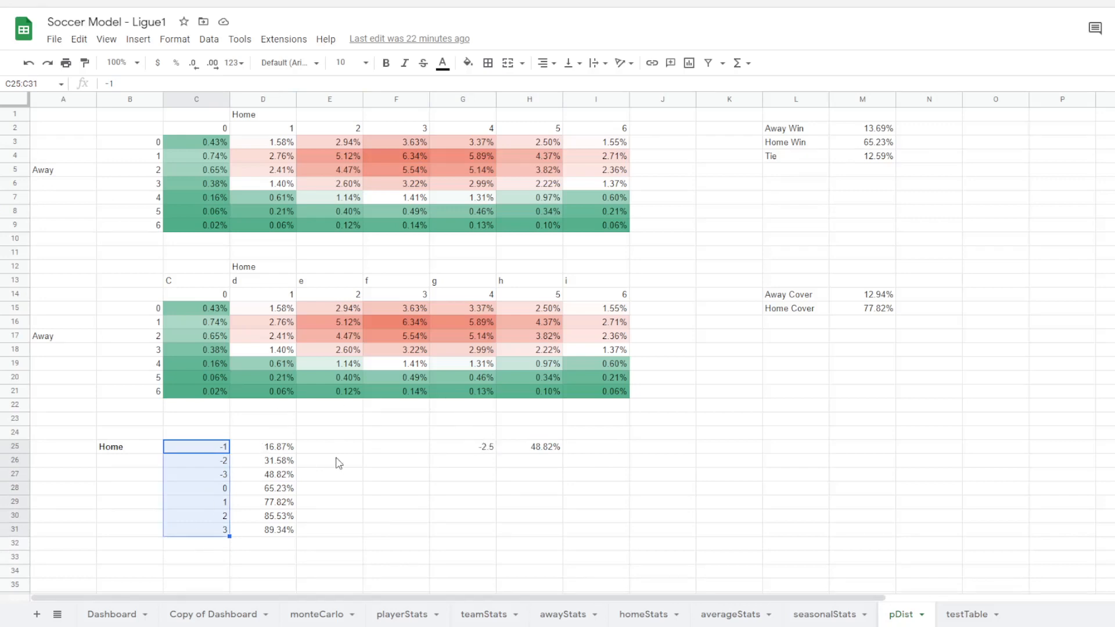
pyautogui.click(196, 447)
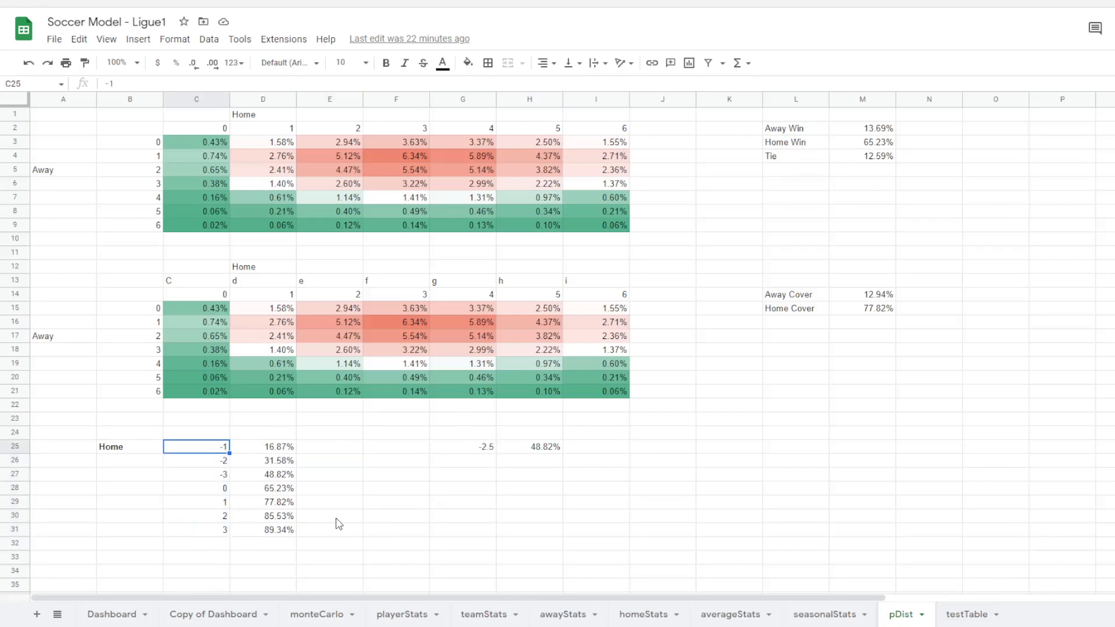
pyautogui.moveTo(279, 453)
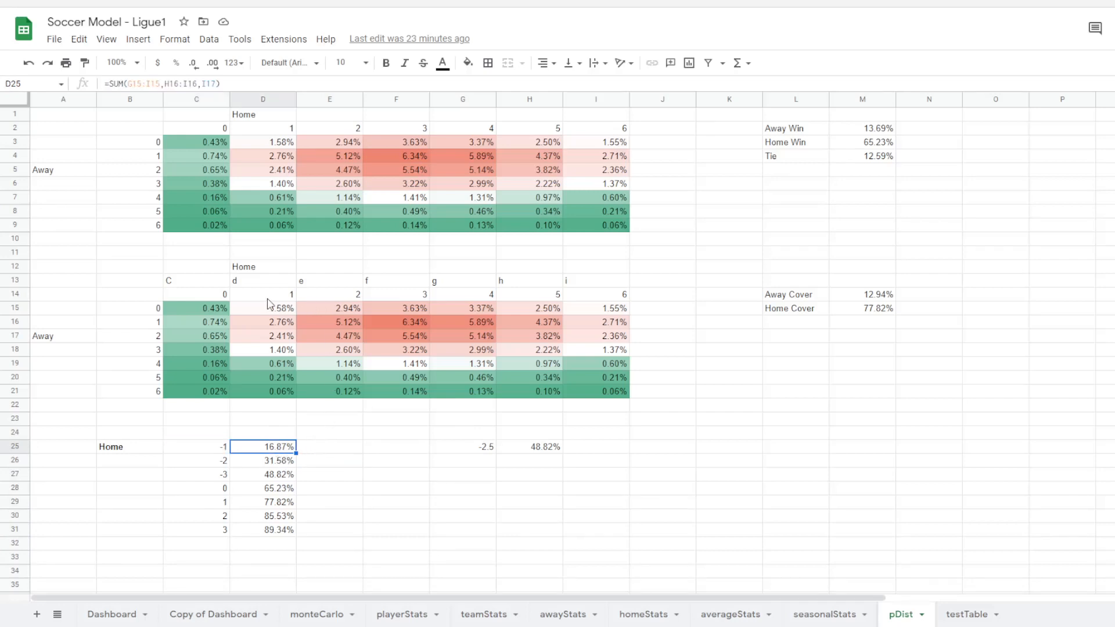
pyautogui.moveTo(273, 315)
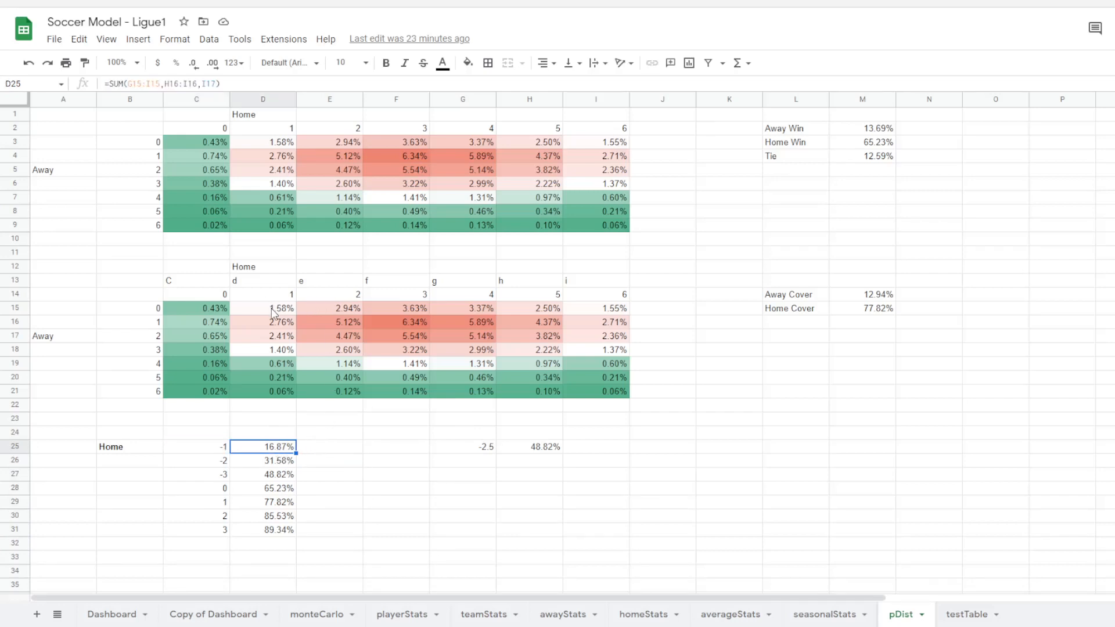
pyautogui.moveTo(519, 311)
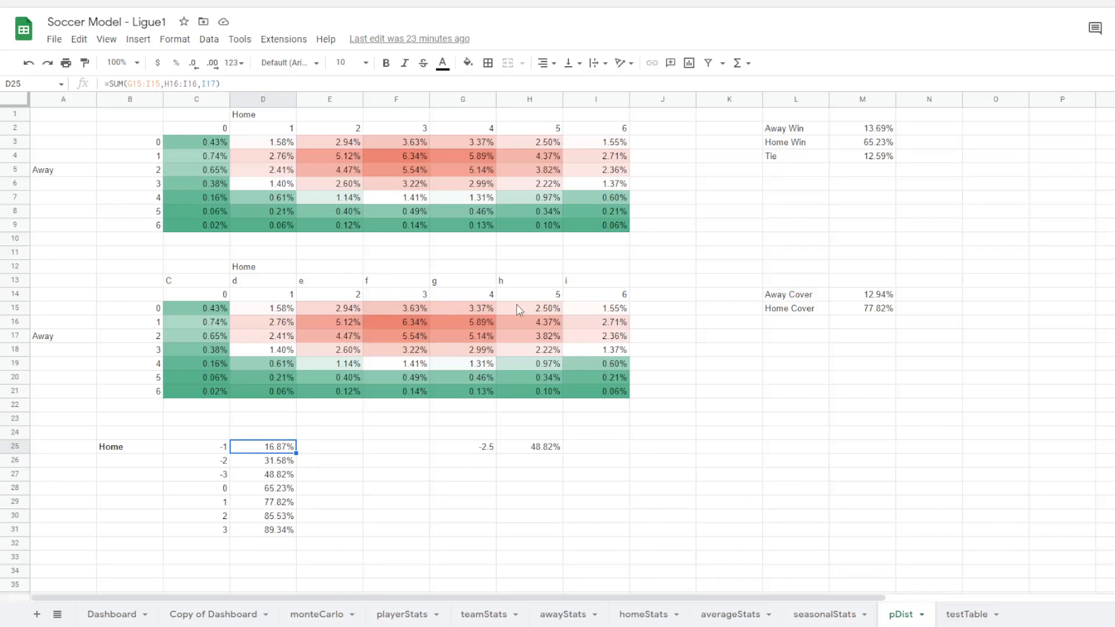
pyautogui.moveTo(449, 454)
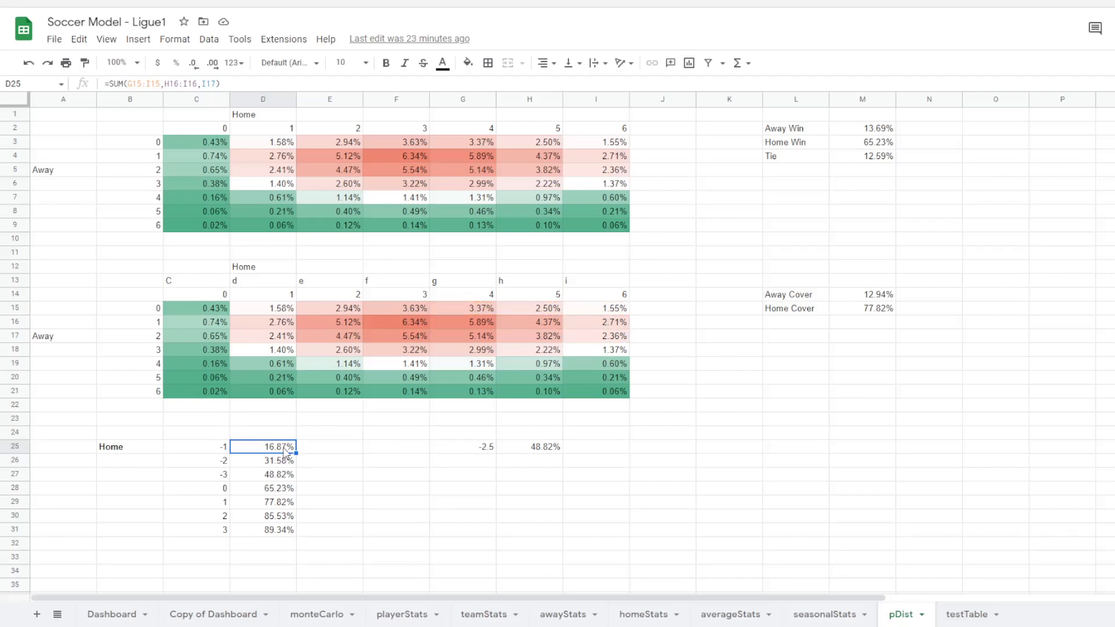
pyautogui.moveTo(327, 505)
pyautogui.write('=SUM(')
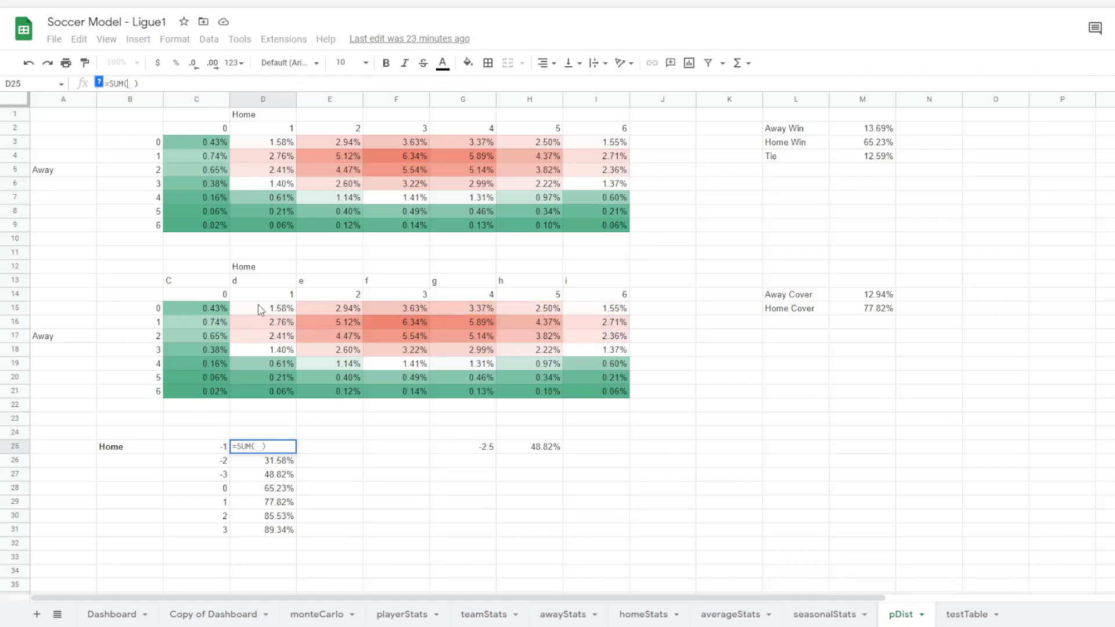
pyautogui.moveTo(333, 314)
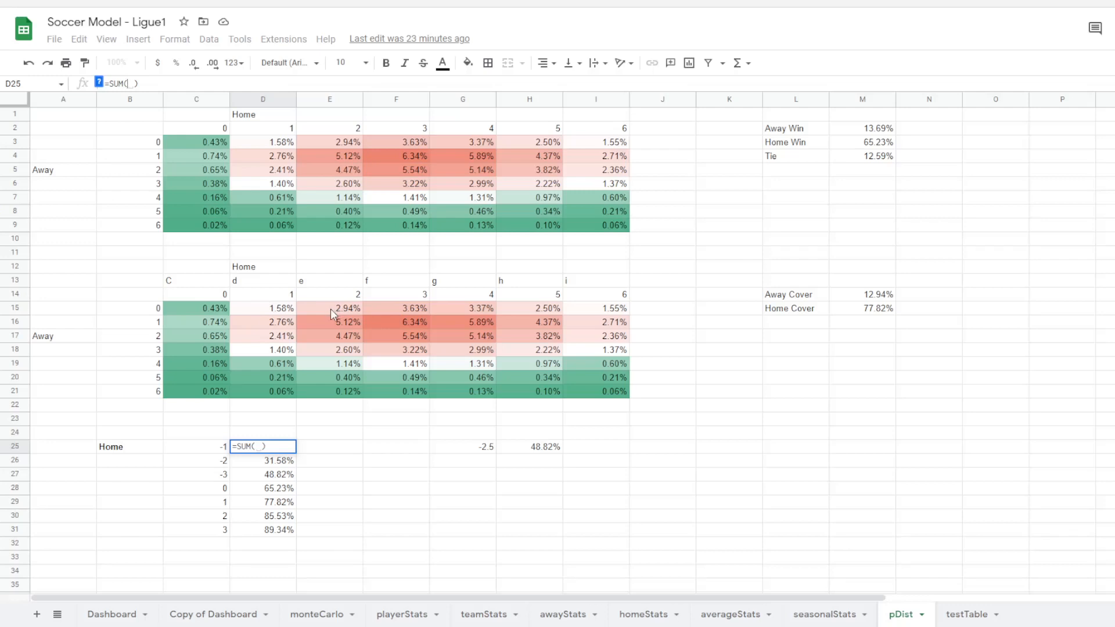
# - Make D25 sum E15:I15, F16:I16, G17:I17, H18:I18 and I19, showing 48.82%
pyautogui.moveTo(330, 308); pyautogui.dragTo(624, 308)
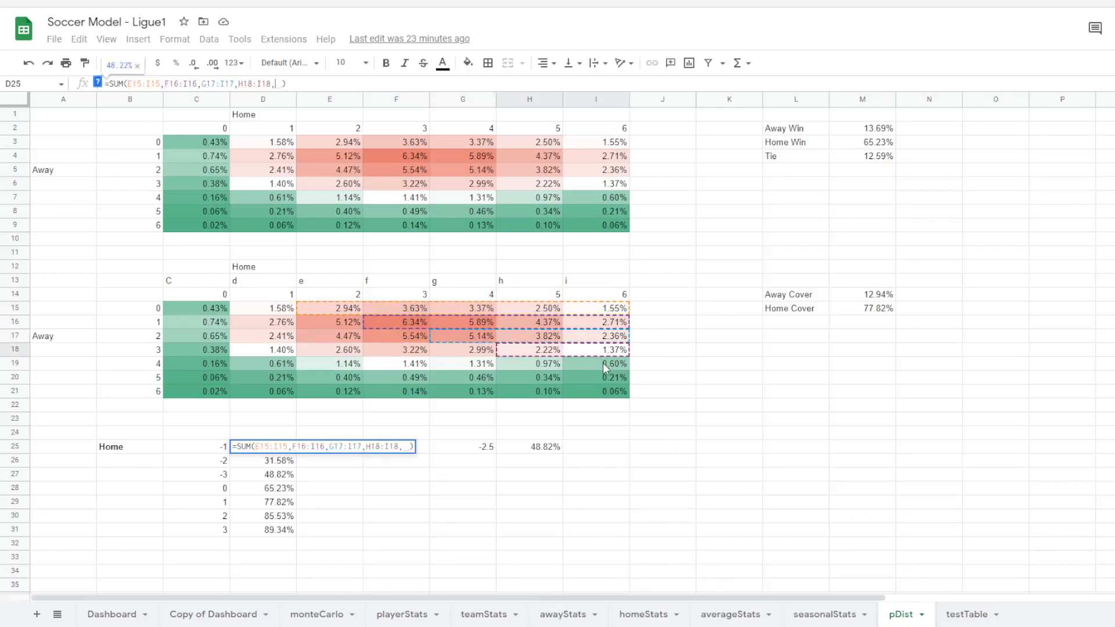
pyautogui.click(604, 363)
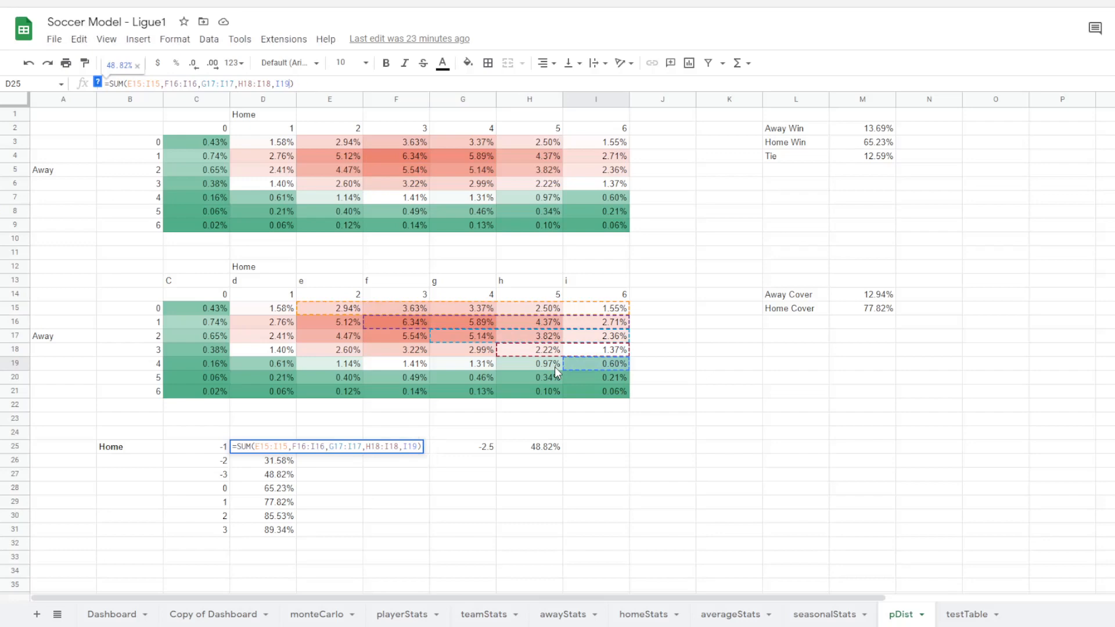
pyautogui.press('Enter')
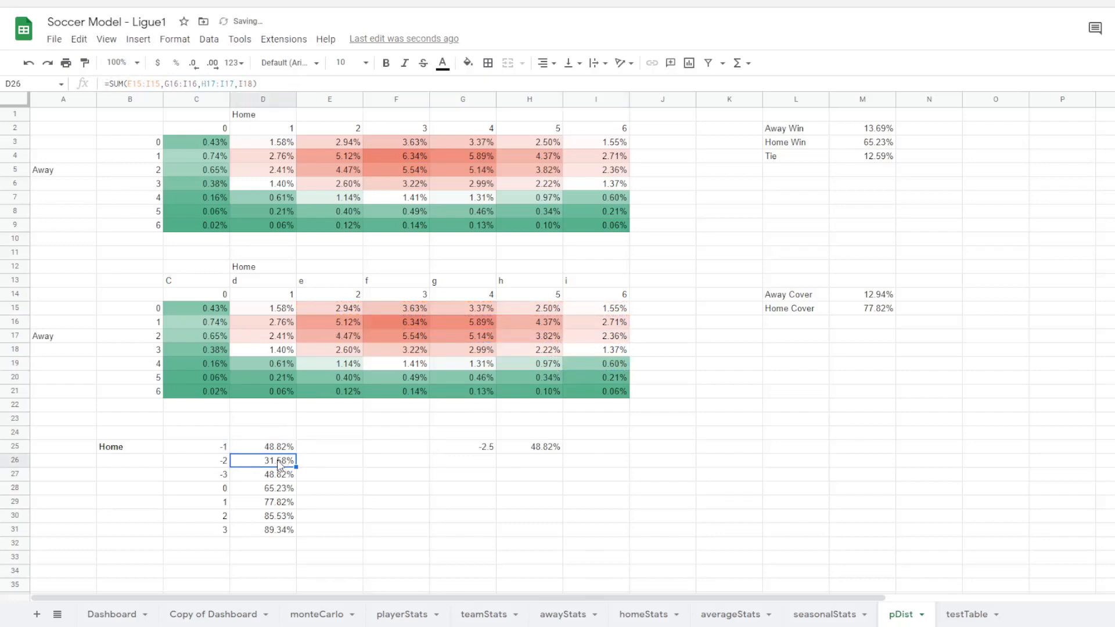
# - Start editing D26 to retype its =SUM( formula for the -2 margin
pyautogui.doubleClick(277, 461)
pyautogui.write('=SUM(')
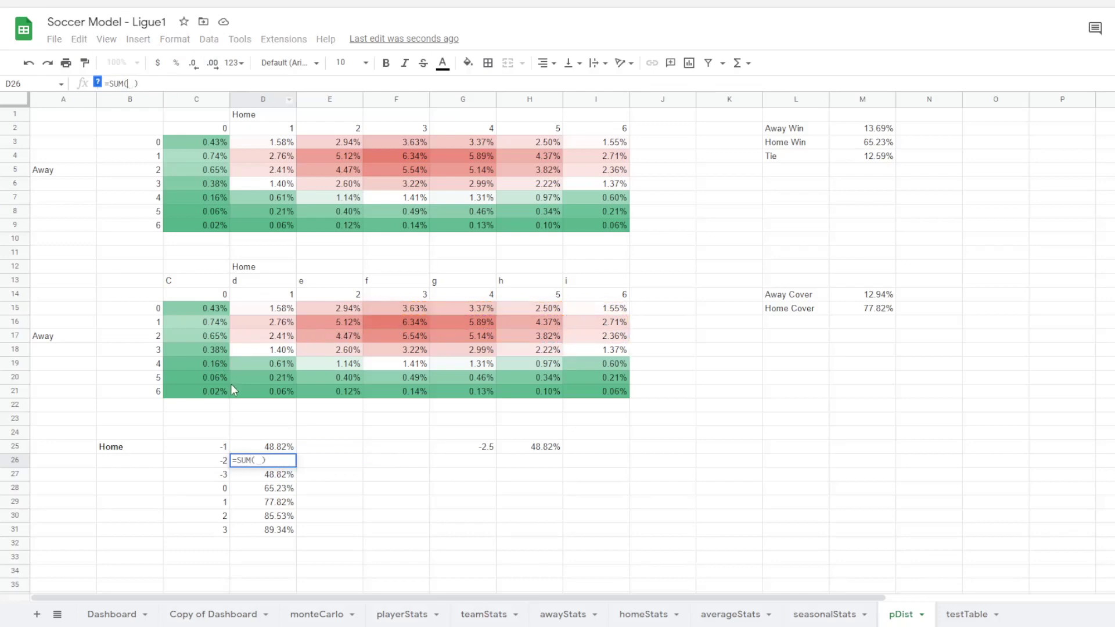
pyautogui.moveTo(363, 338)
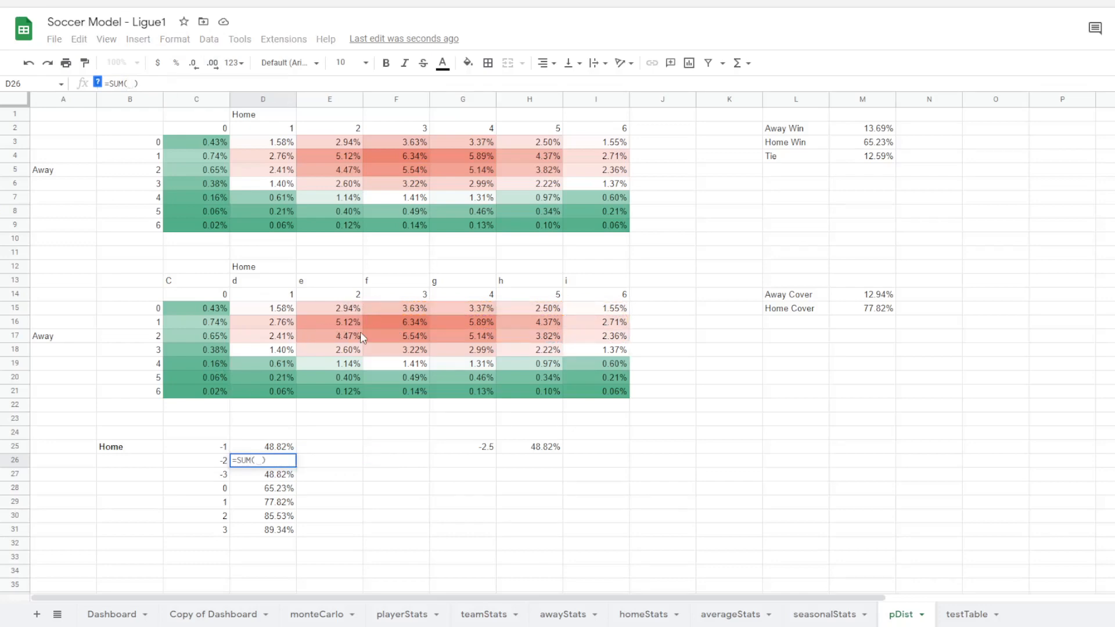
pyautogui.moveTo(404, 316)
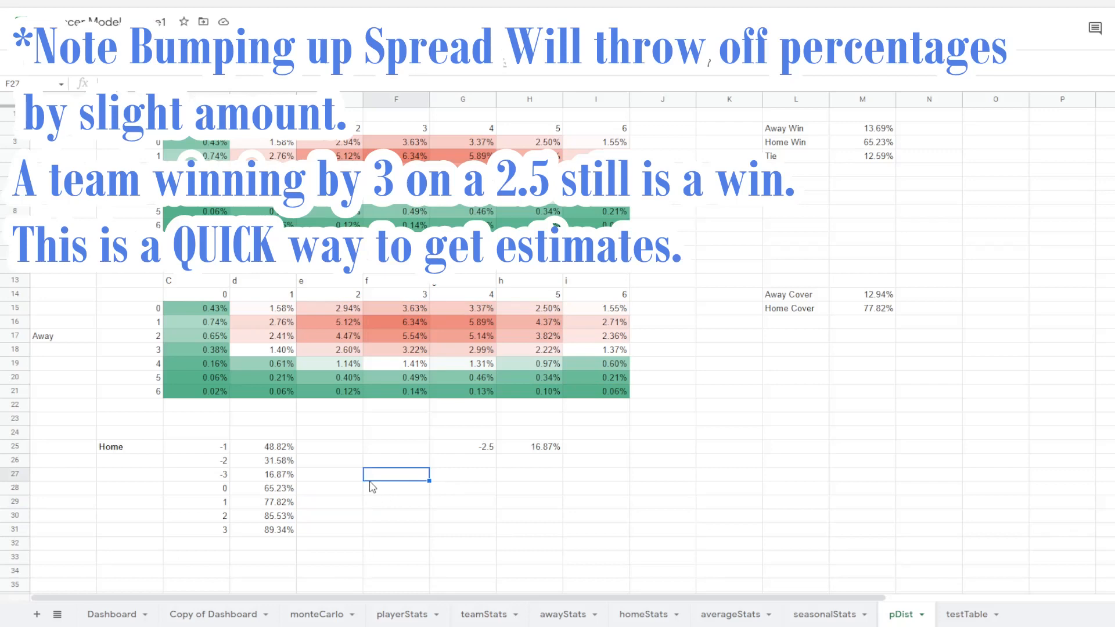
pyautogui.click(196, 460)
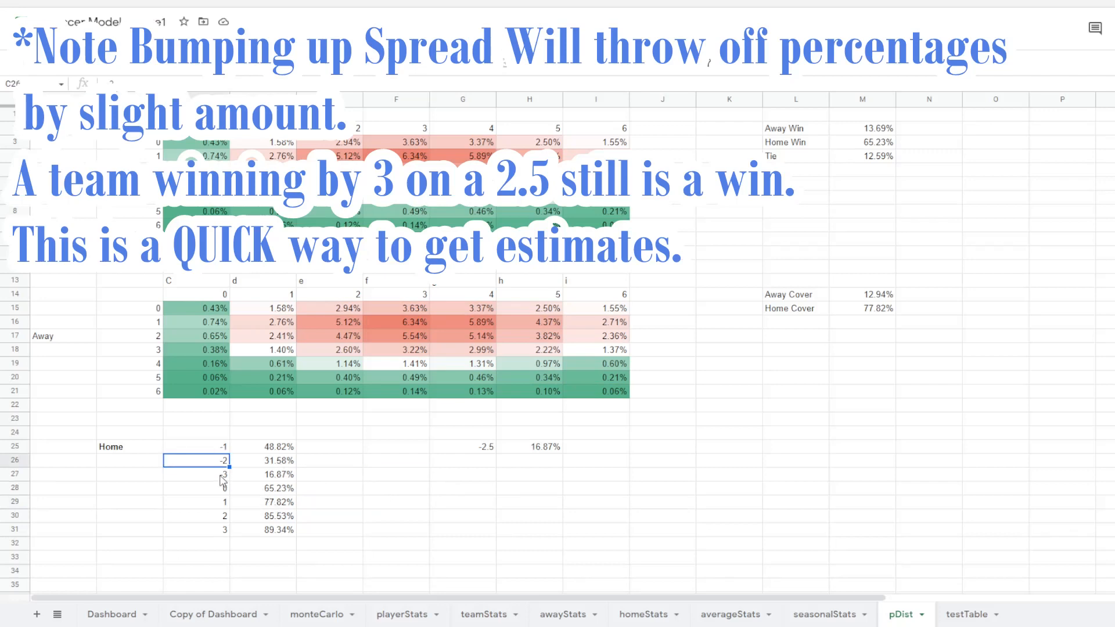
pyautogui.click(196, 475)
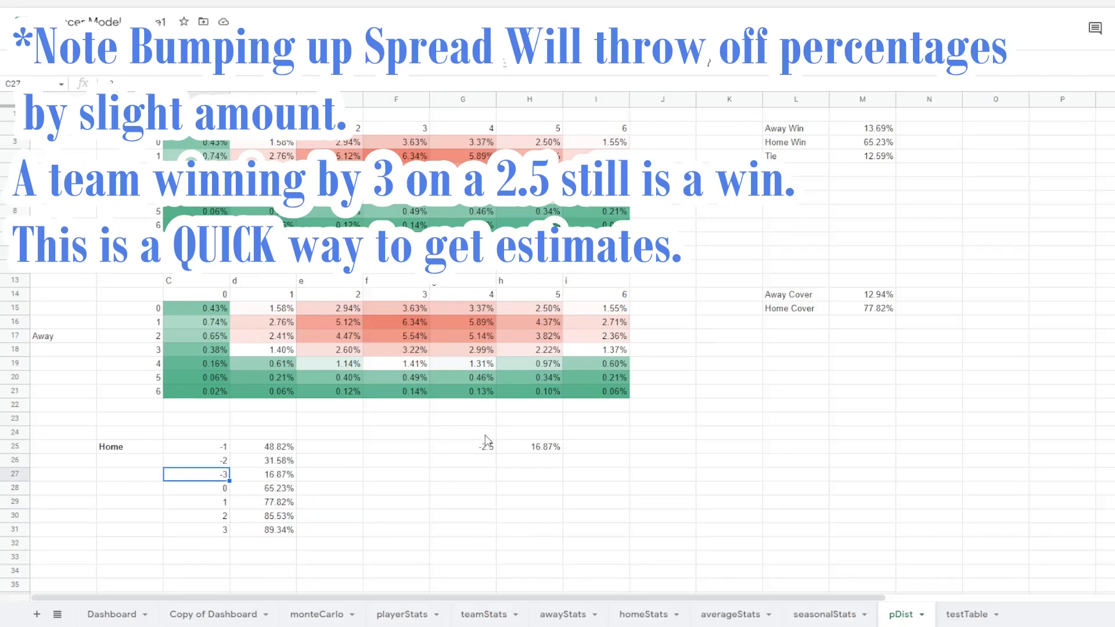
pyautogui.click(458, 447)
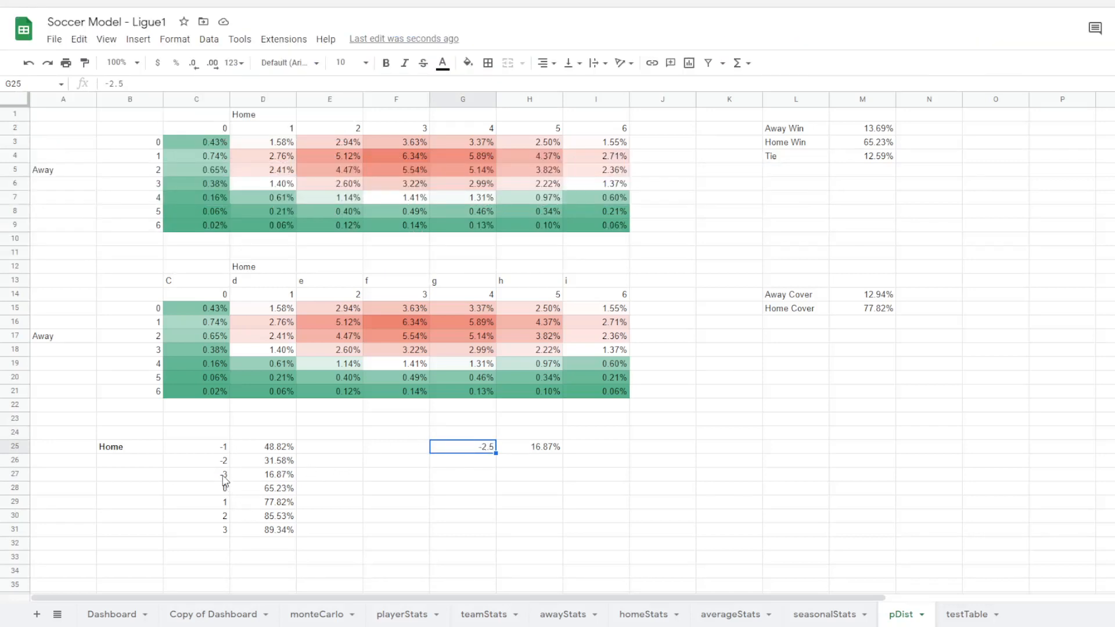
pyautogui.click(204, 473)
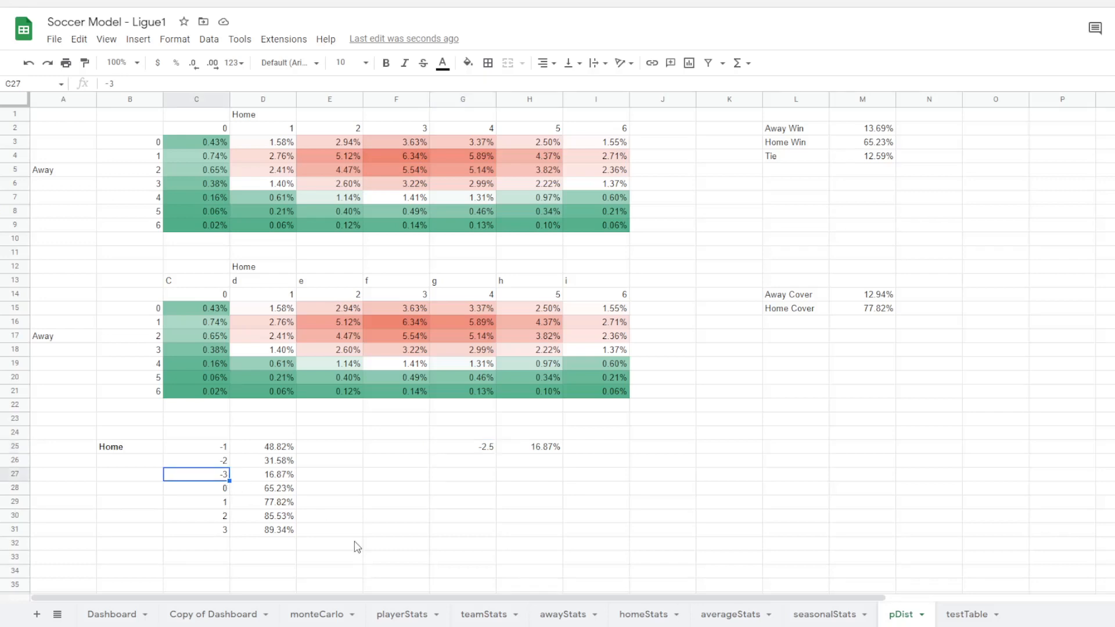
pyautogui.moveTo(411, 301)
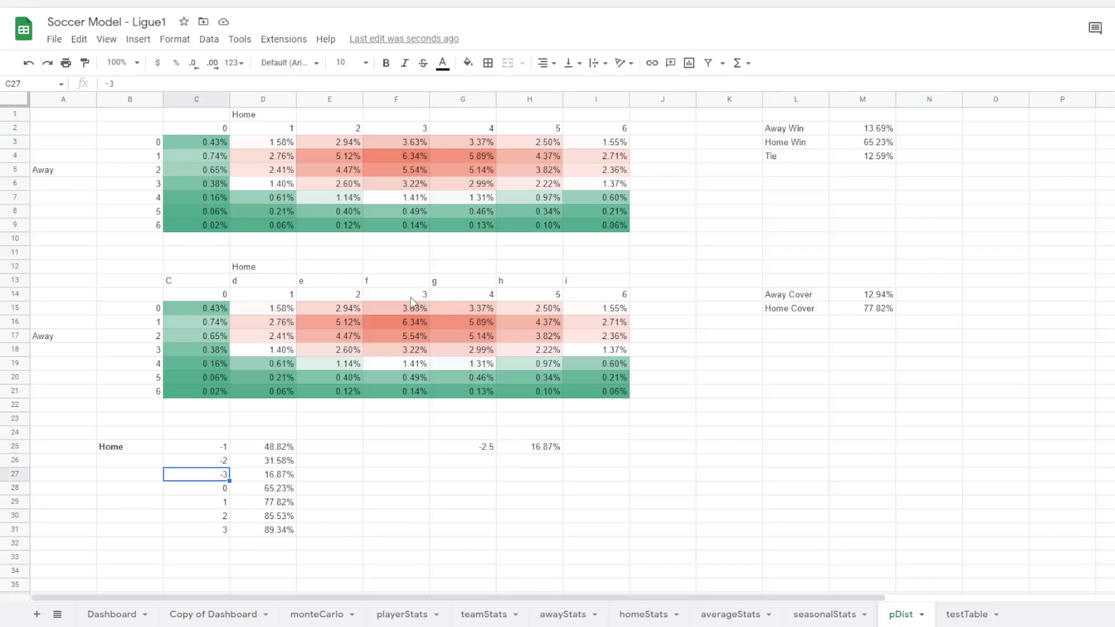
pyautogui.moveTo(528, 478)
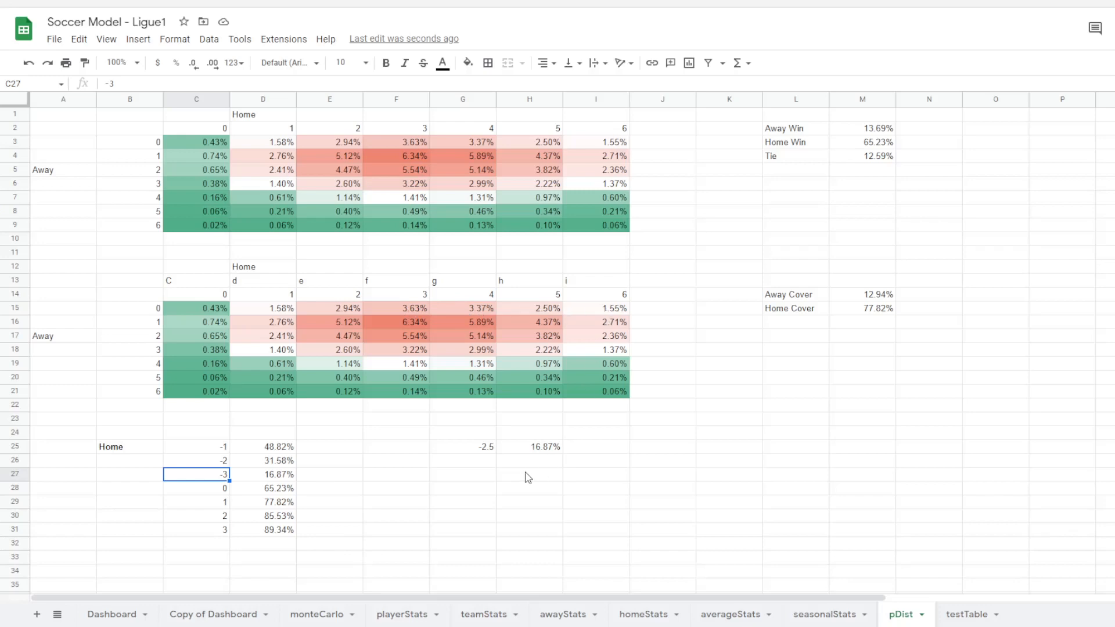
pyautogui.moveTo(424, 405)
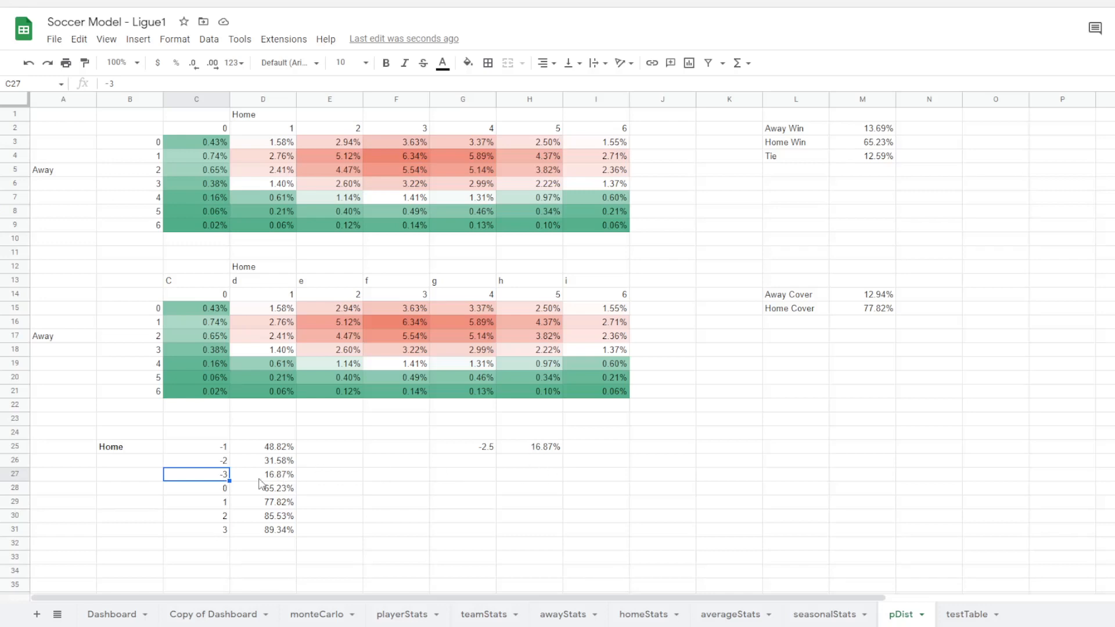
pyautogui.click(529, 446)
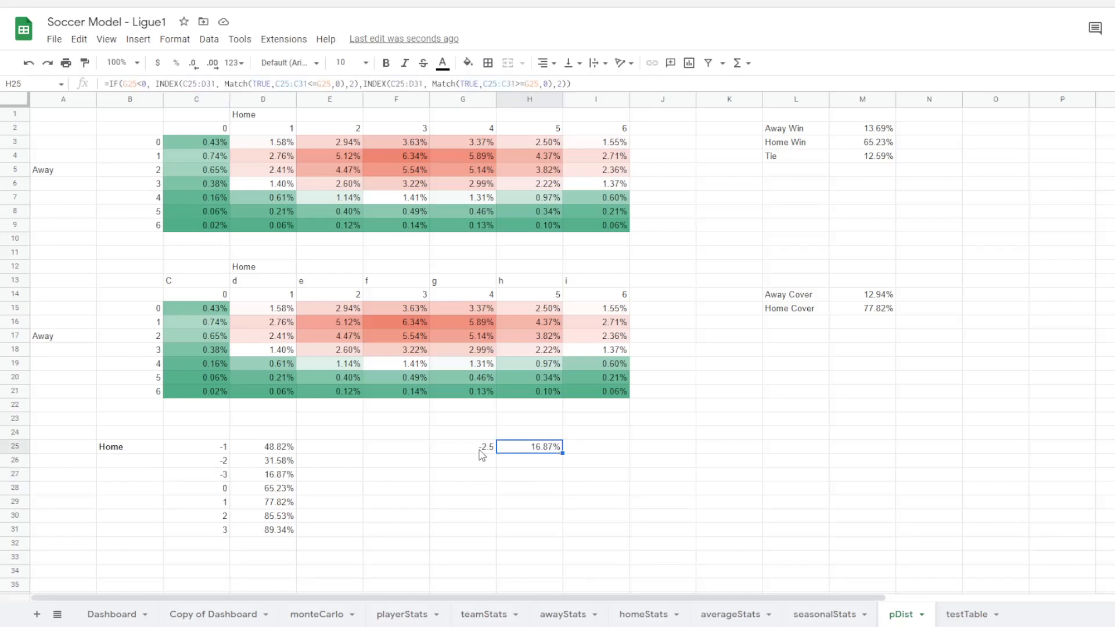
pyautogui.click(463, 447)
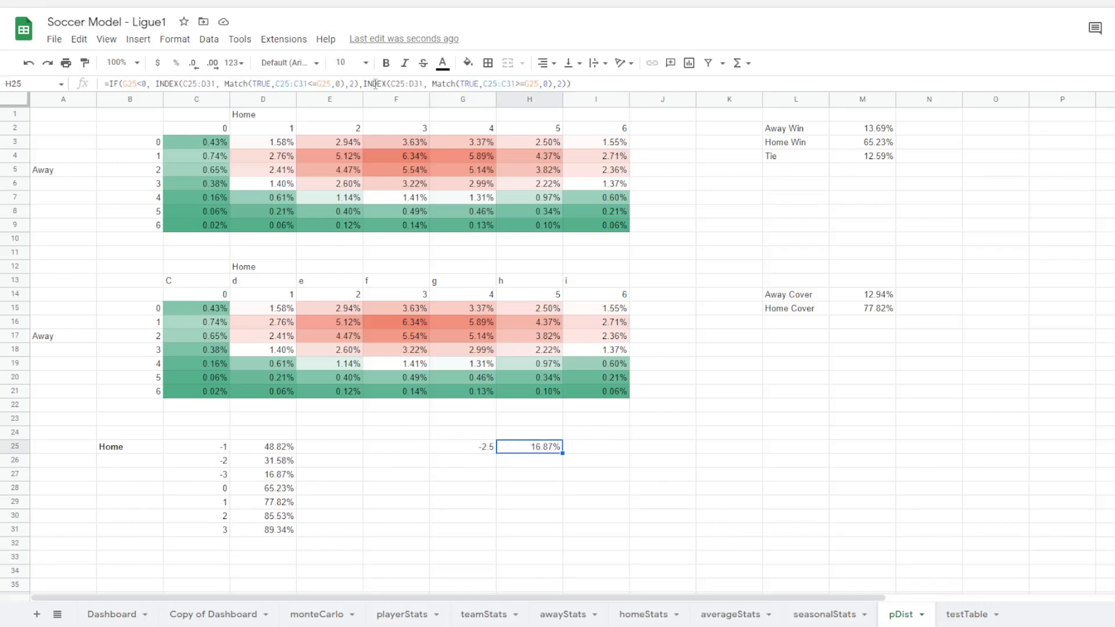
pyautogui.doubleClick(529, 446)
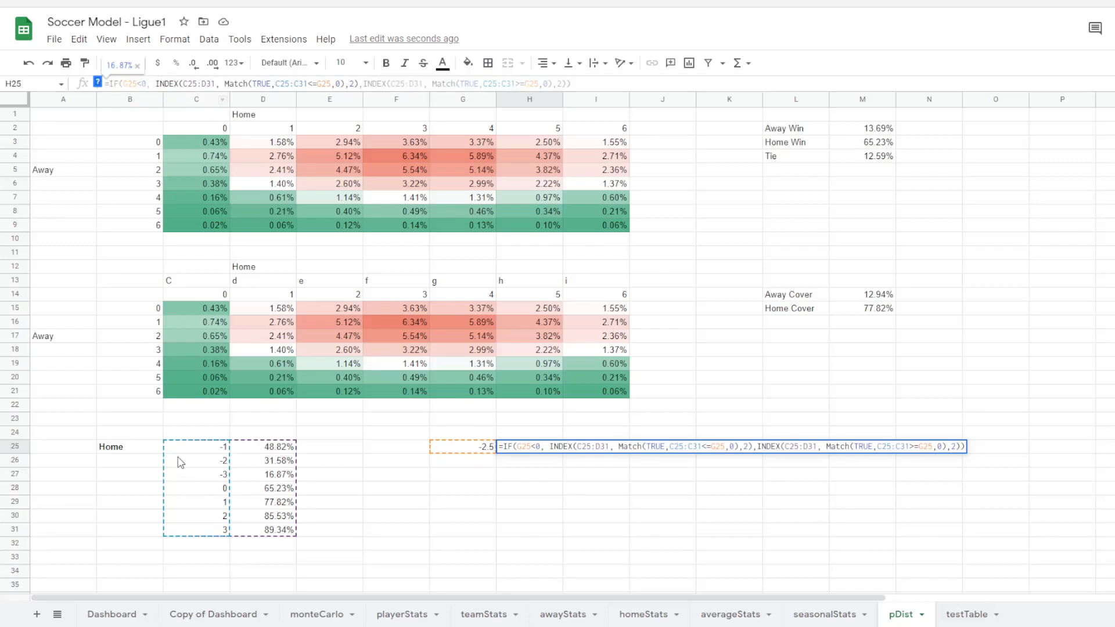
pyautogui.moveTo(243, 418)
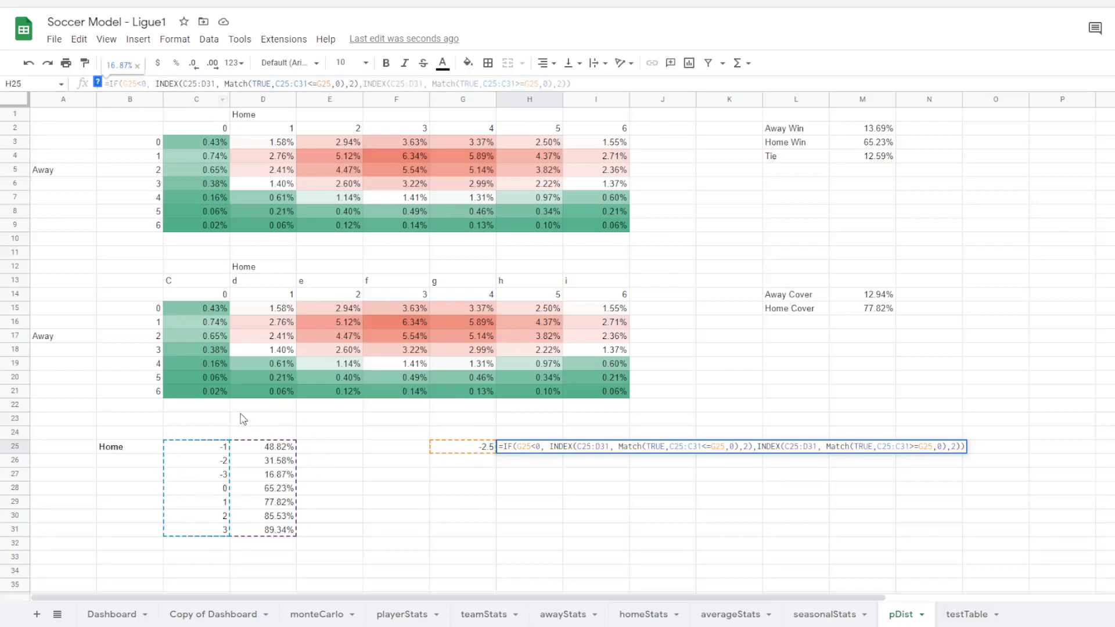
pyautogui.moveTo(296, 529)
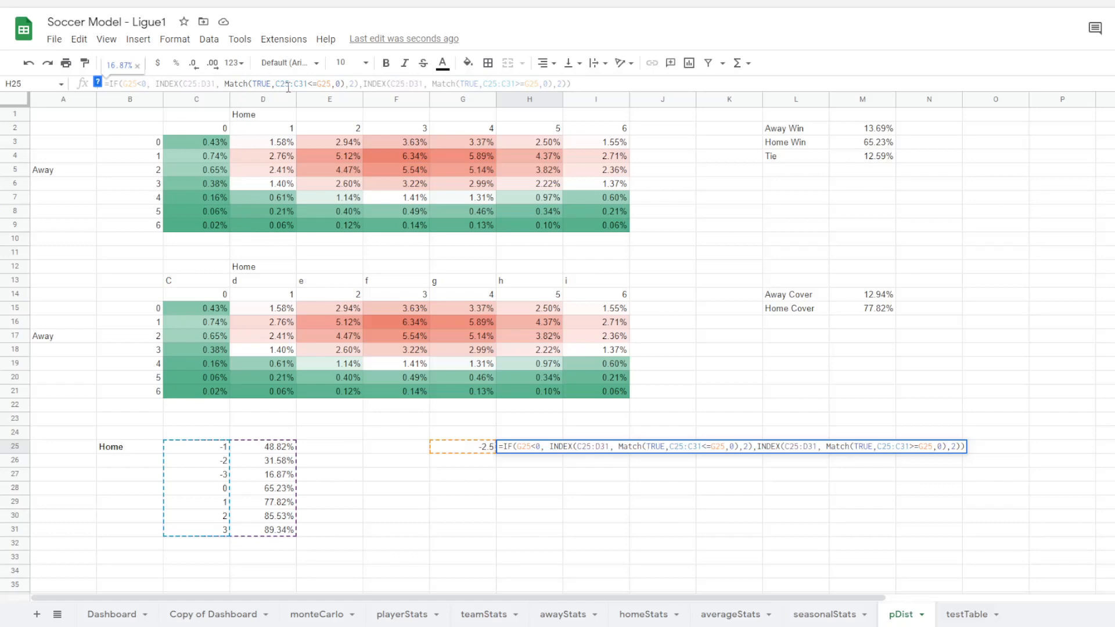
pyautogui.moveTo(312, 83)
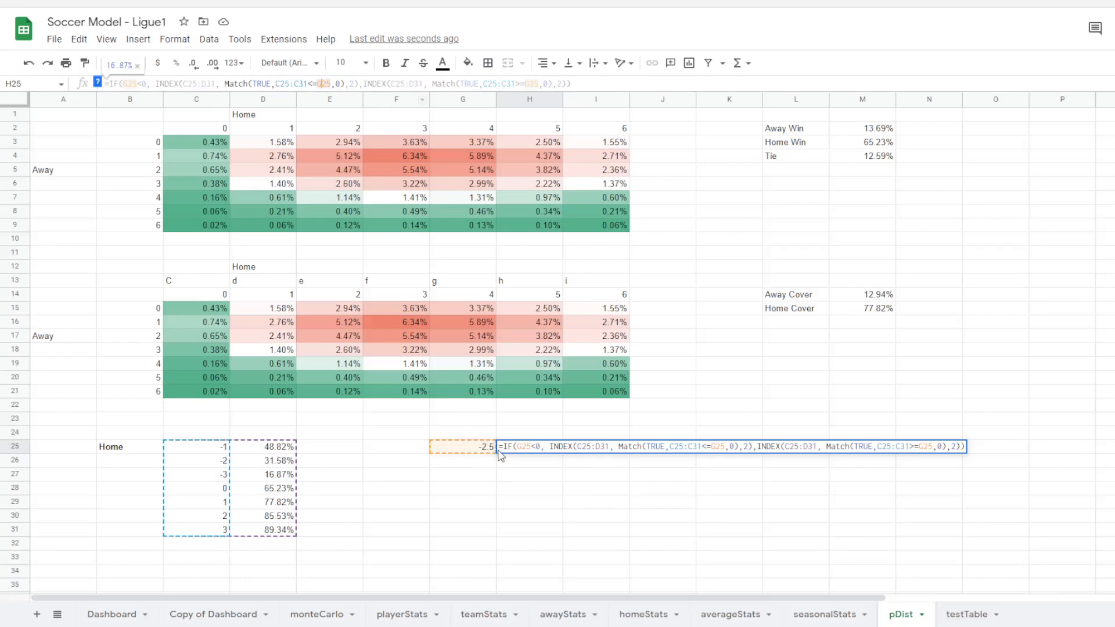
pyautogui.moveTo(472, 458)
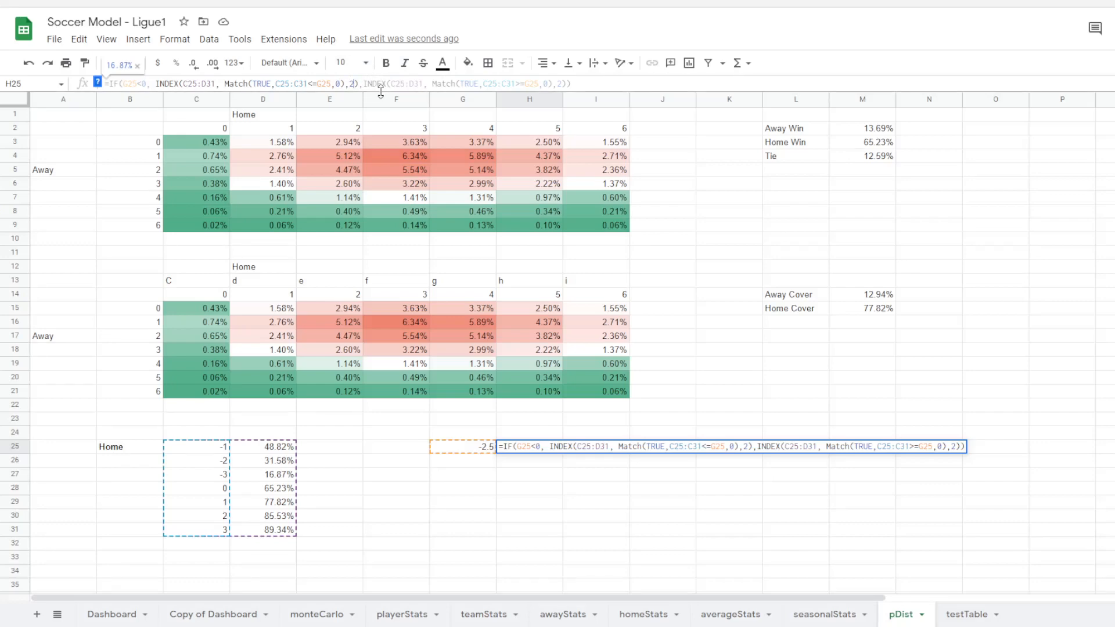
pyautogui.moveTo(269, 584)
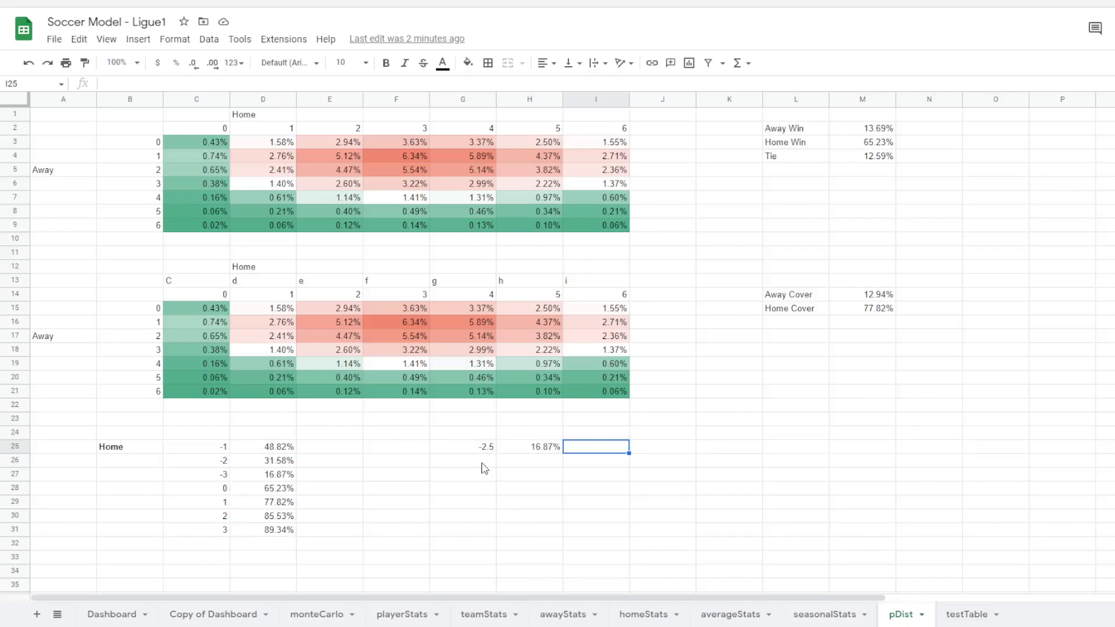
# - Enter test spread -1.5 in G25 and confirm H25 returns 31.58%
pyautogui.click(463, 447)
pyautogui.write('2')
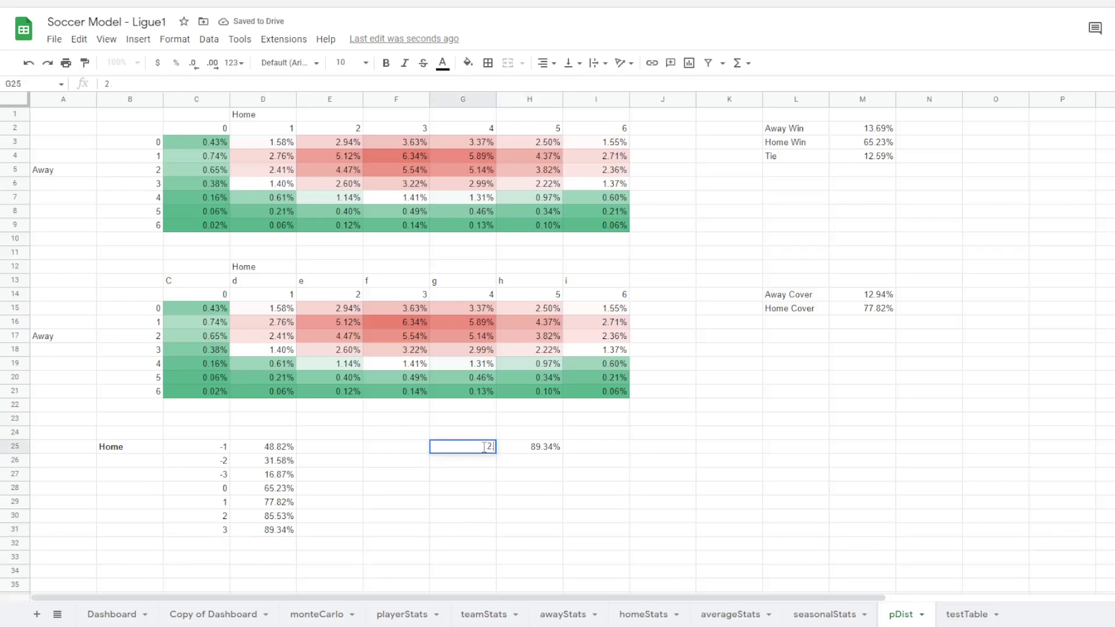
pyautogui.write('.5')
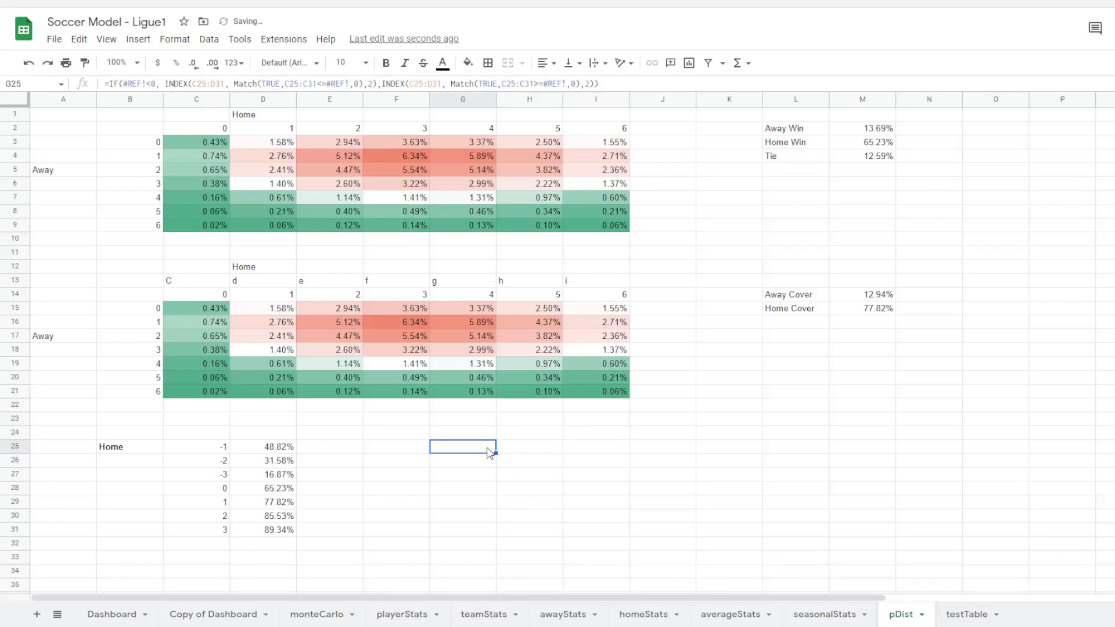
pyautogui.write('2')
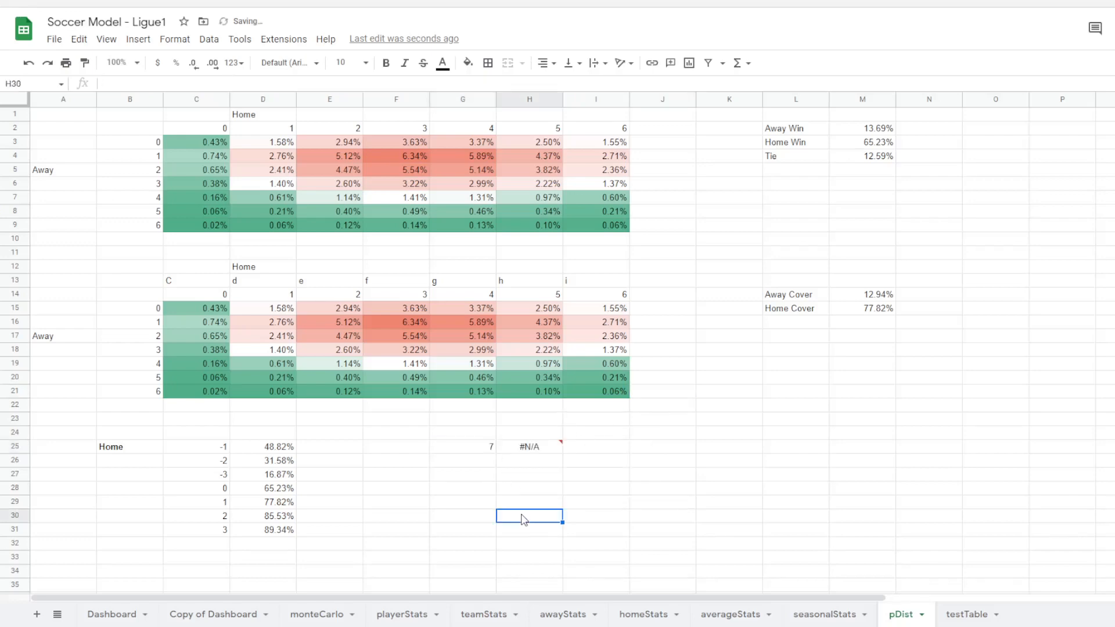
pyautogui.moveTo(475, 452)
pyautogui.write('-1.5')
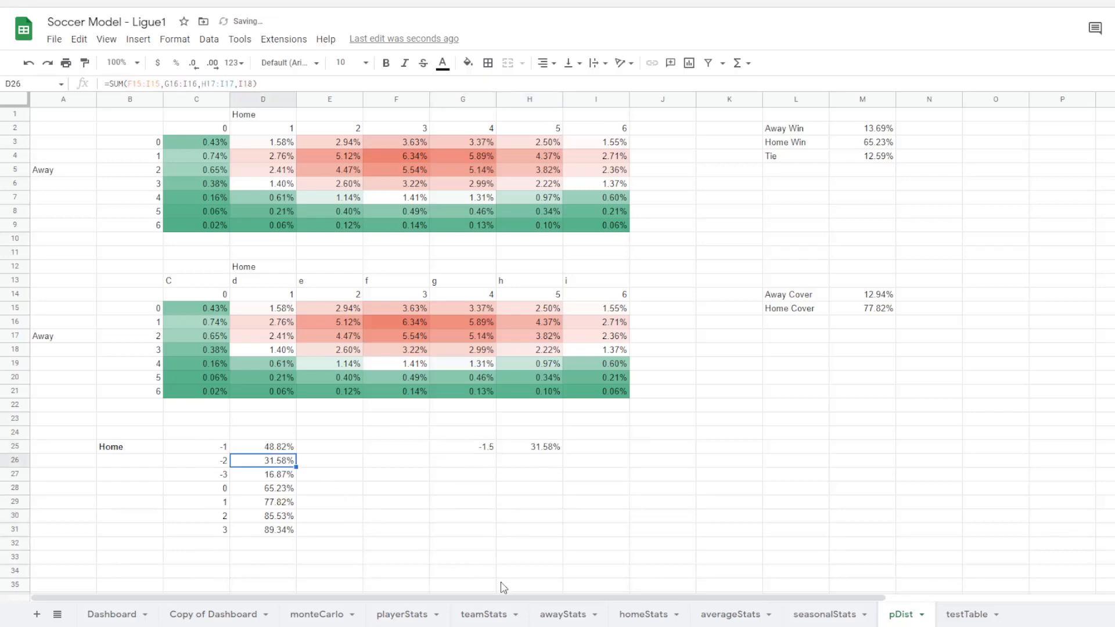
pyautogui.click(540, 447)
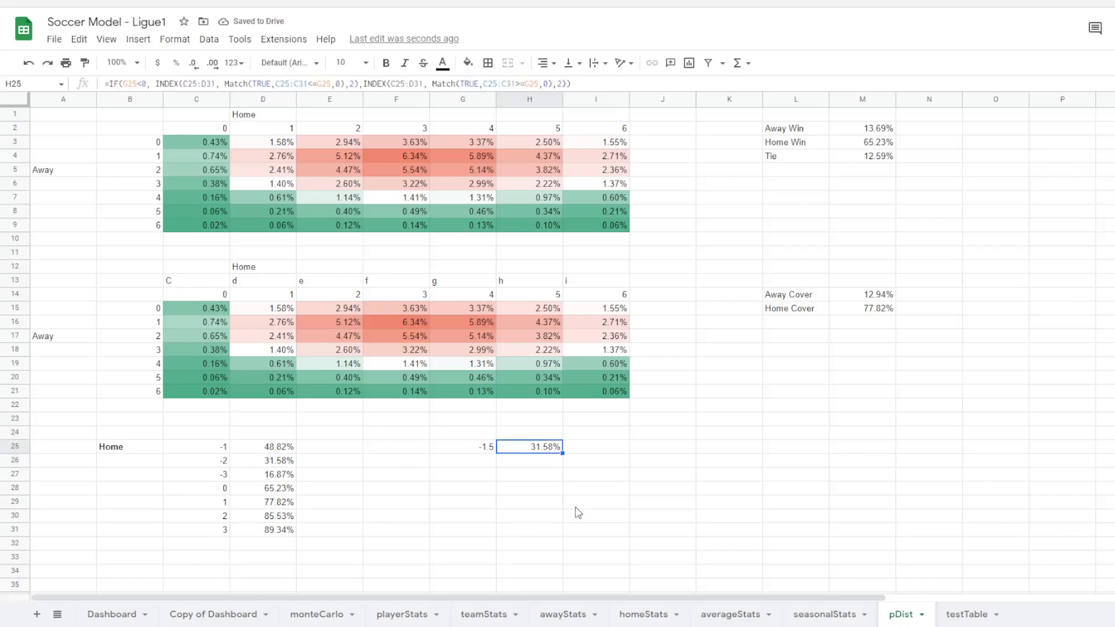
pyautogui.moveTo(498, 393)
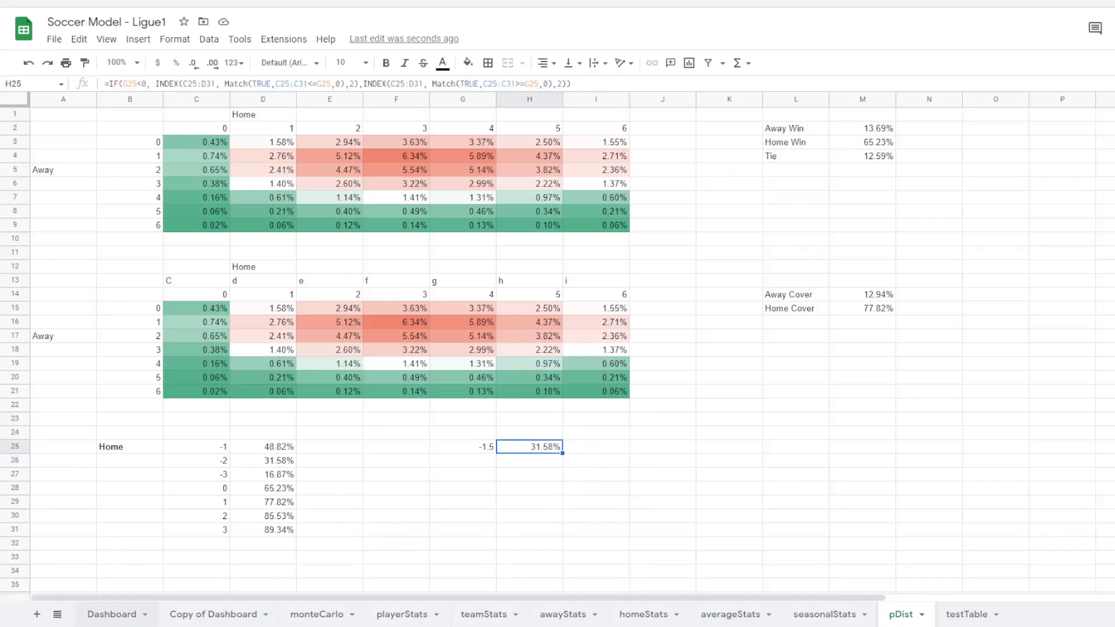
pyautogui.moveTo(126, 614)
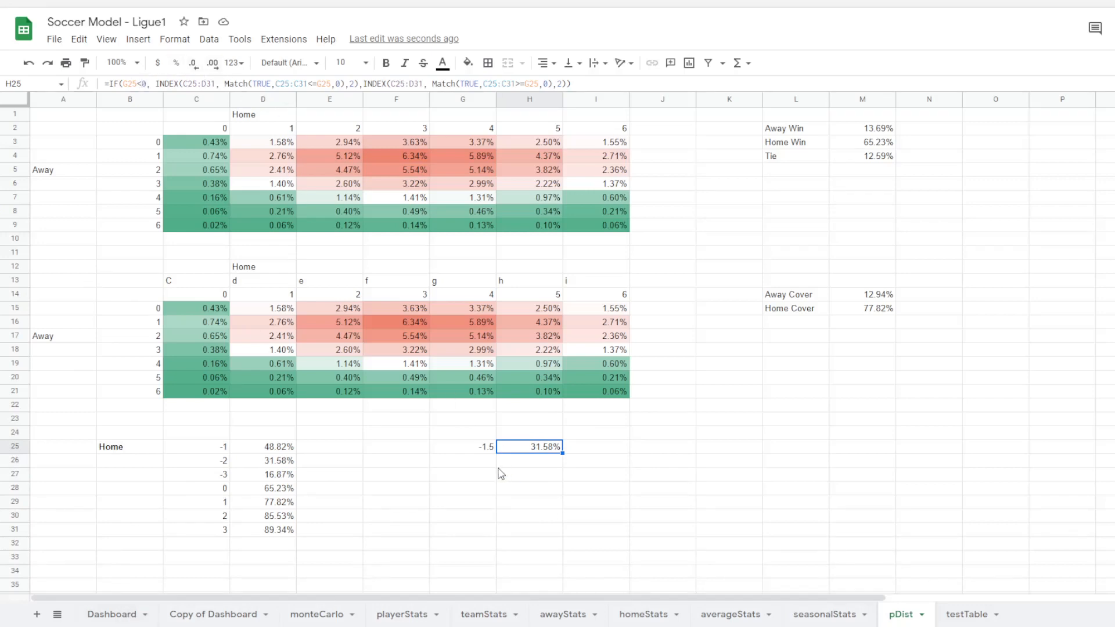
pyautogui.moveTo(22, 593)
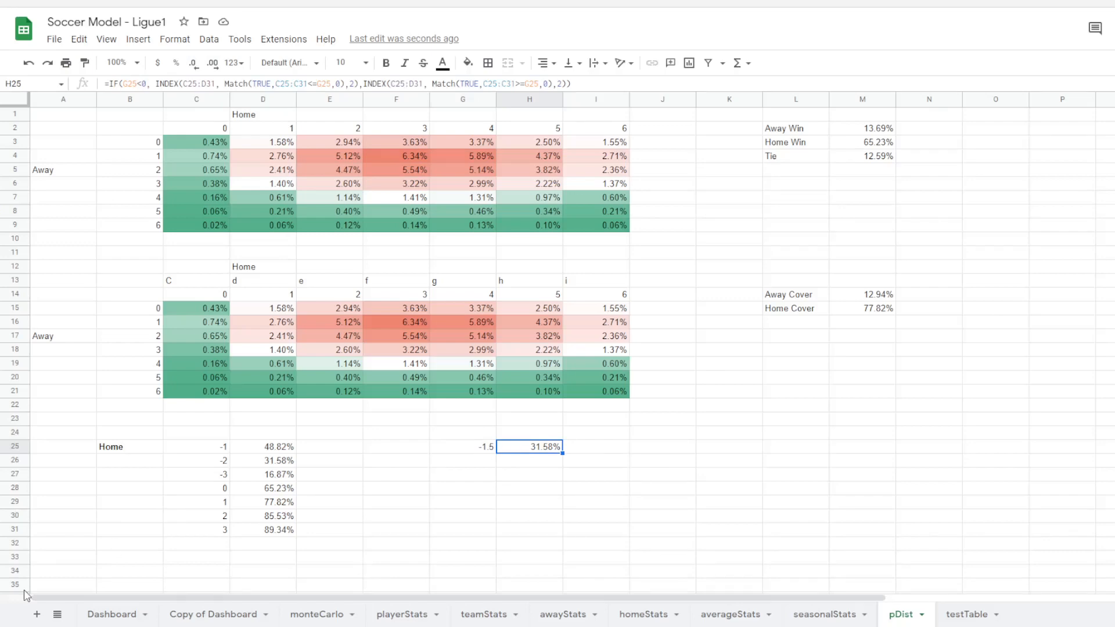
# - Enter the H25 IF/INDEX/MATCH lookup on Dashboard!H4, returning 77.82% for spread 0.5
pyautogui.click(112, 614)
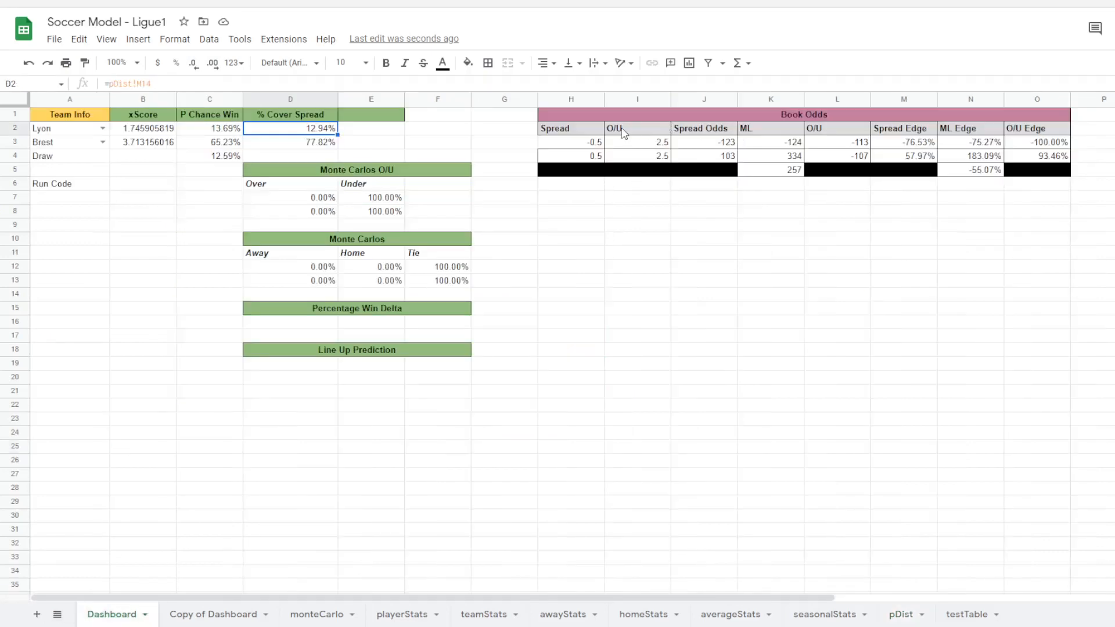
pyautogui.click(570, 156)
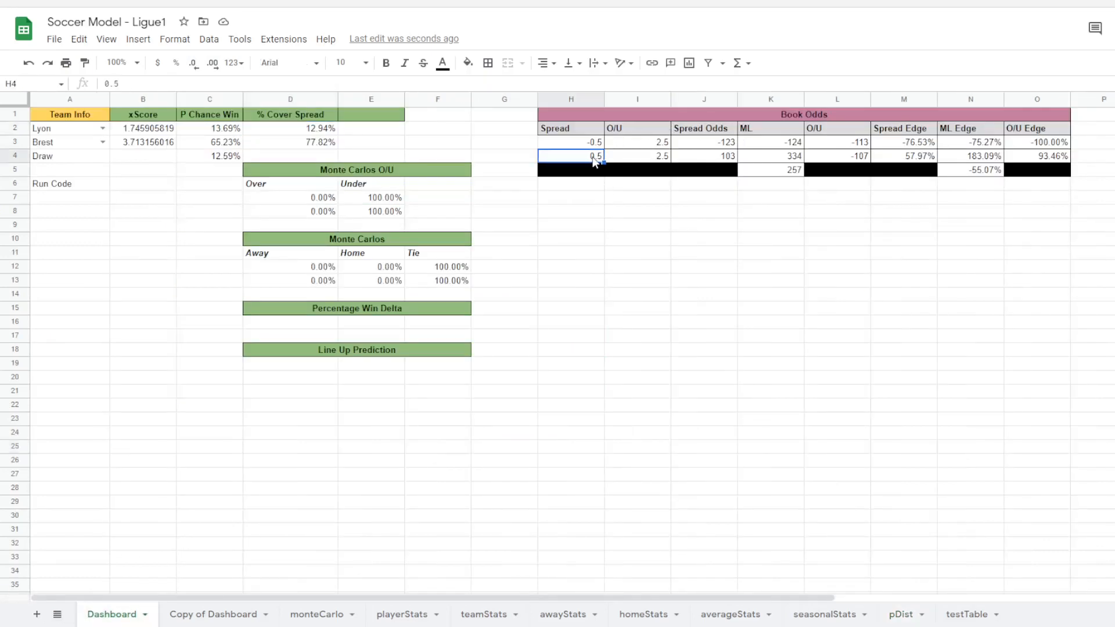
pyautogui.moveTo(652, 589)
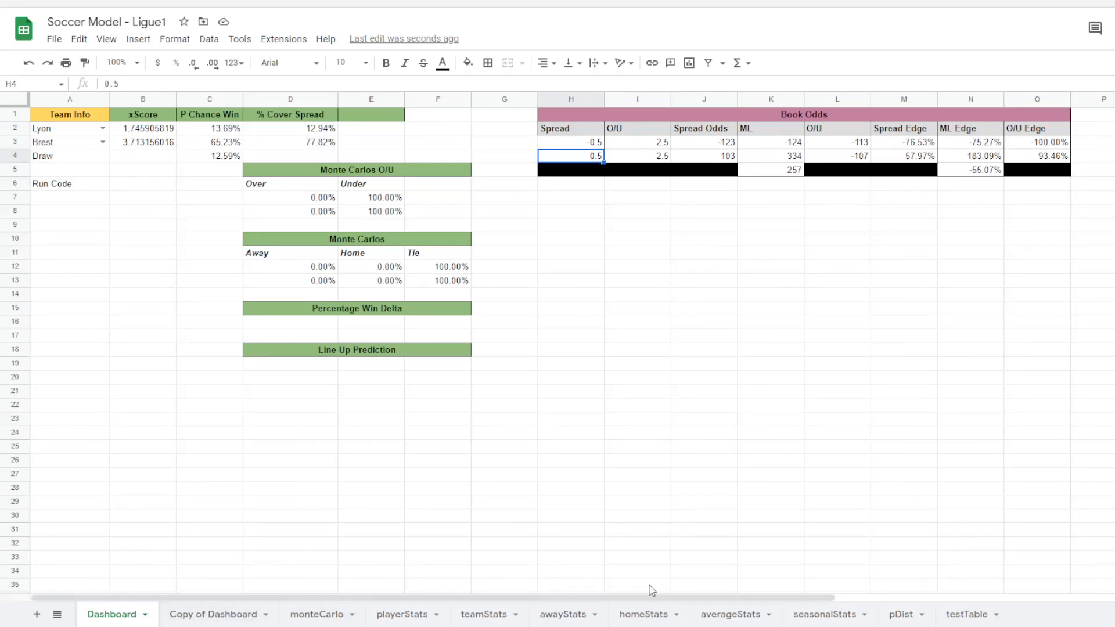
pyautogui.moveTo(698, 451)
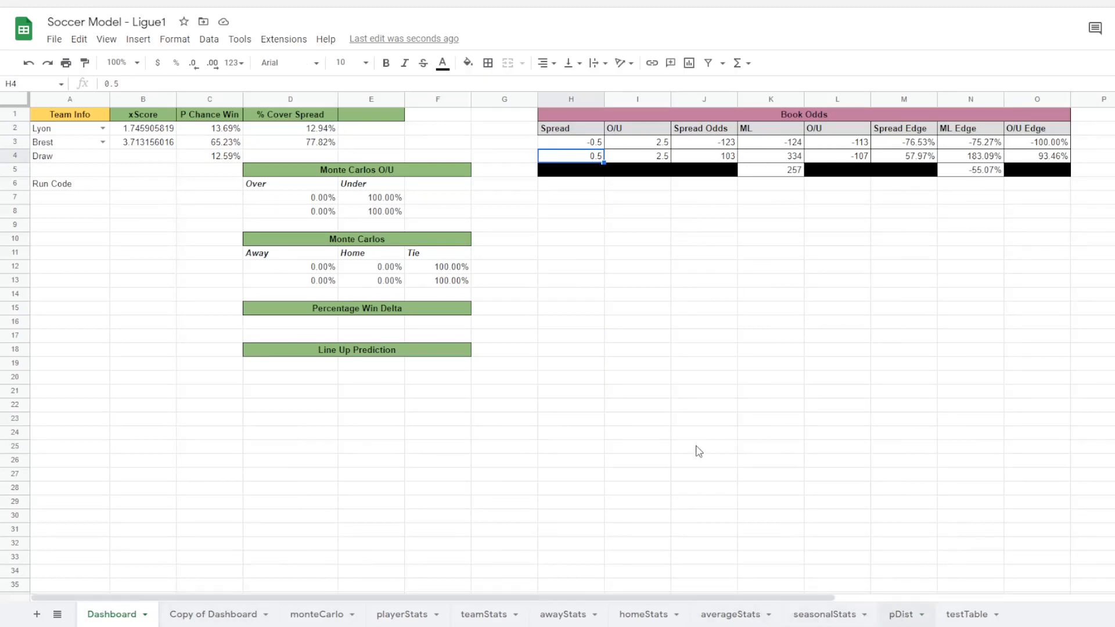
pyautogui.click(901, 614)
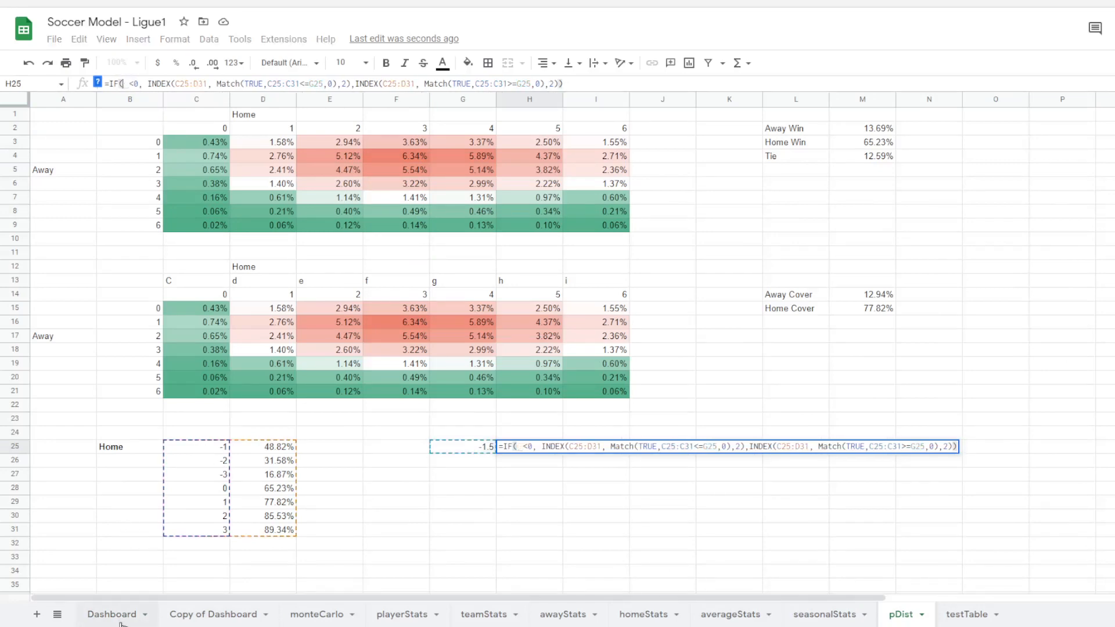
pyautogui.click(110, 614)
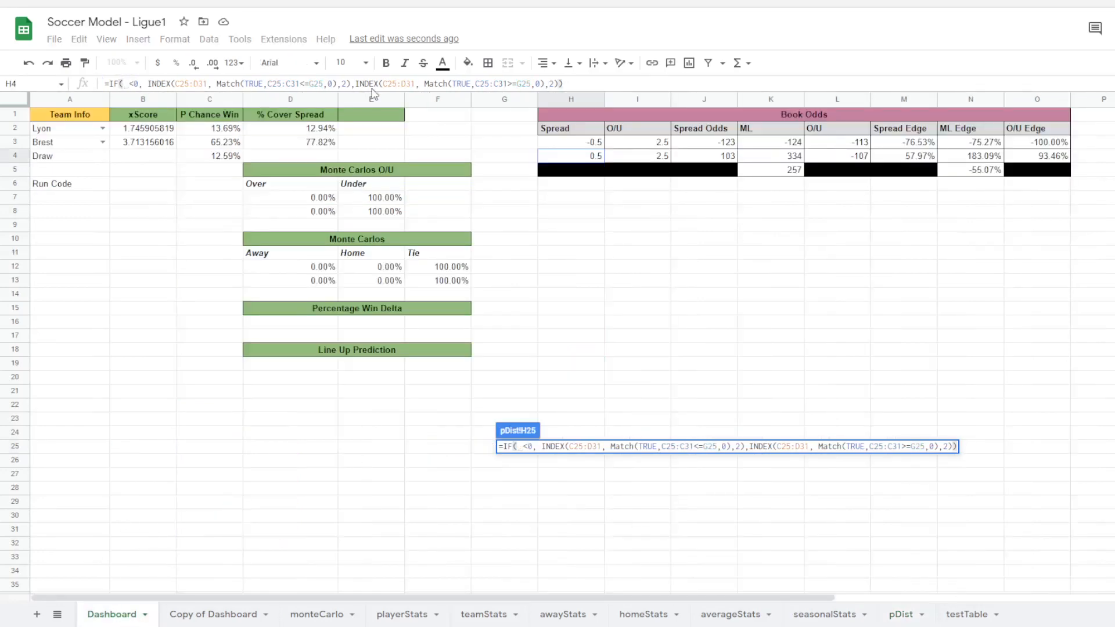
pyautogui.click(570, 155)
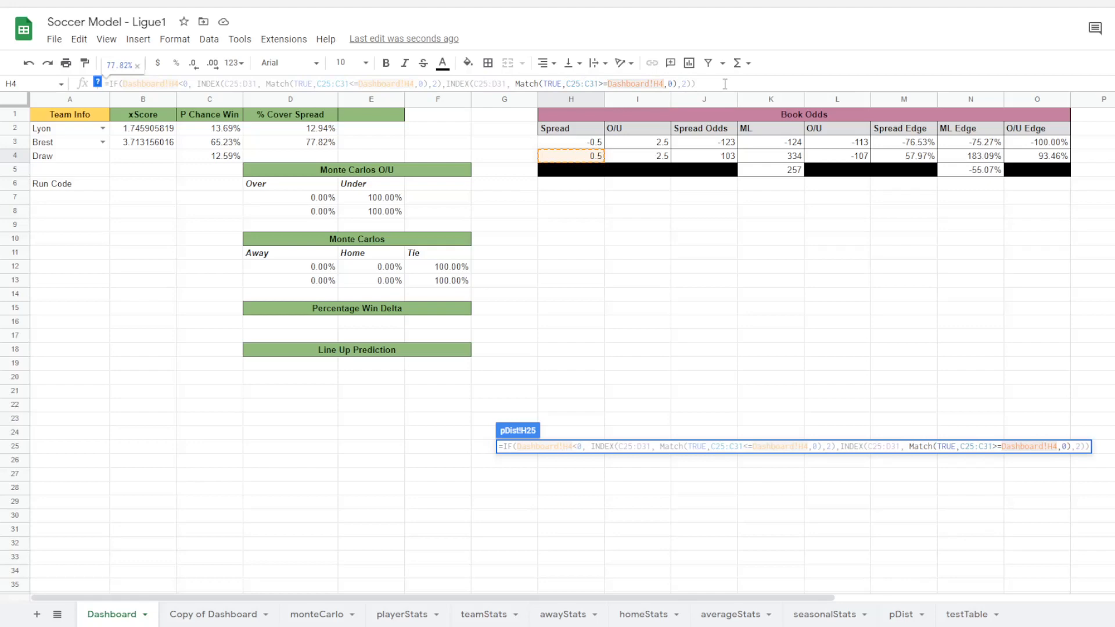
pyautogui.click(899, 614)
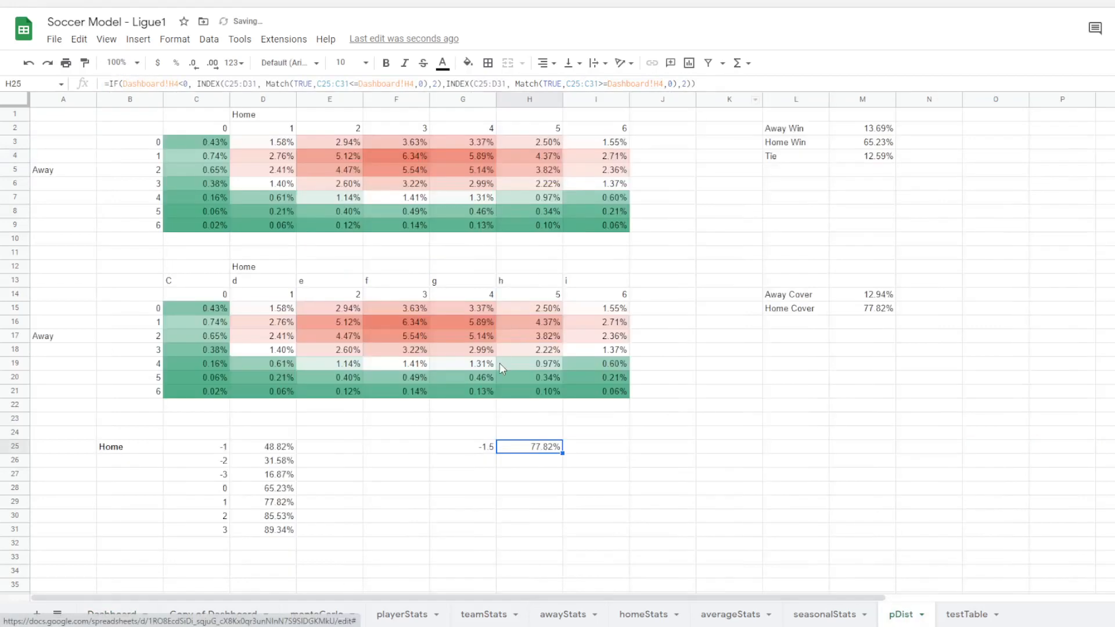
pyautogui.moveTo(529, 455)
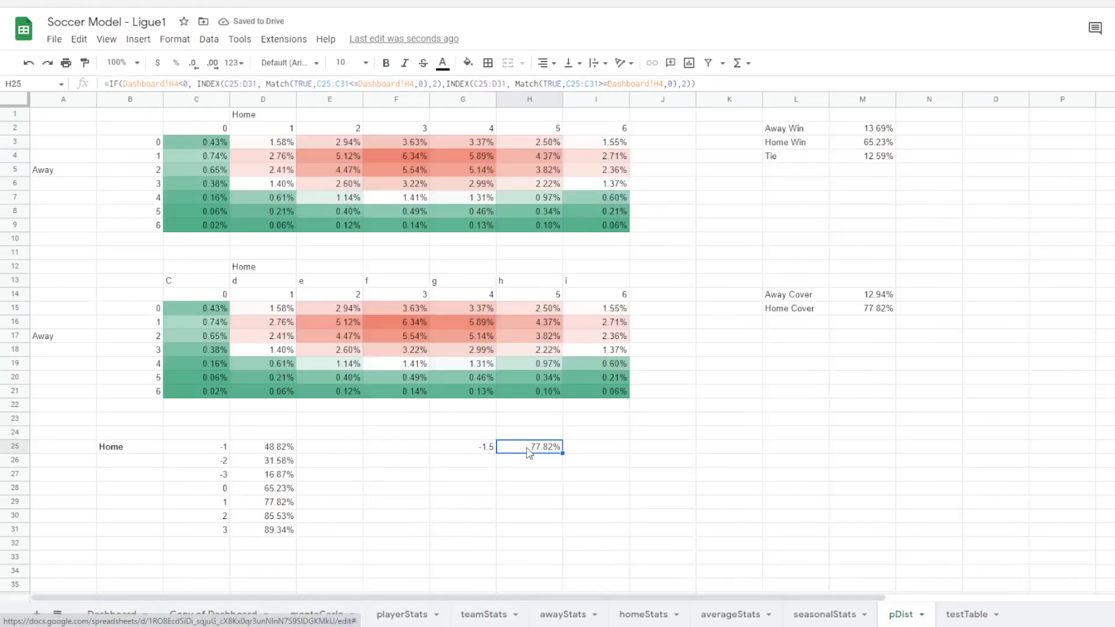
# - Set Dashboard spread H4 to 2 and verify pDist H25 returns 85.53%
pyautogui.click(196, 488)
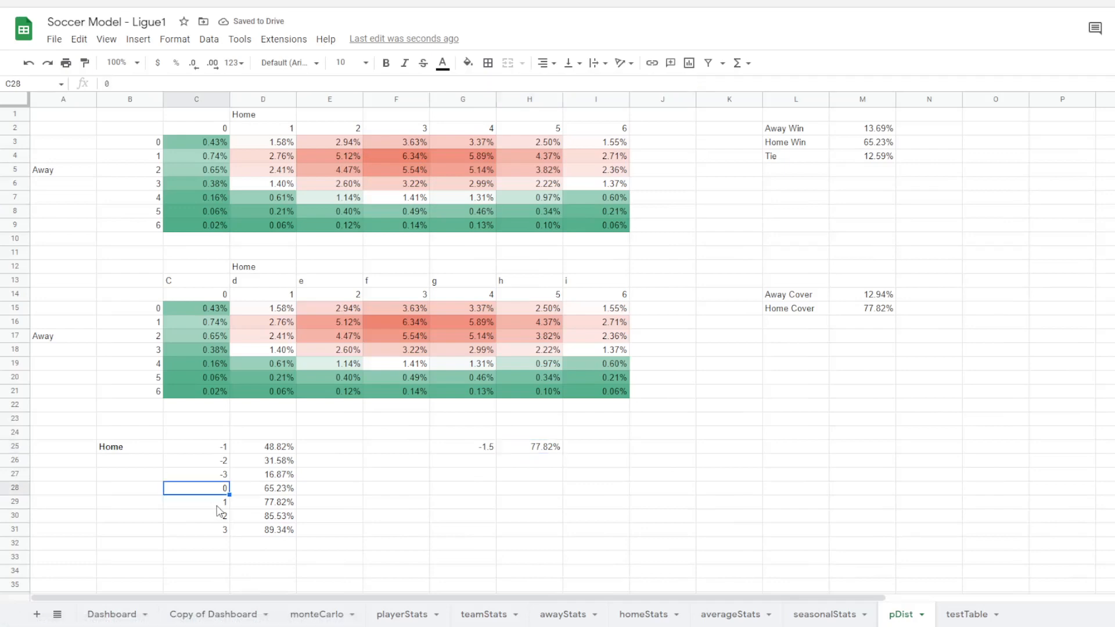
pyautogui.click(196, 503)
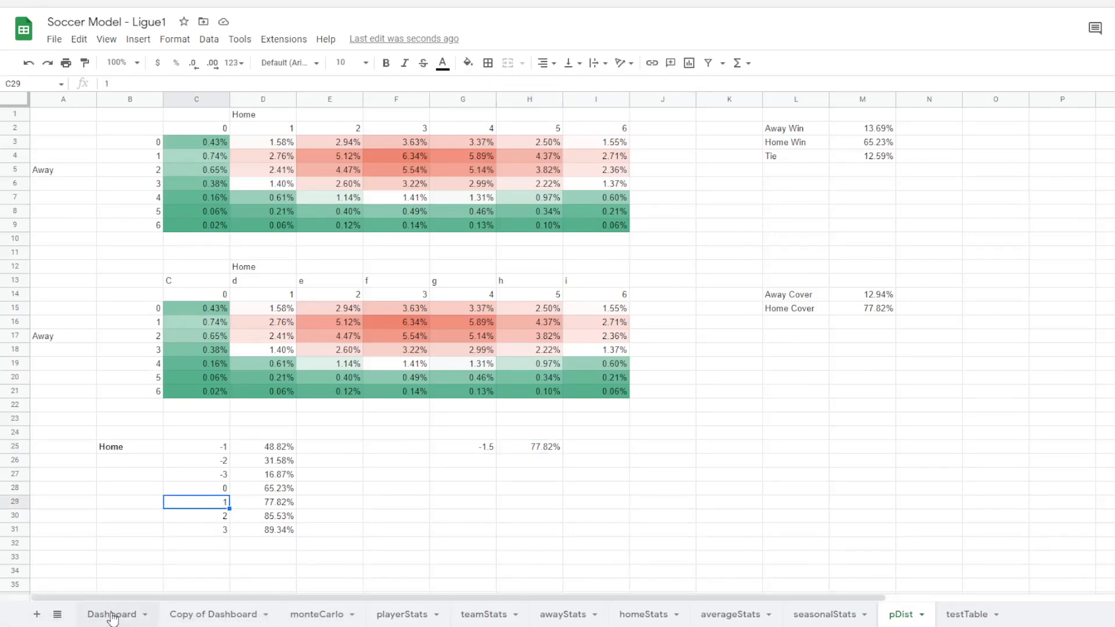
pyautogui.click(112, 614)
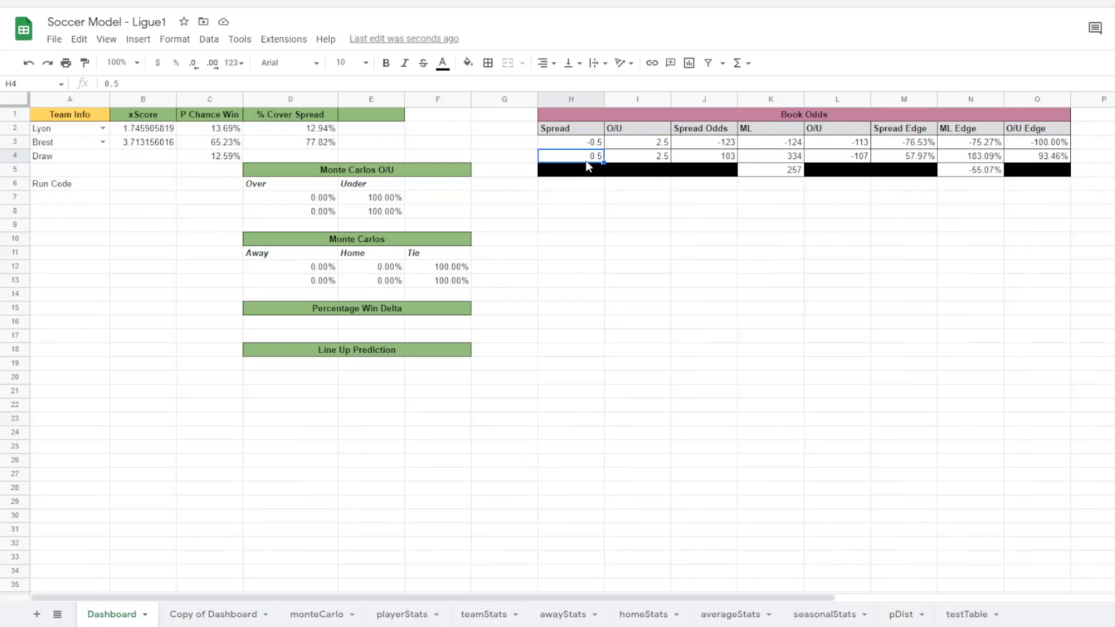
pyautogui.write('2')
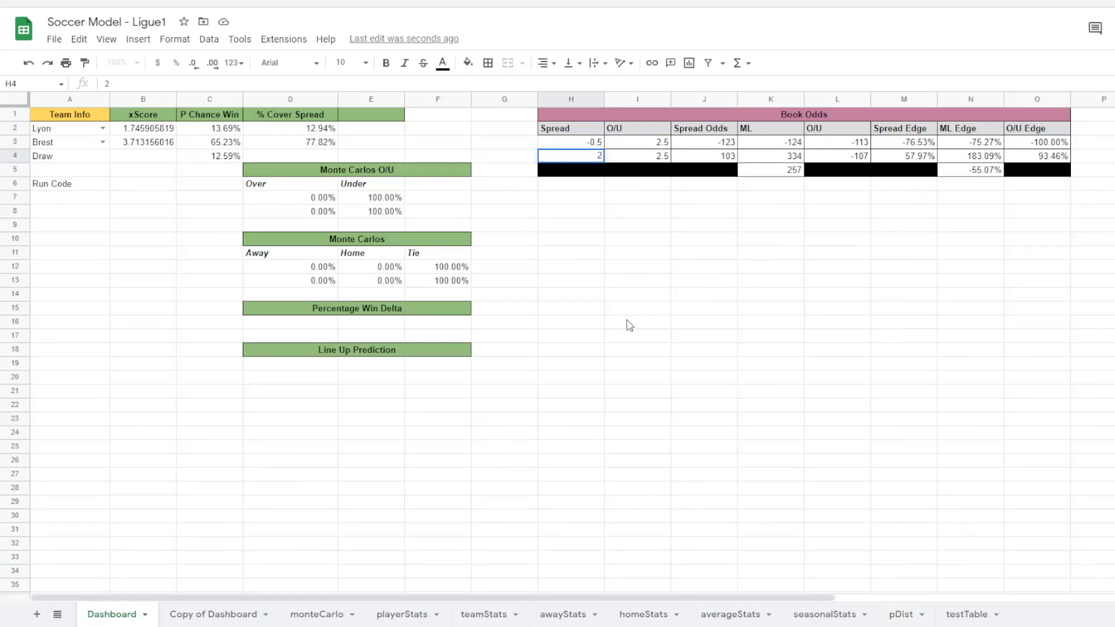
pyautogui.click(637, 155)
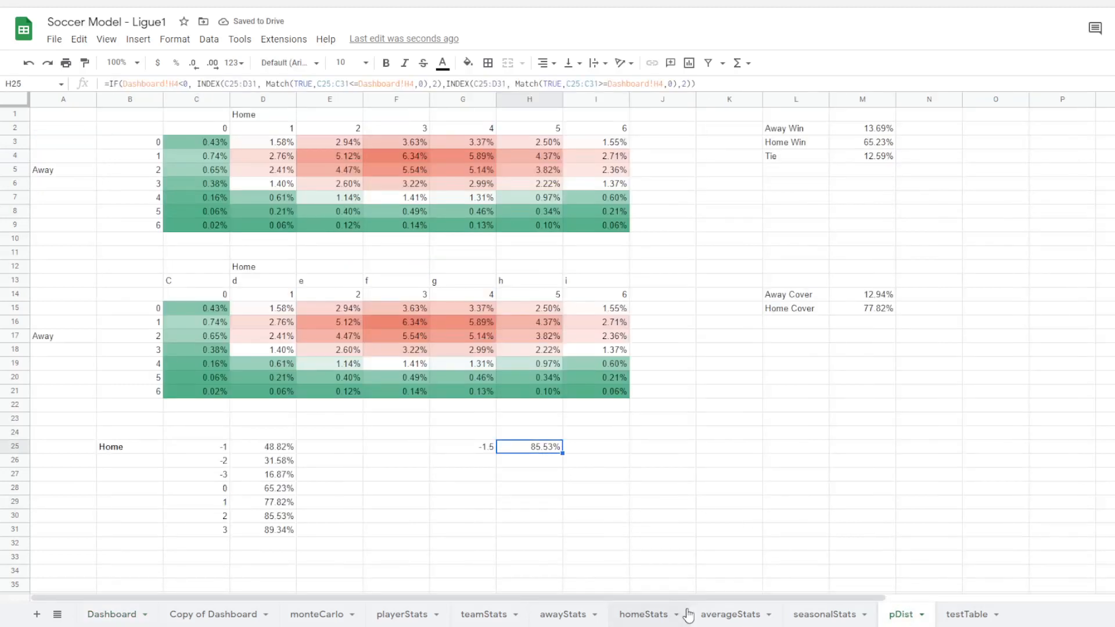
pyautogui.click(275, 516)
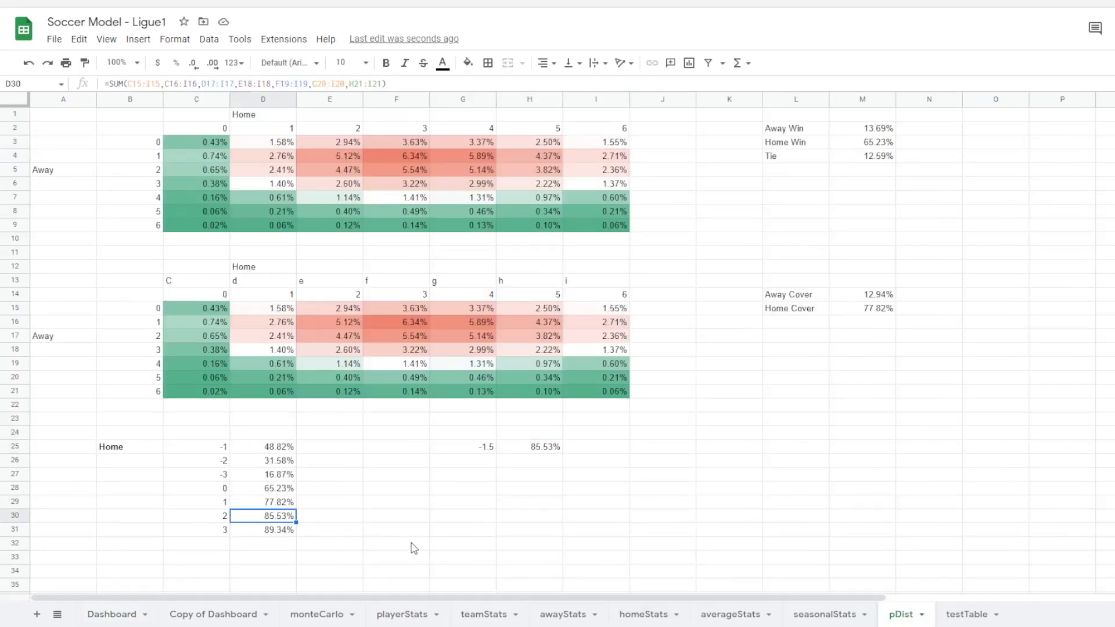
pyautogui.moveTo(533, 457)
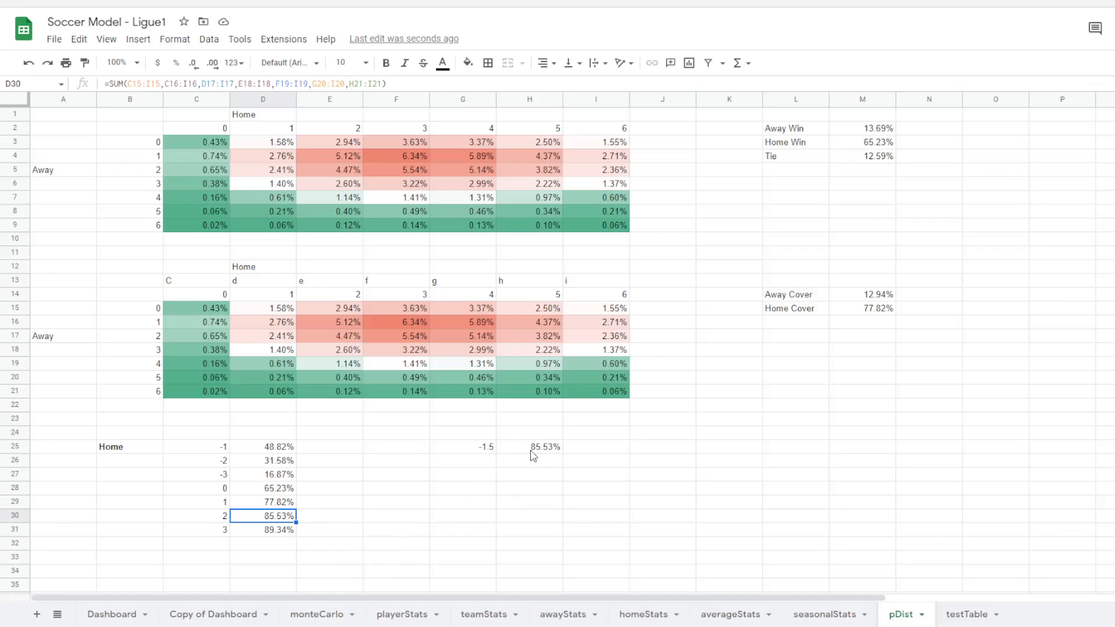
pyautogui.click(110, 614)
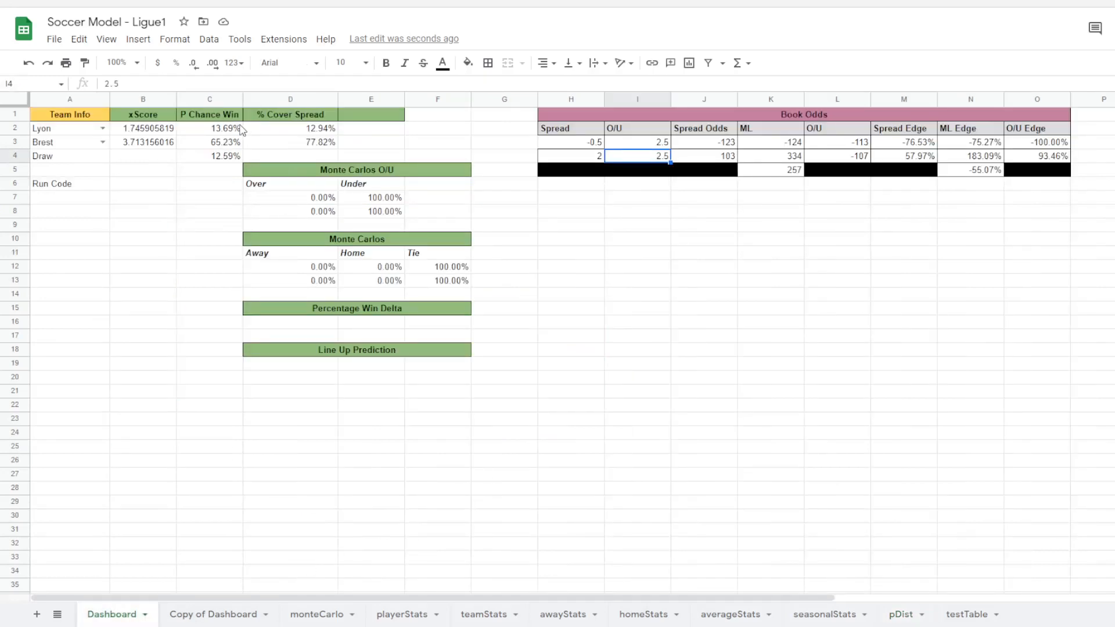
pyautogui.moveTo(294, 149)
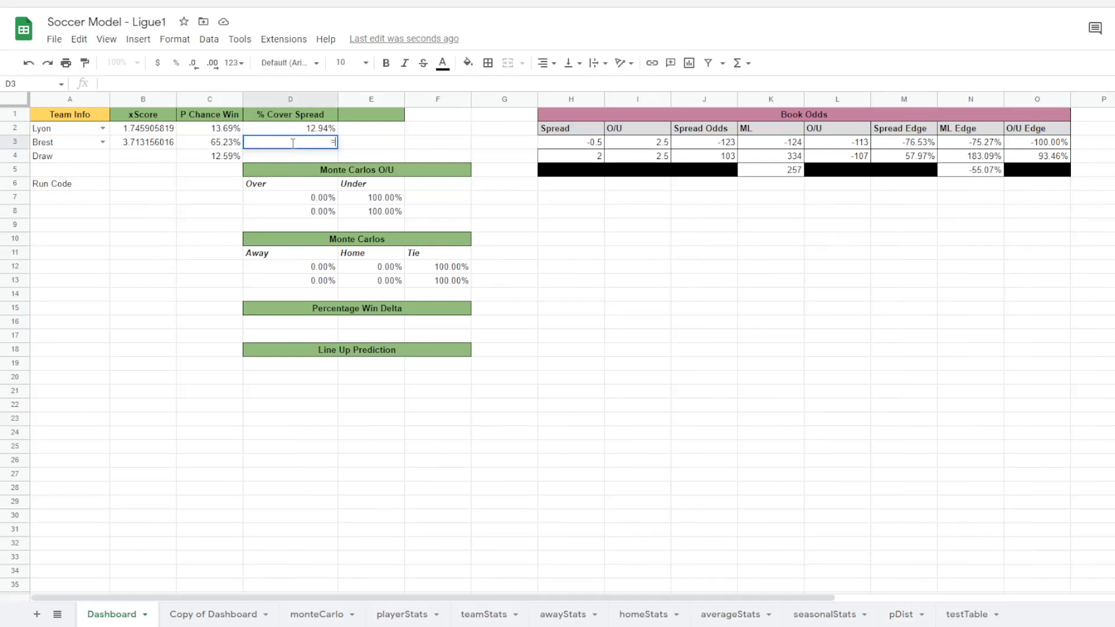
# - Link Dashboard D3 to the pDist H25 lookup result
pyautogui.write('=pDist!M15')
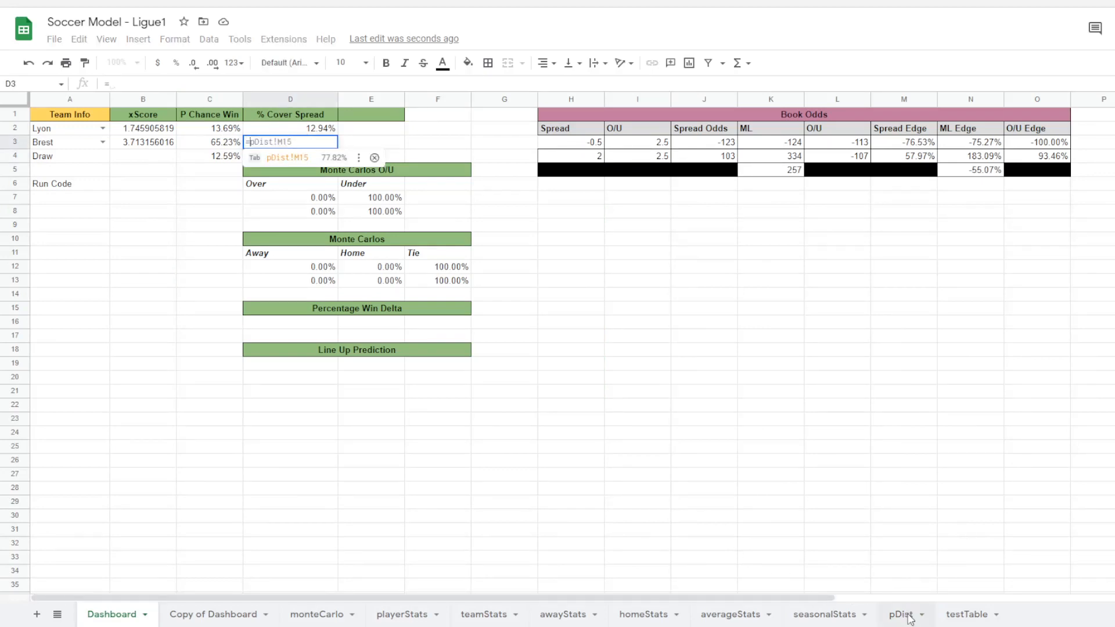
pyautogui.click(900, 613)
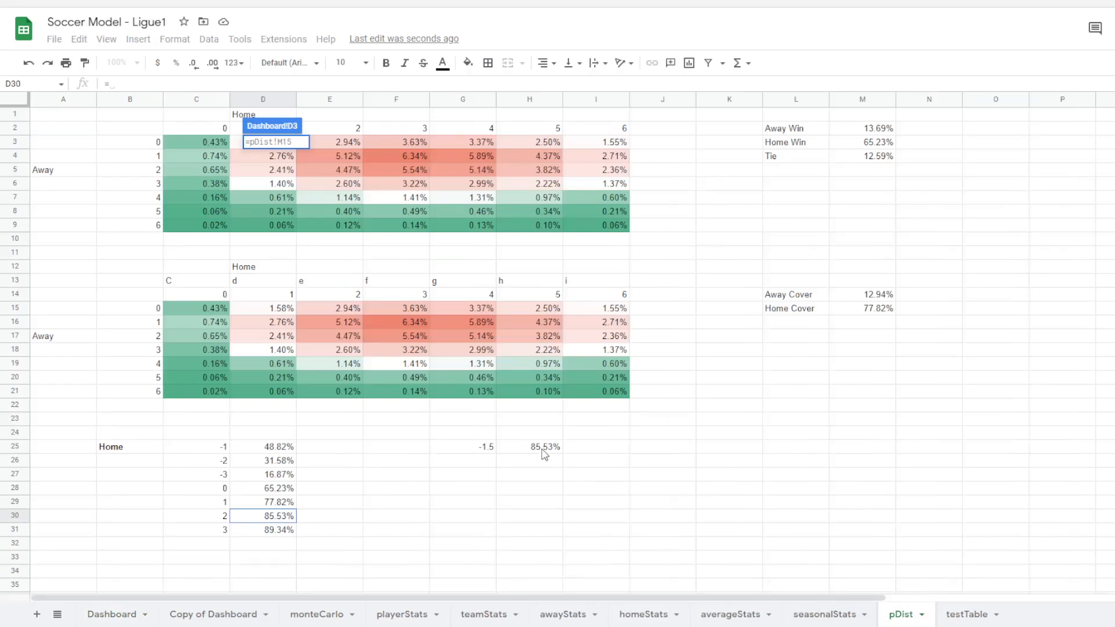
pyautogui.click(110, 614)
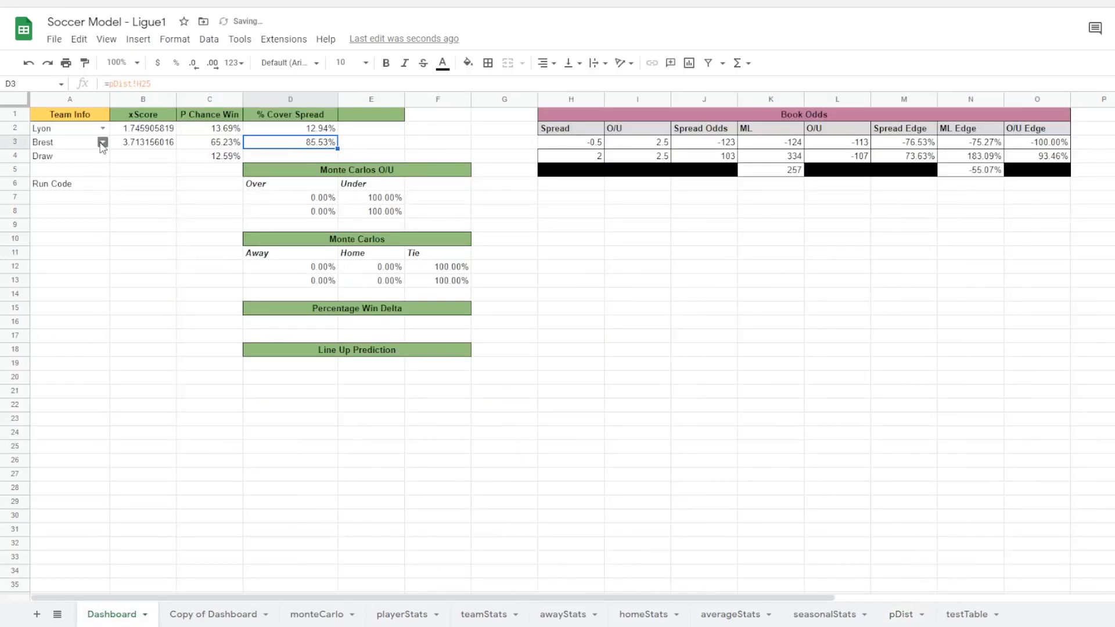
# - Choose Clermont Foot as home team, then inspect the away team's cover formula
pyautogui.click(102, 143)
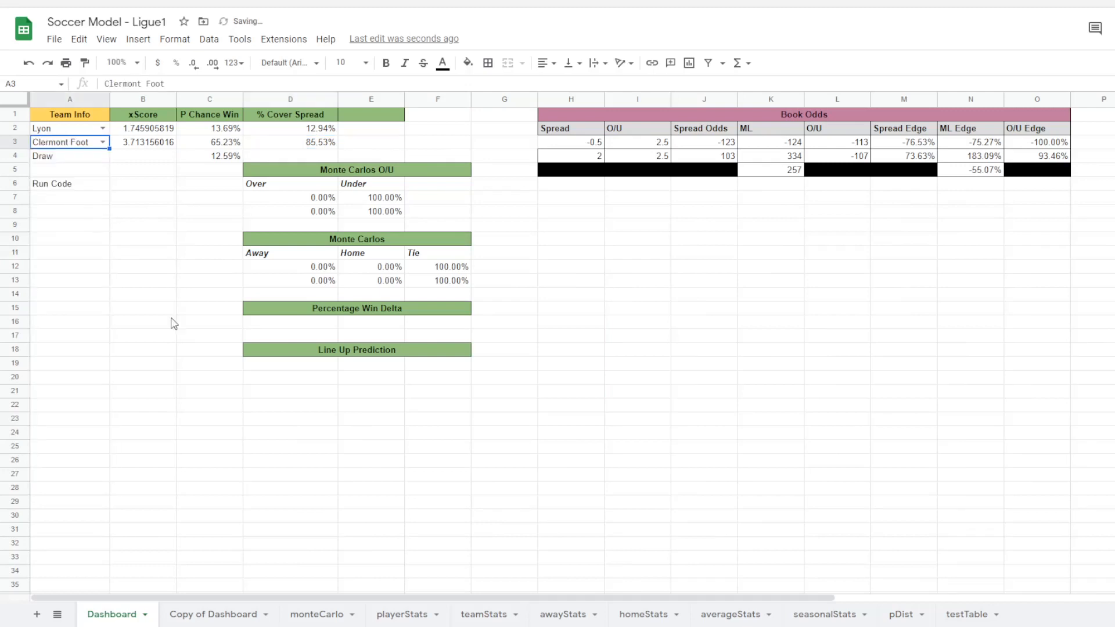
pyautogui.click(209, 391)
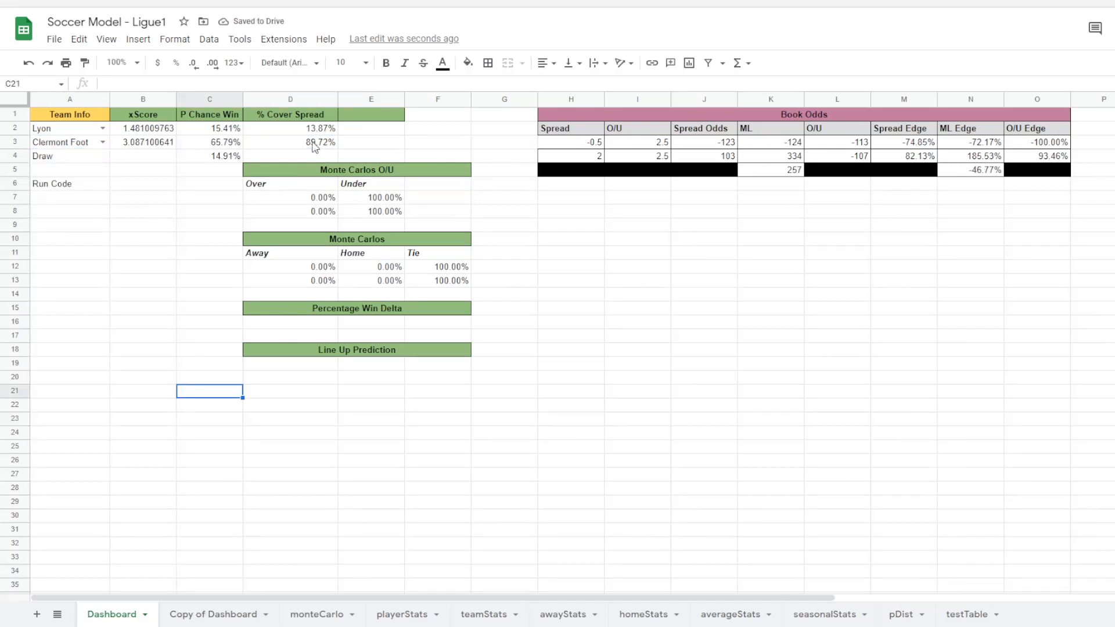
pyautogui.click(570, 156)
pyautogui.write('0.05')
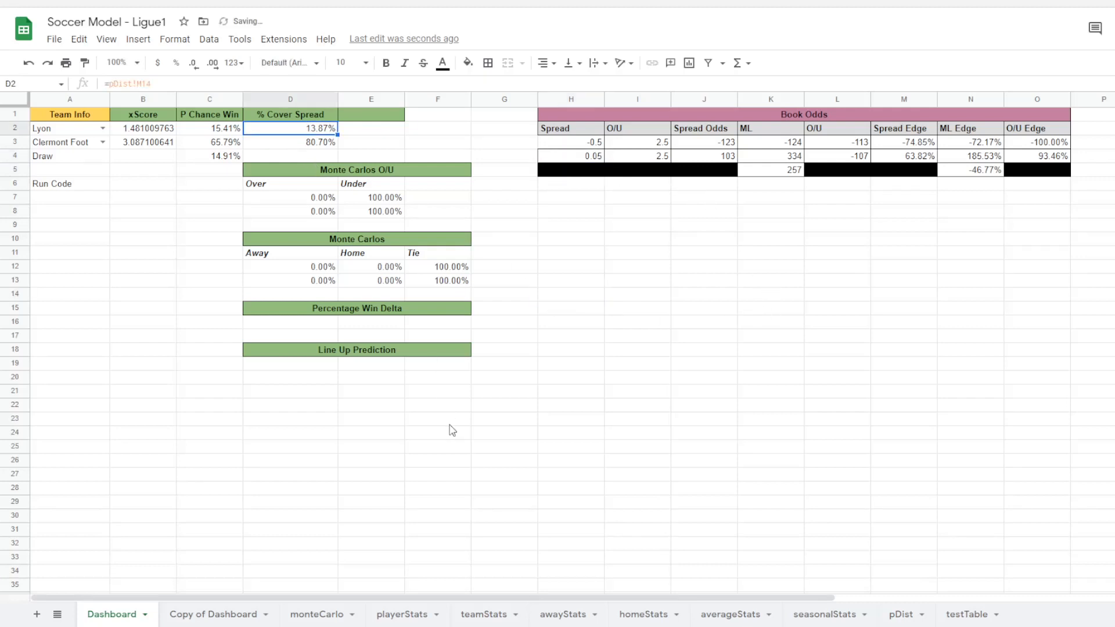
pyautogui.moveTo(807, 578)
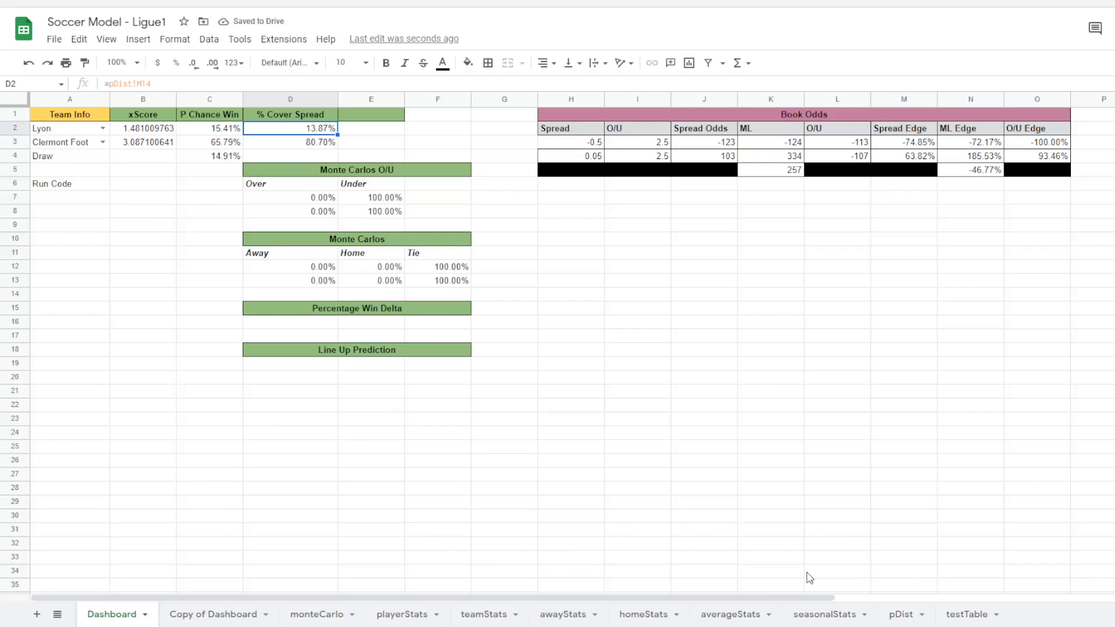
pyautogui.click(899, 614)
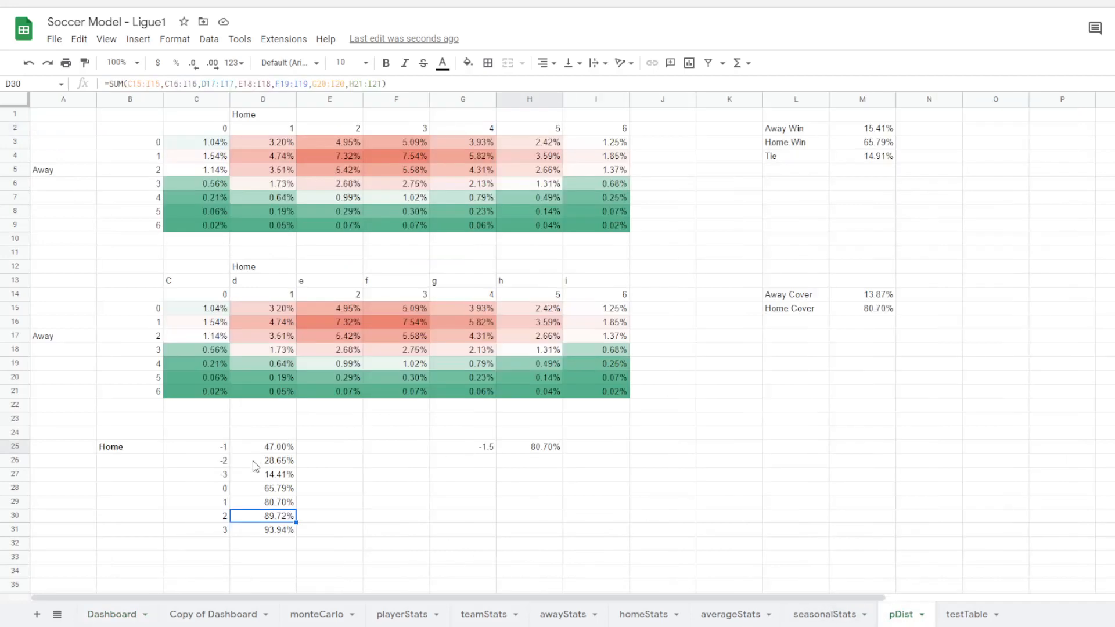
pyautogui.moveTo(196, 447); pyautogui.dragTo(262, 530)
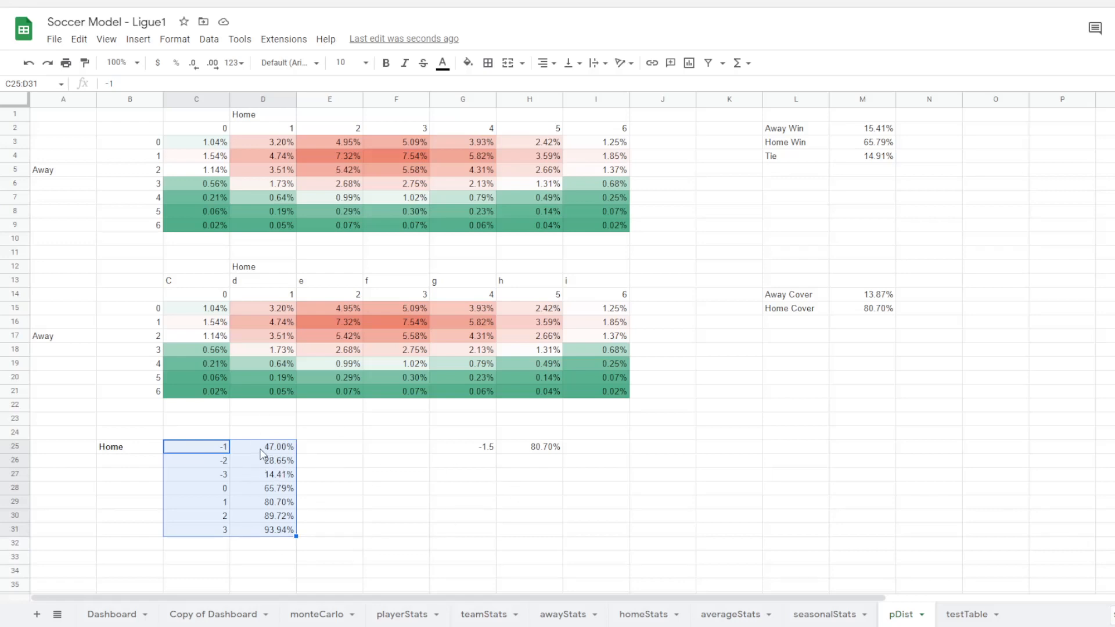
pyautogui.click(275, 447)
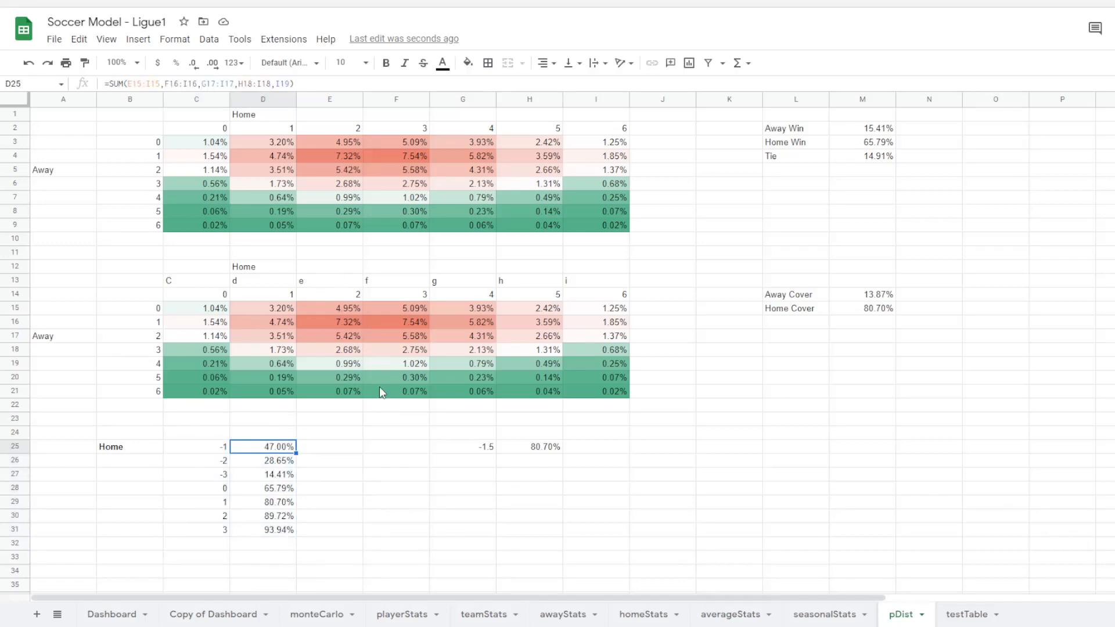
pyautogui.click(529, 473)
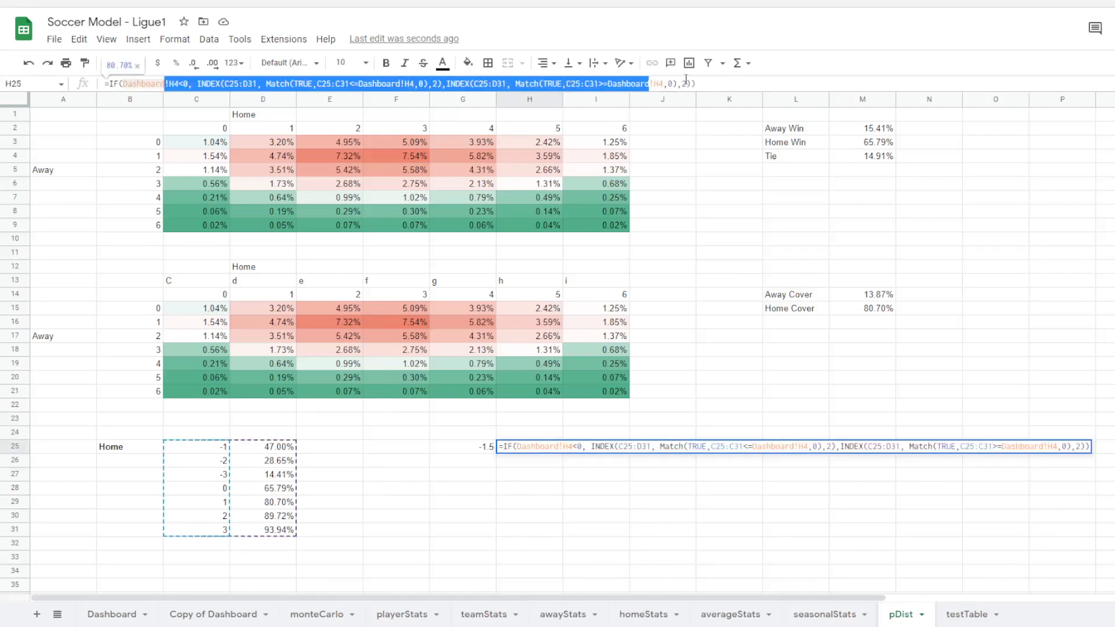
pyautogui.click(111, 614)
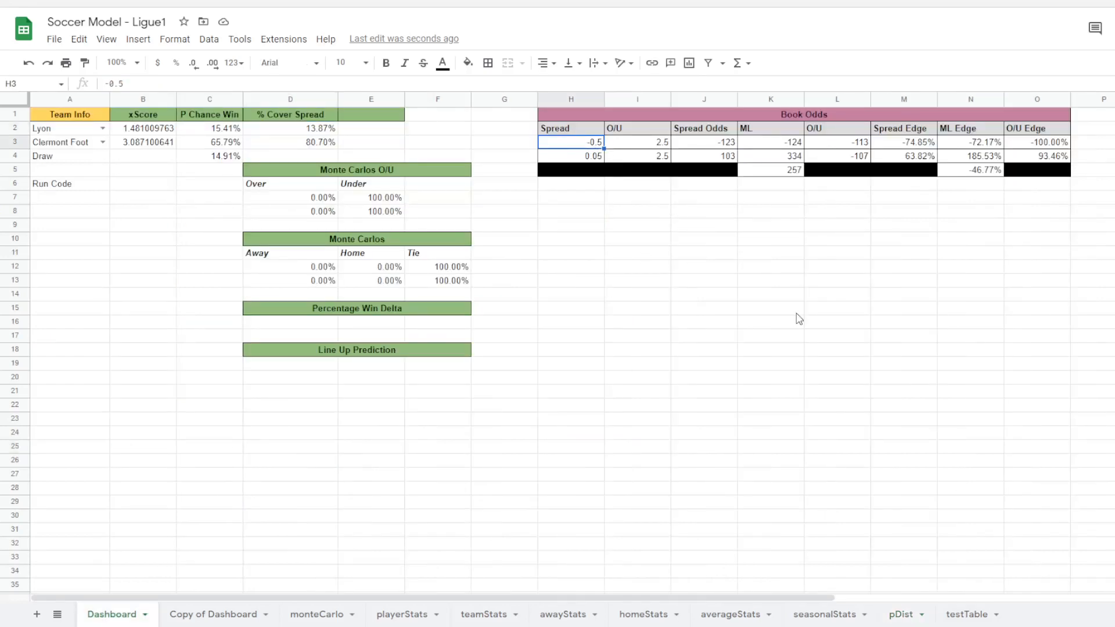
pyautogui.click(290, 128)
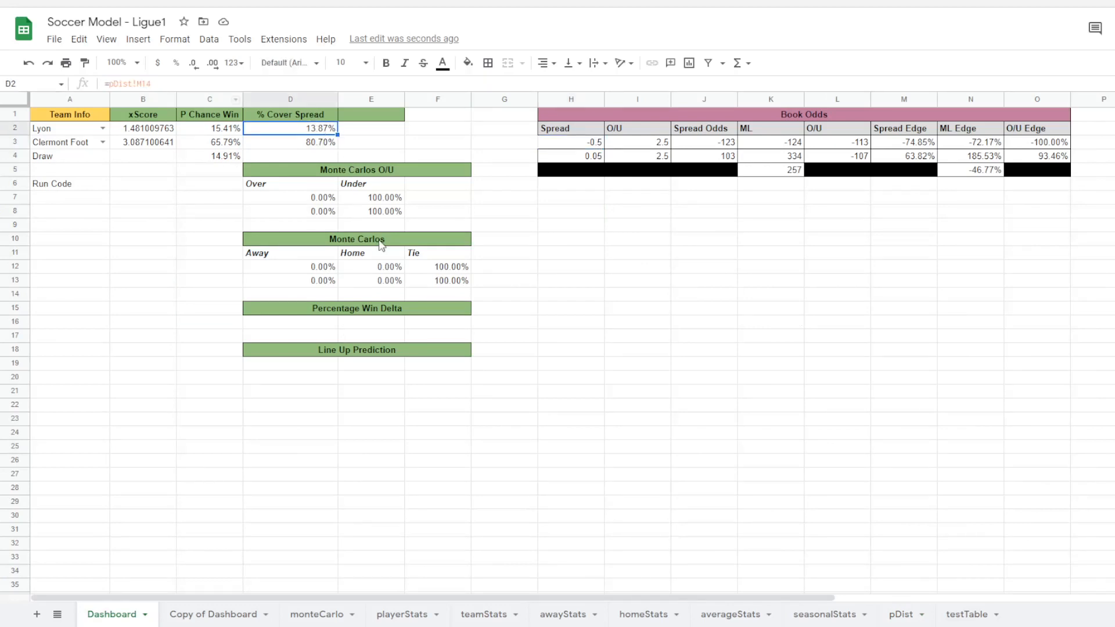
pyautogui.moveTo(414, 331)
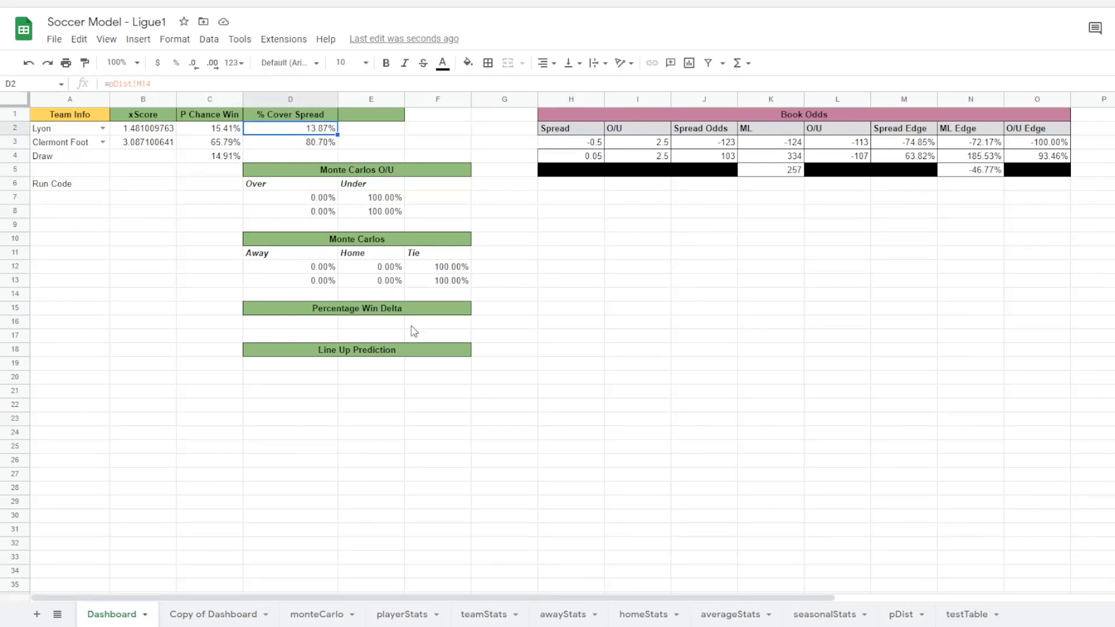
pyautogui.moveTo(240, 3)
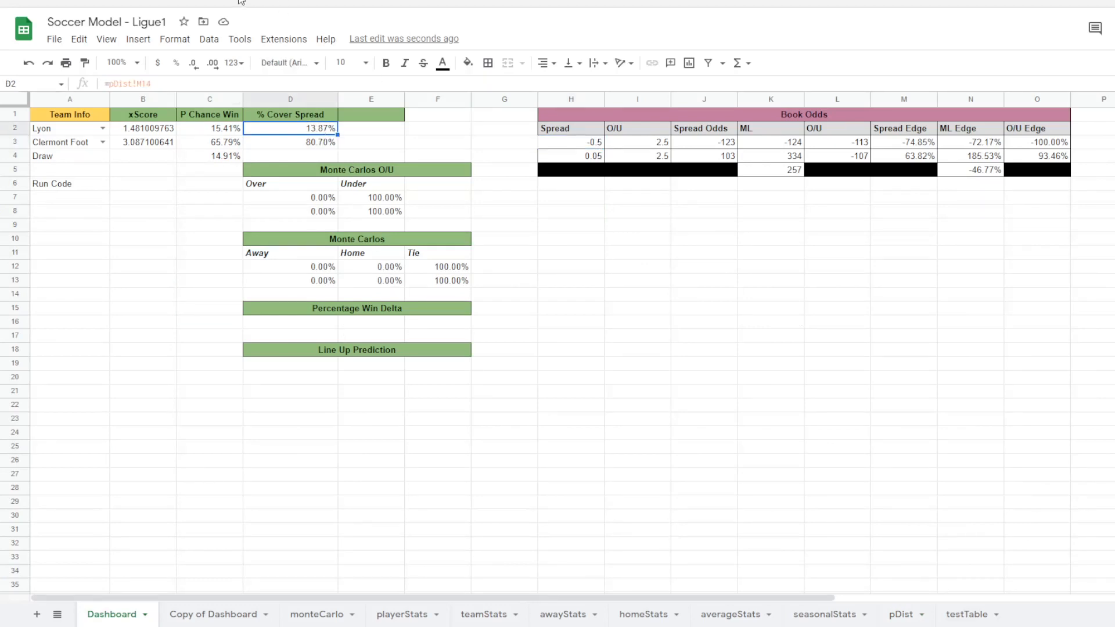
pyautogui.click(290, 141)
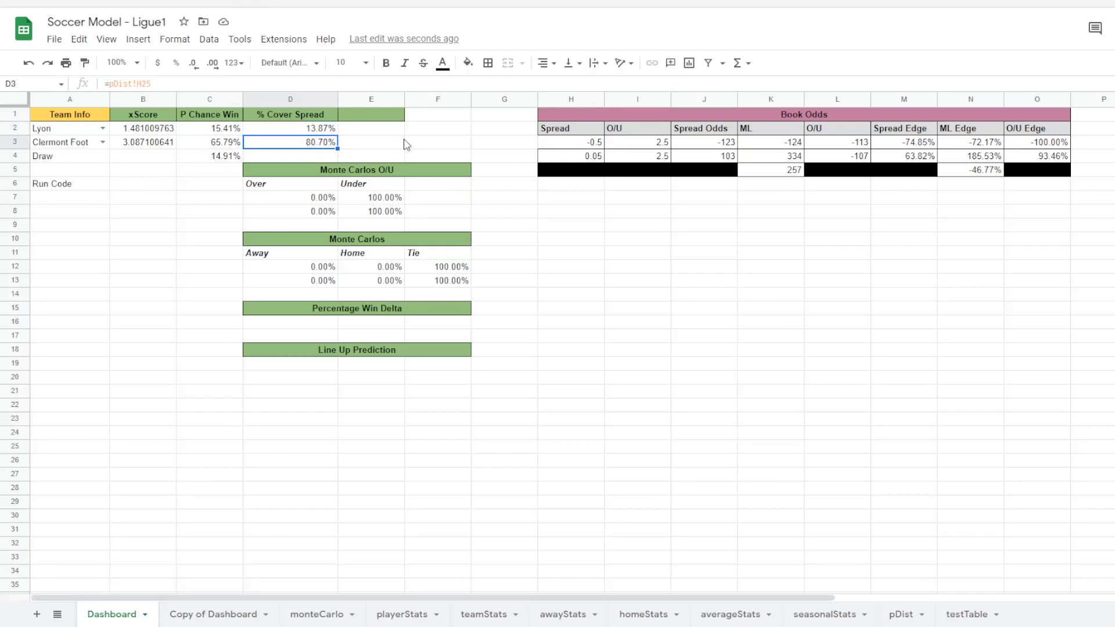
pyautogui.click(61, 142)
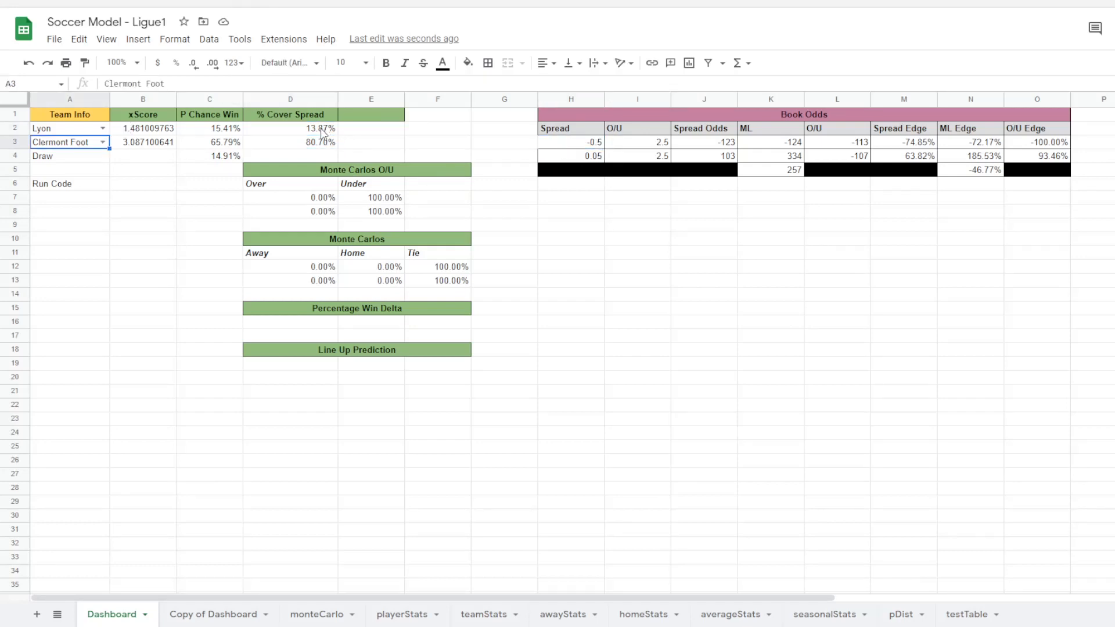
pyautogui.click(313, 129)
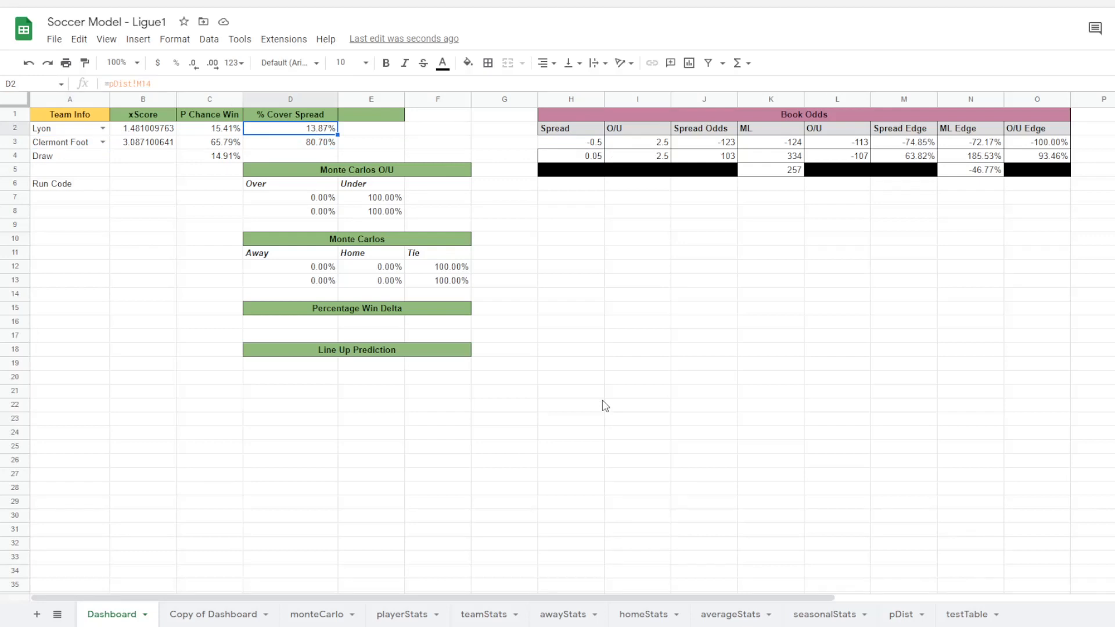